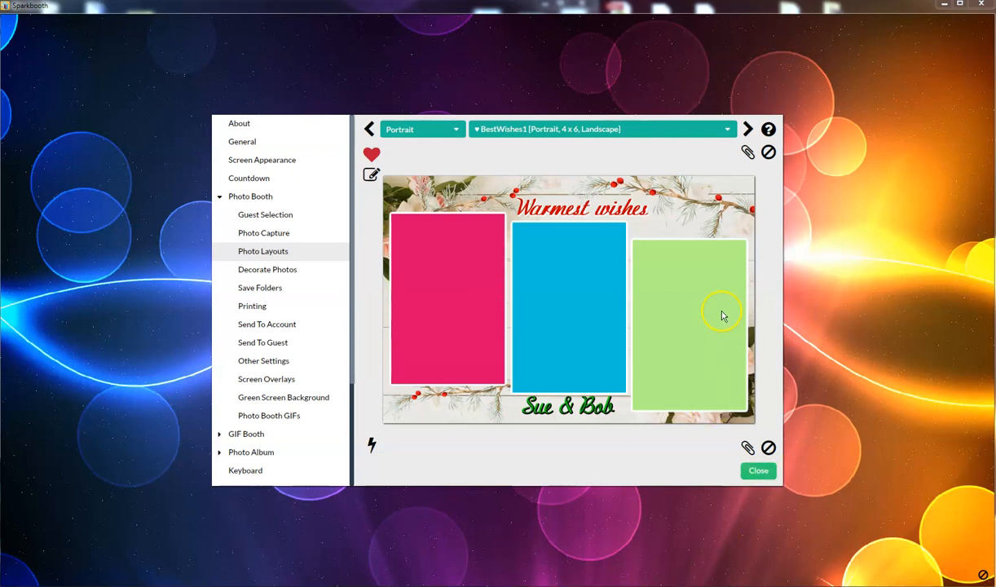
pyautogui.moveTo(487, 240)
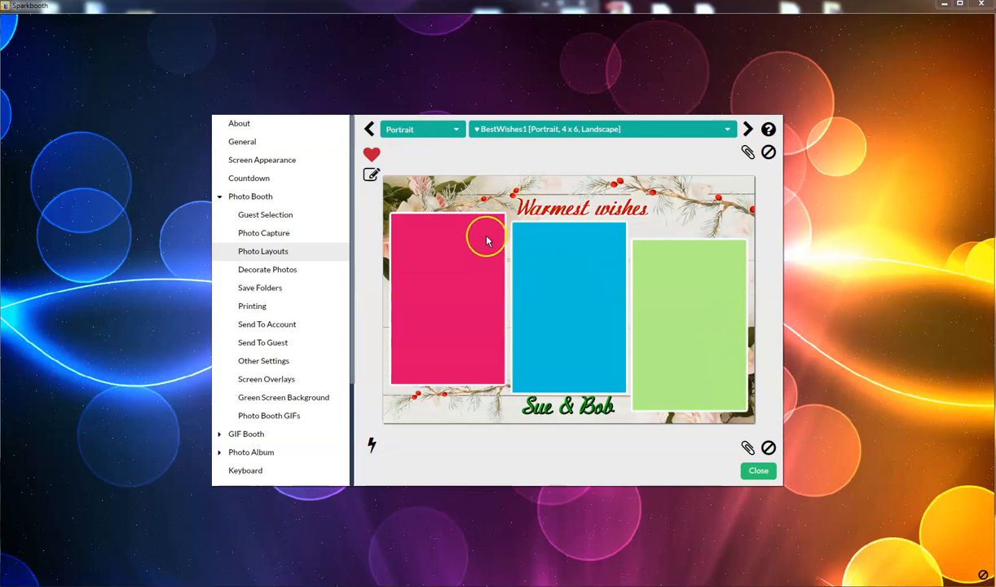
# Open the selected BestWishes1 three-photo layout in the full layout editor.
pyautogui.click(421, 129)
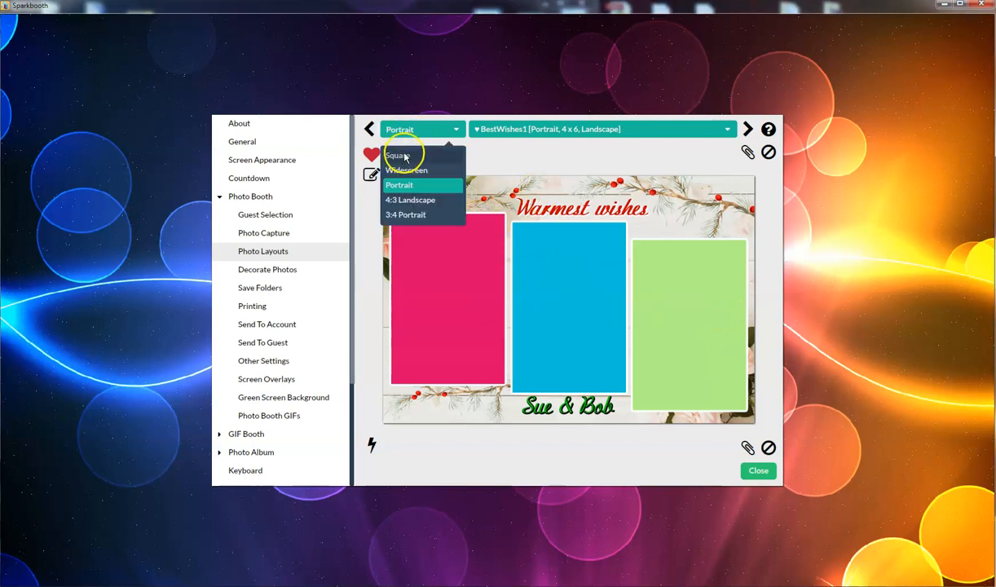
pyautogui.moveTo(408, 179)
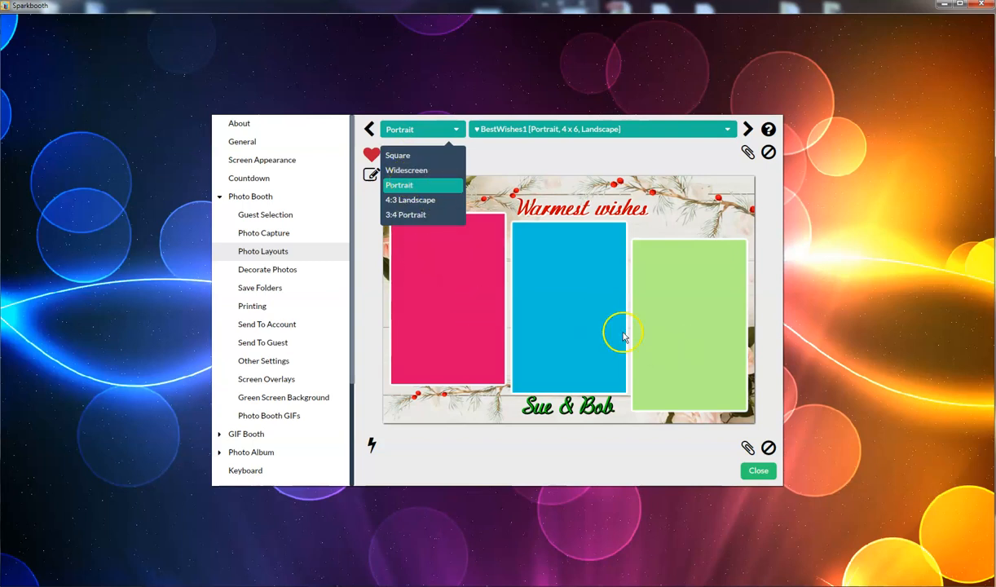
pyautogui.moveTo(567, 297)
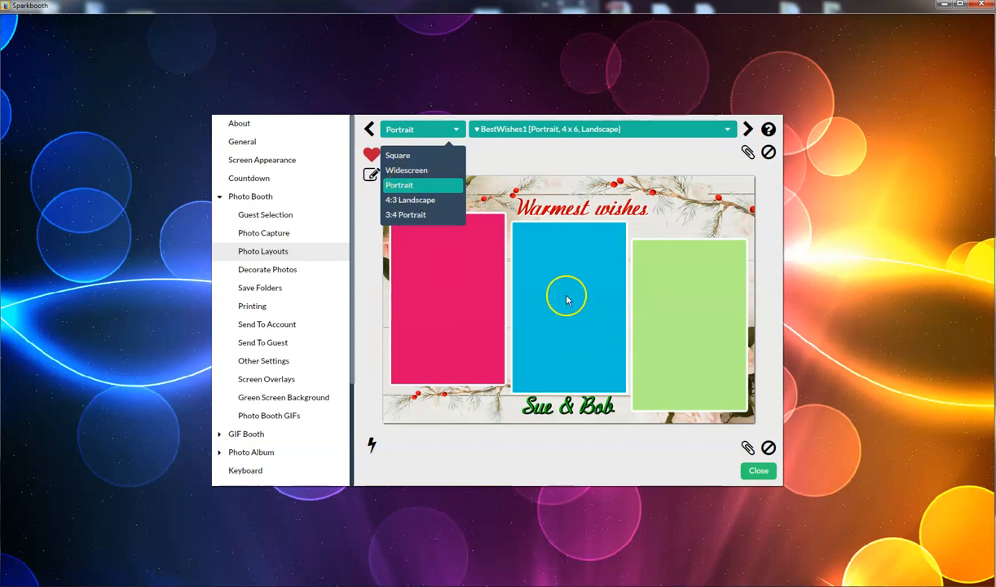
pyautogui.click(399, 185)
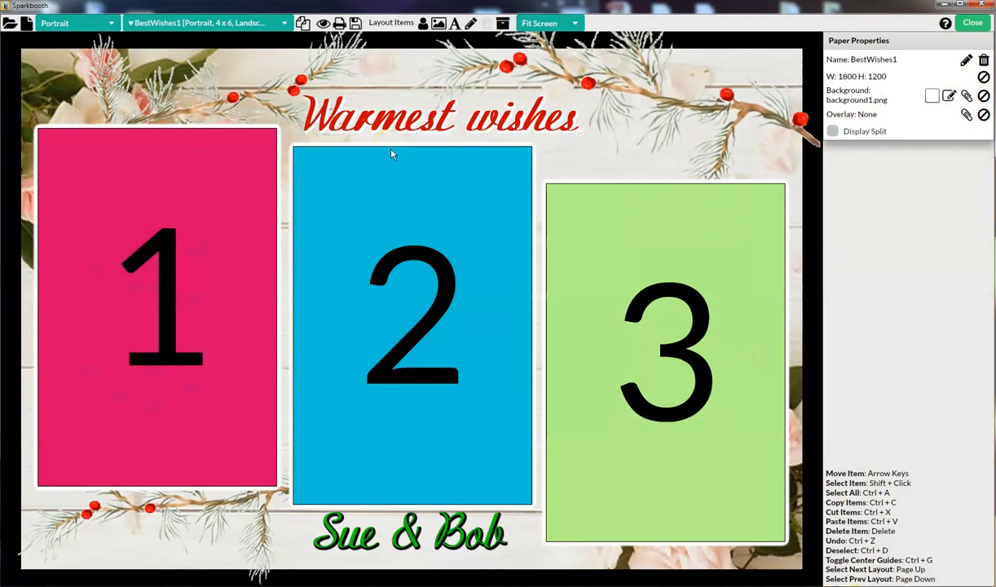
pyautogui.moveTo(10, 23)
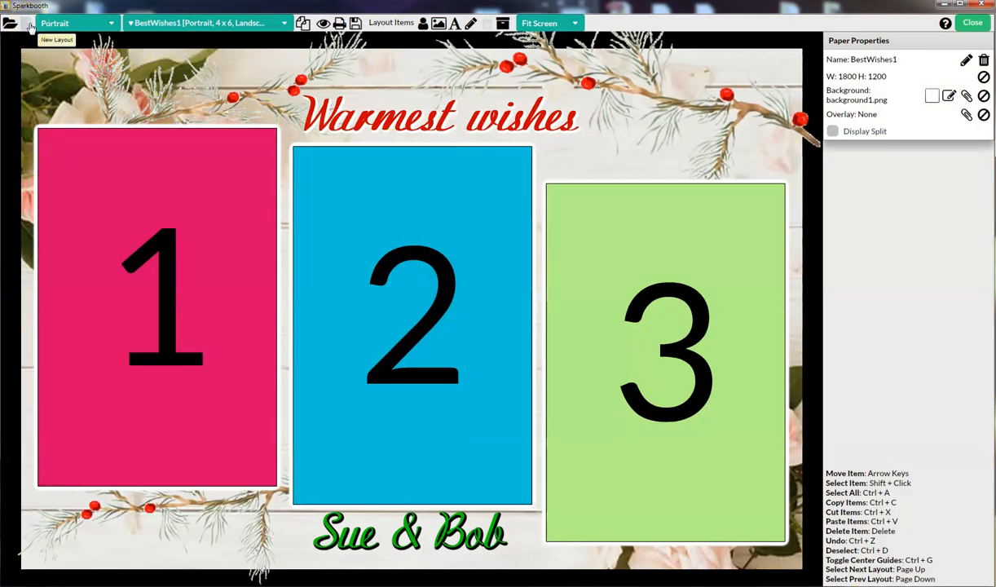
# Start a new layout and name it 2X6Vert.
pyautogui.click(12, 23)
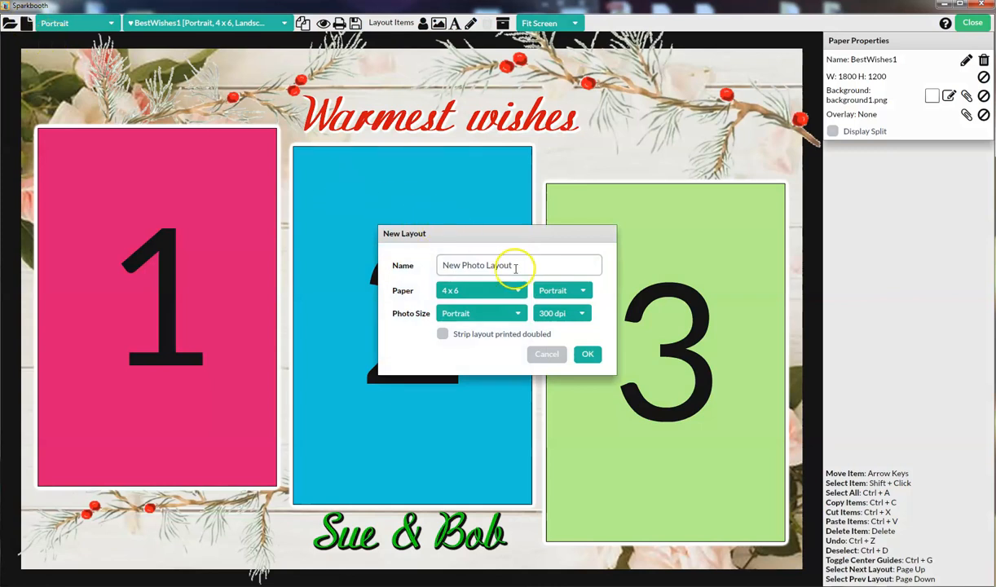
pyautogui.tripleClick(489, 264)
pyautogui.write('2X6')
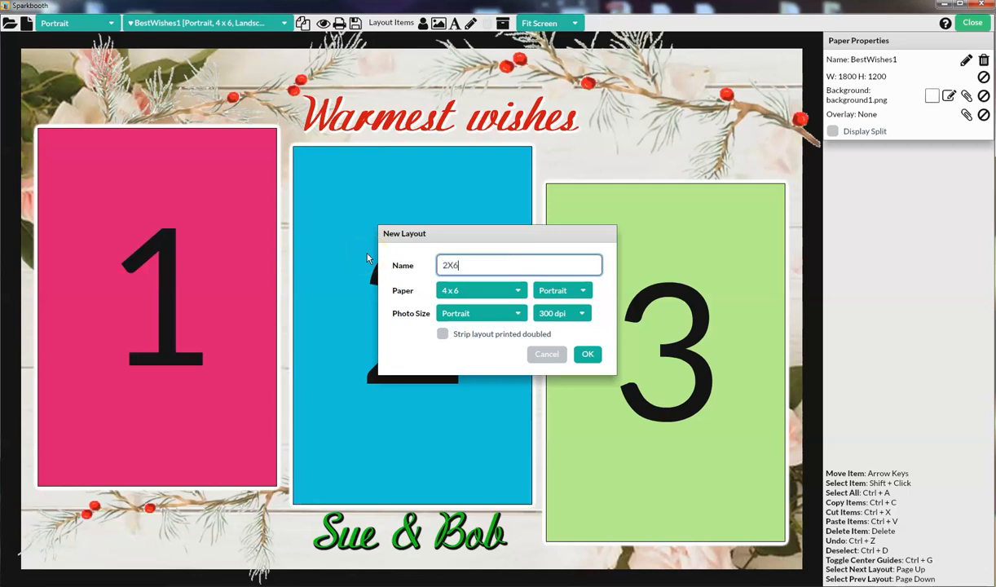
pyautogui.write('Ve')
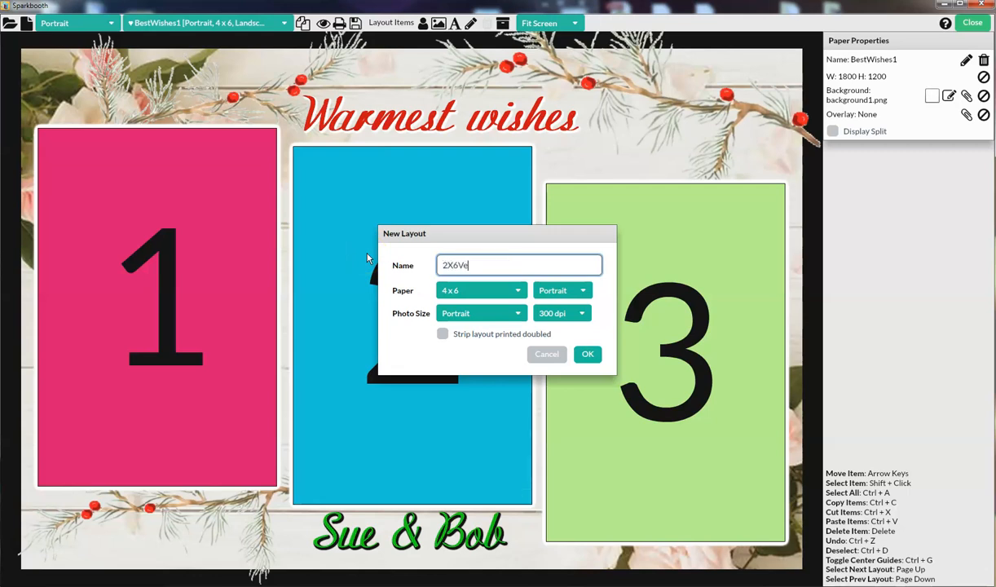
pyautogui.write('rt')
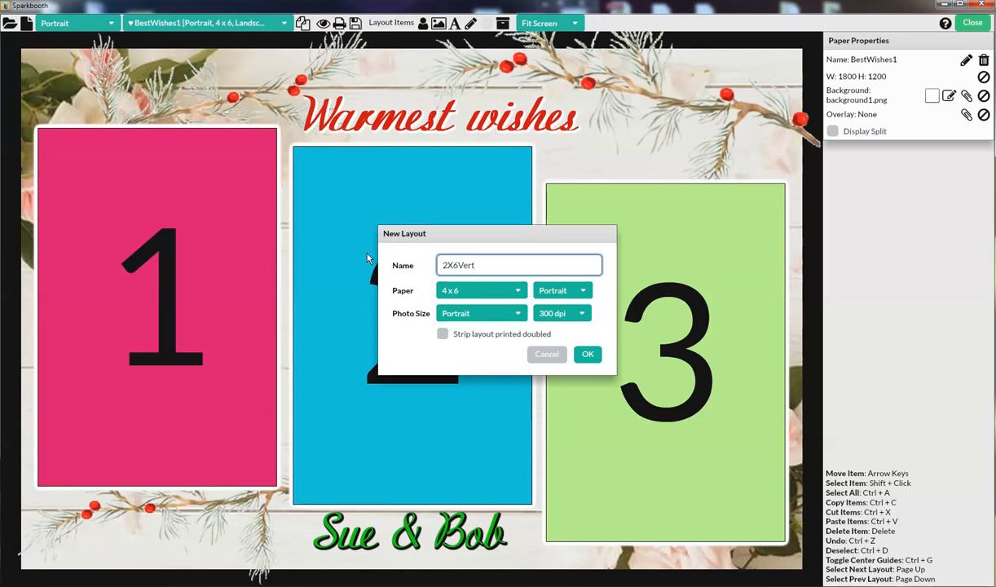
pyautogui.moveTo(652, 294)
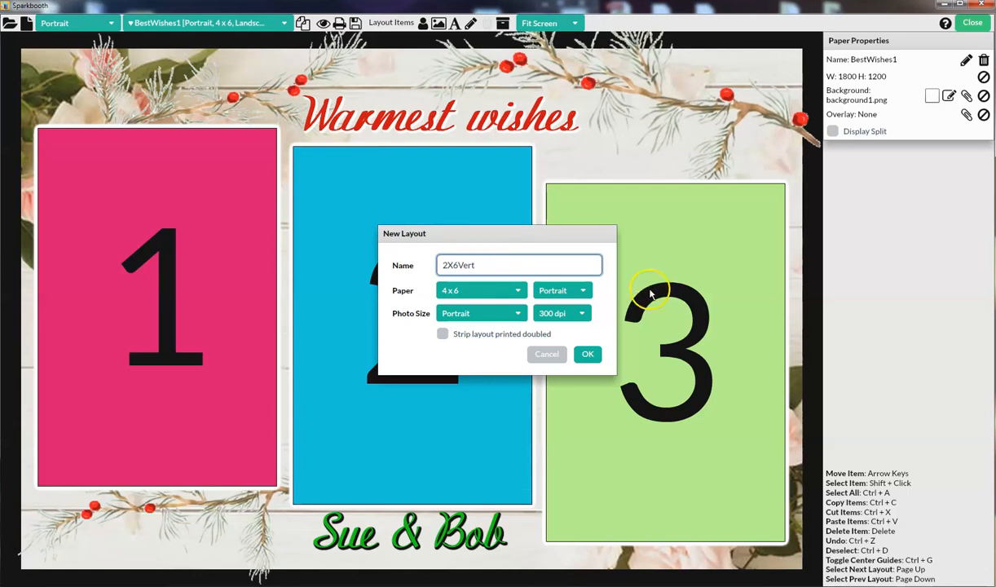
# Keep the 4 x 6 paper portrait and make the photo size Widescreen at 300 dpi.
pyautogui.click(561, 290)
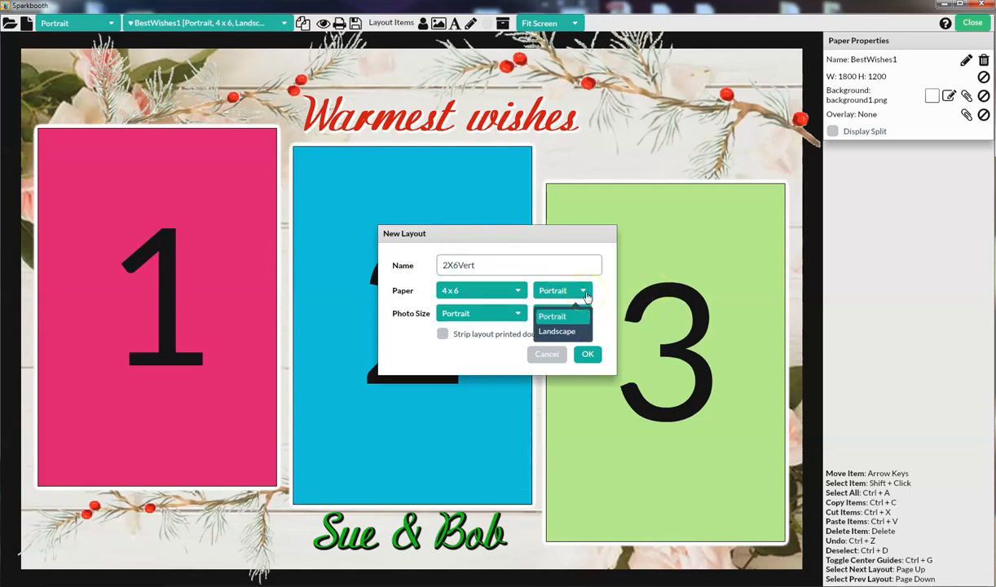
pyautogui.click(558, 329)
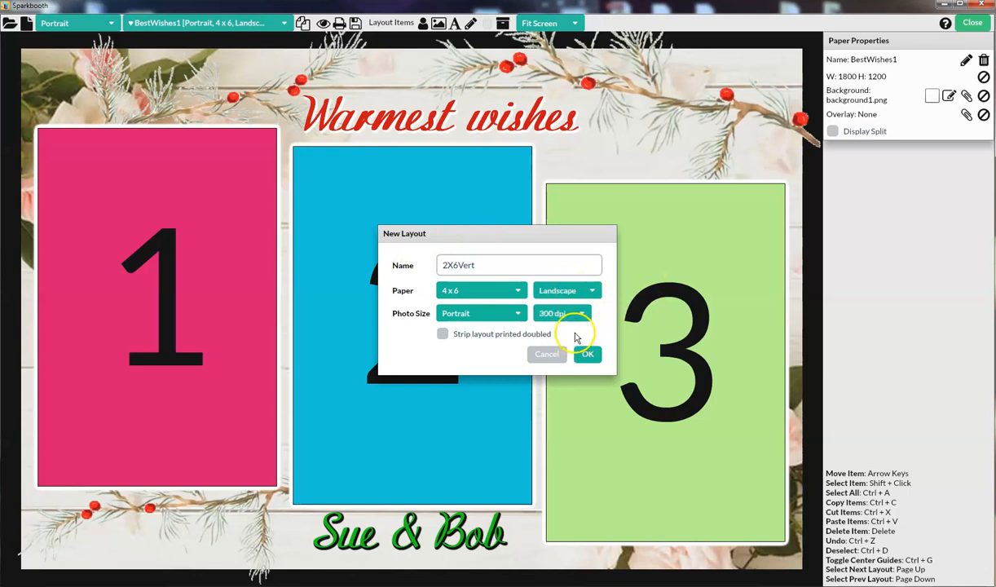
pyautogui.click(562, 290)
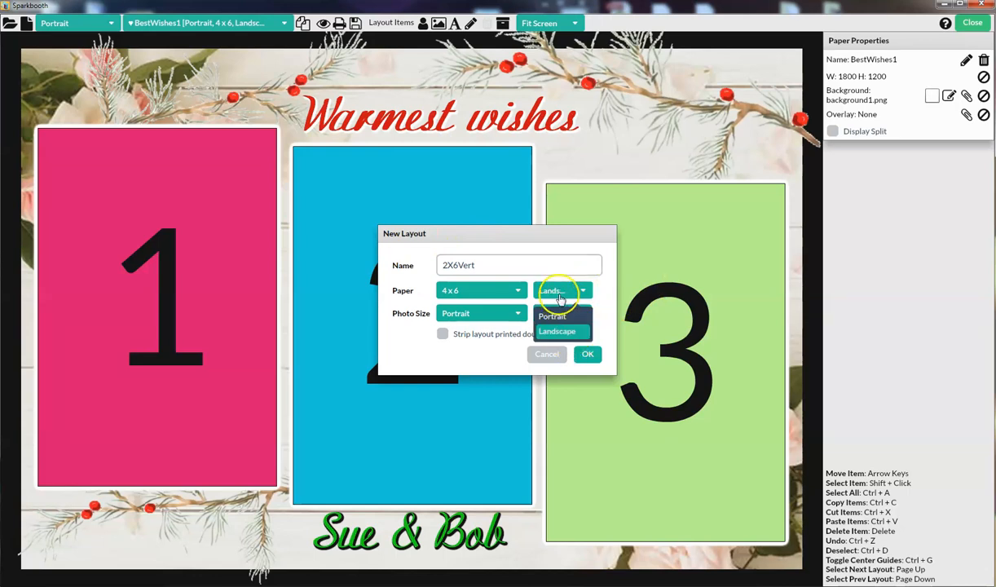
pyautogui.click(552, 317)
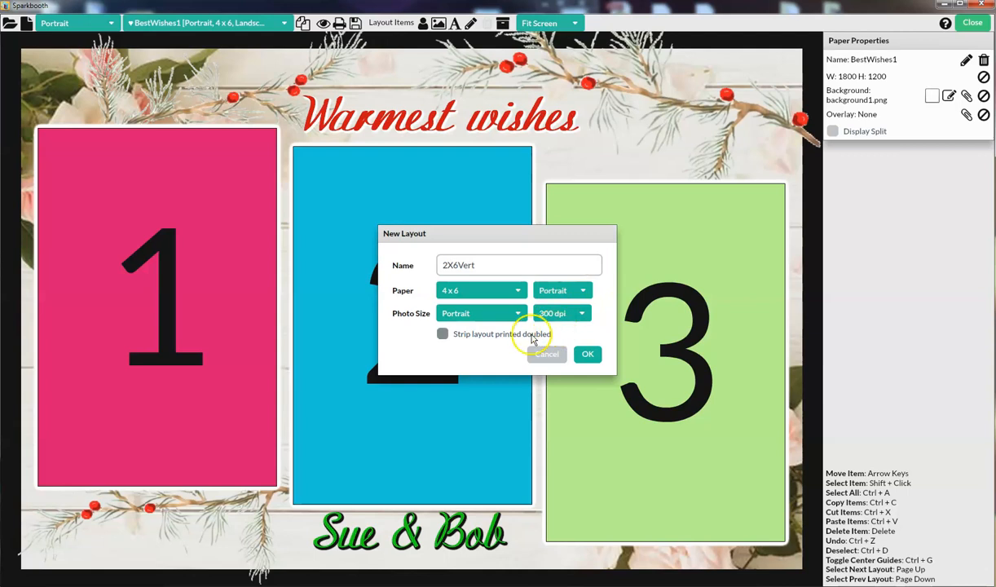
pyautogui.click(481, 313)
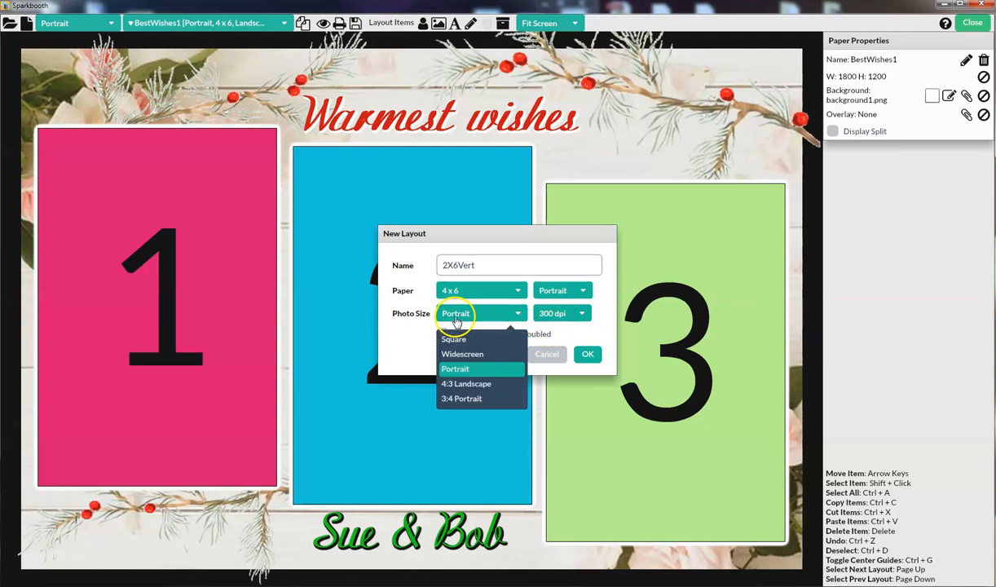
pyautogui.click(463, 352)
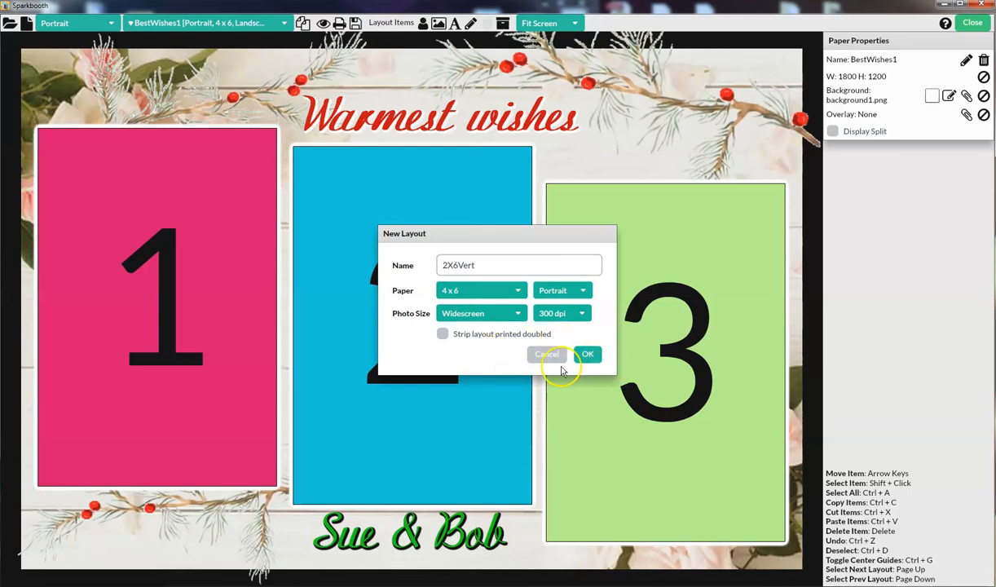
pyautogui.moveTo(561, 372)
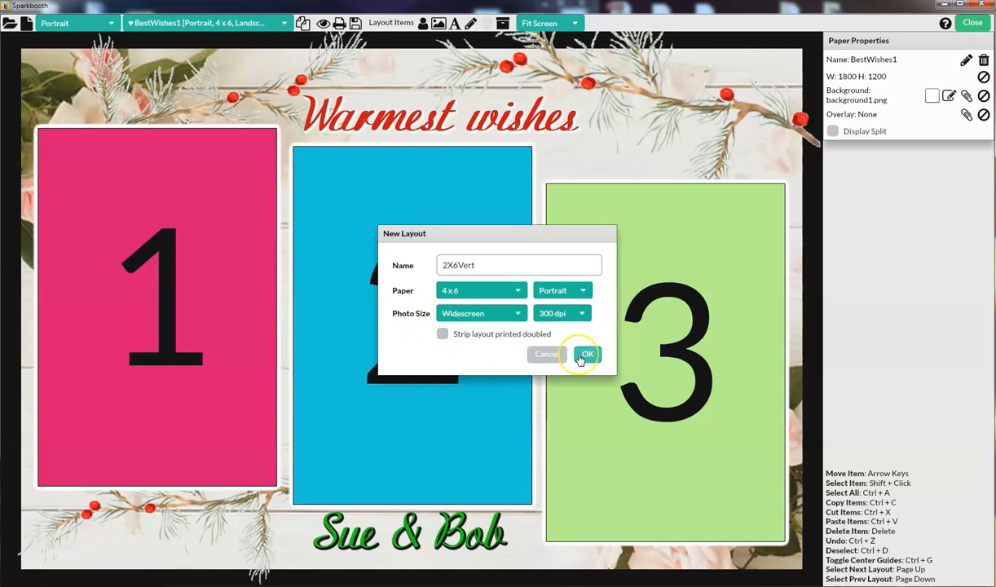
# Confirm the New Layout dialog to create the blank 1200x1800 2X6Vert portrait page.
pyautogui.click(586, 354)
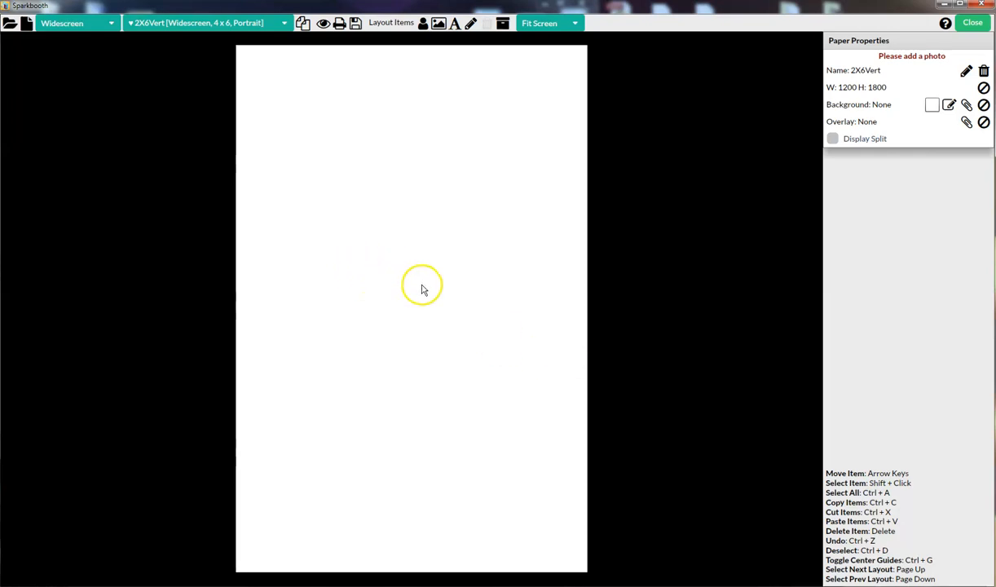
pyautogui.click(12, 579)
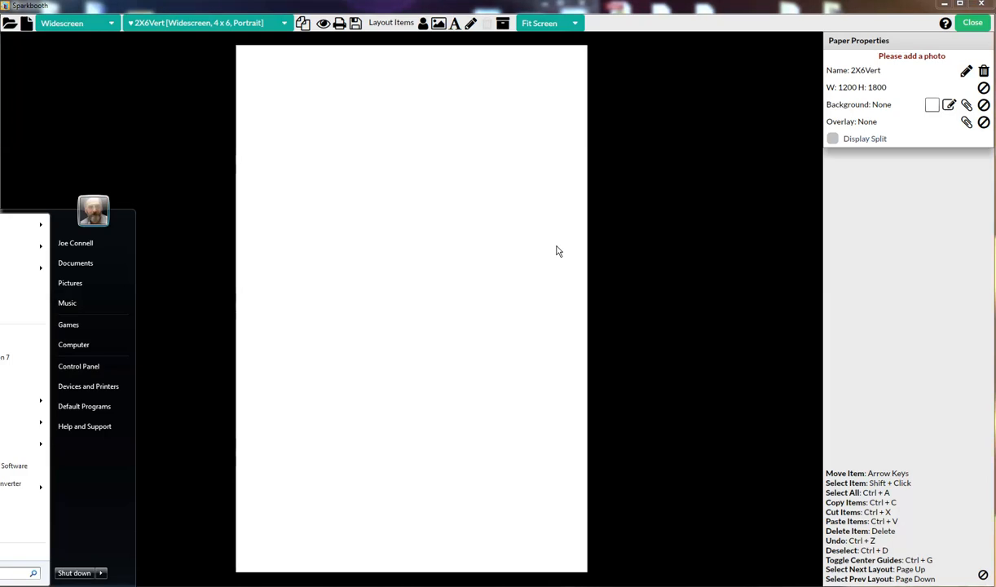
pyautogui.click(502, 253)
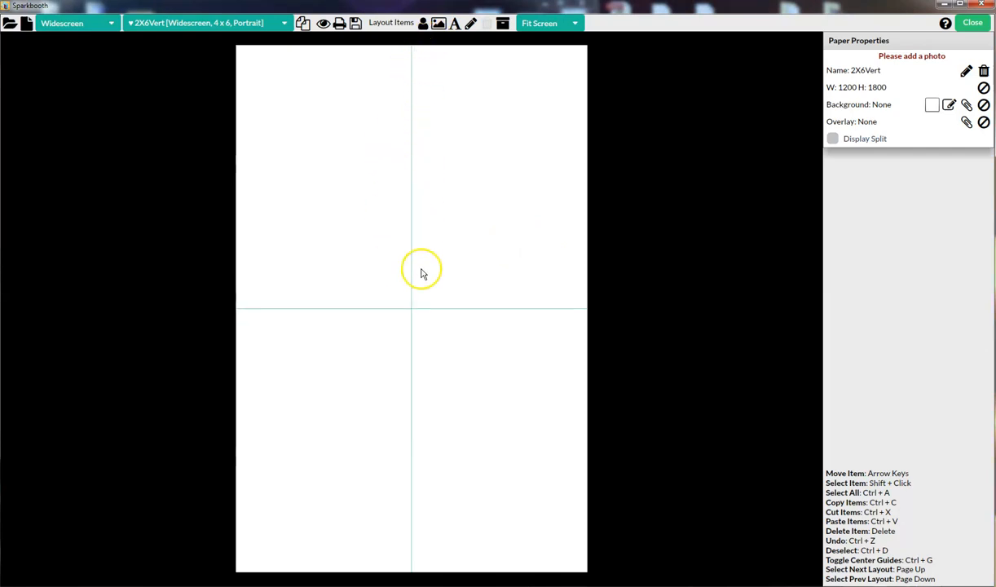
pyautogui.moveTo(481, 85)
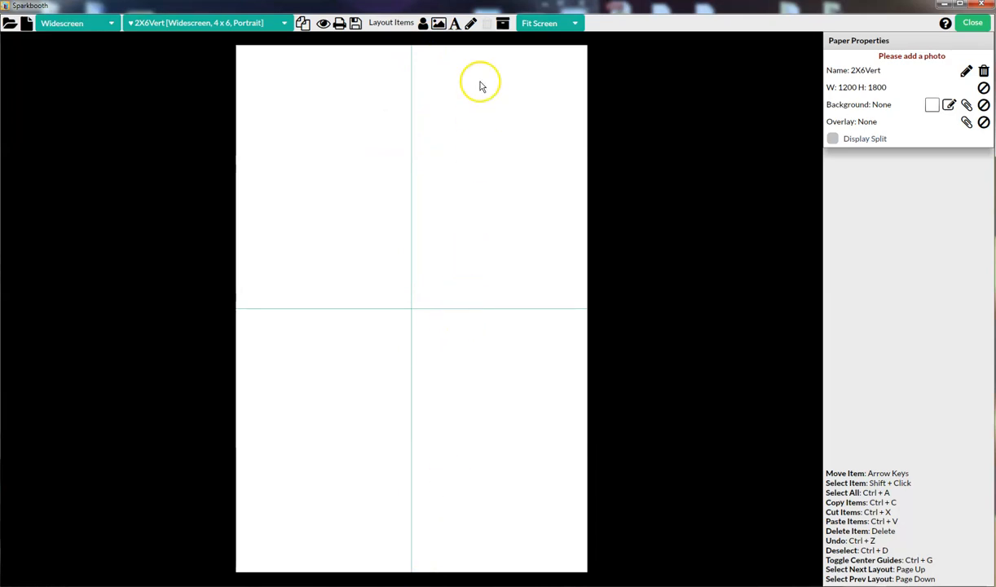
pyautogui.moveTo(588, 325)
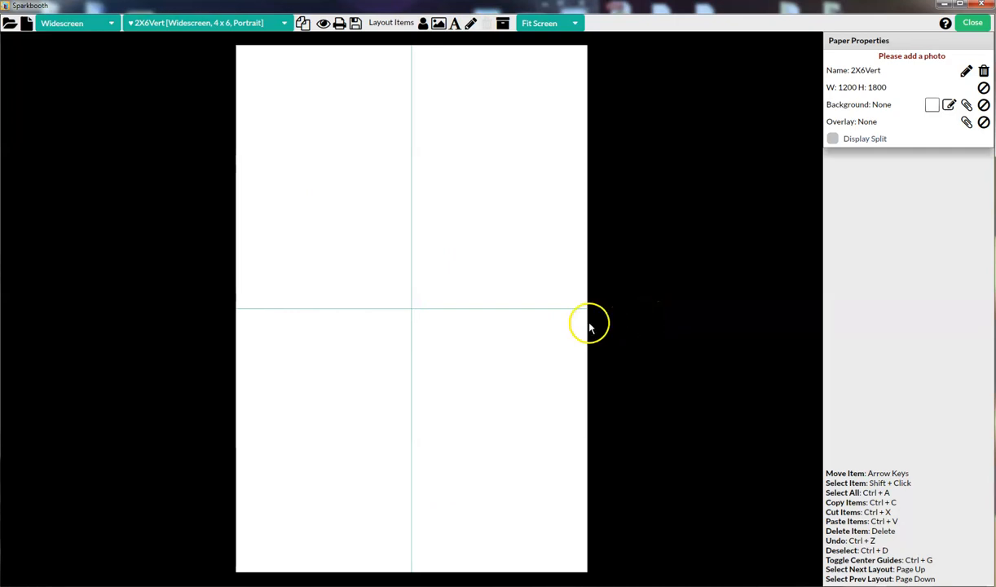
pyautogui.moveTo(363, 89)
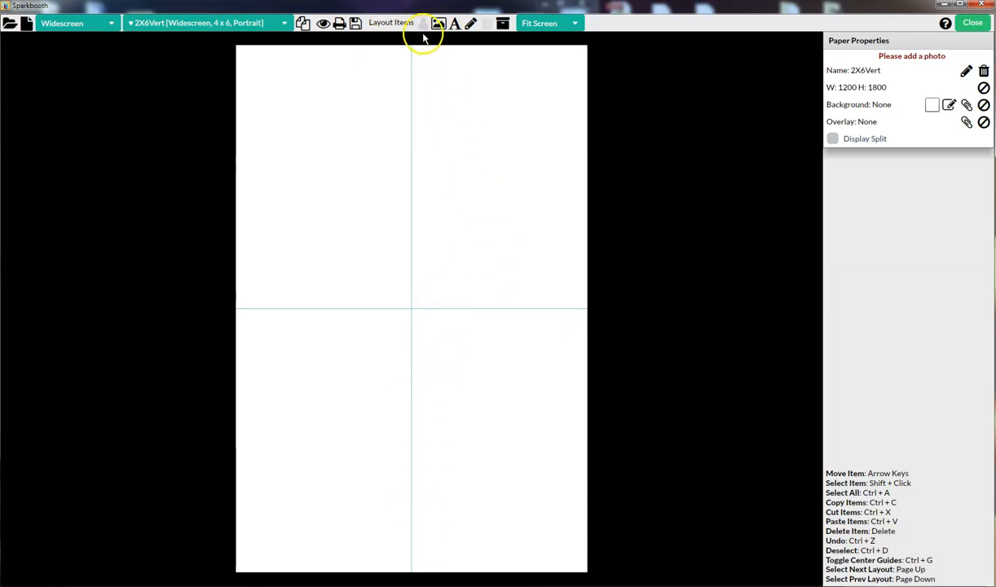
# Add photo slot 1, snap it into the page's top-left corner and adjust its size.
pyautogui.click(424, 23)
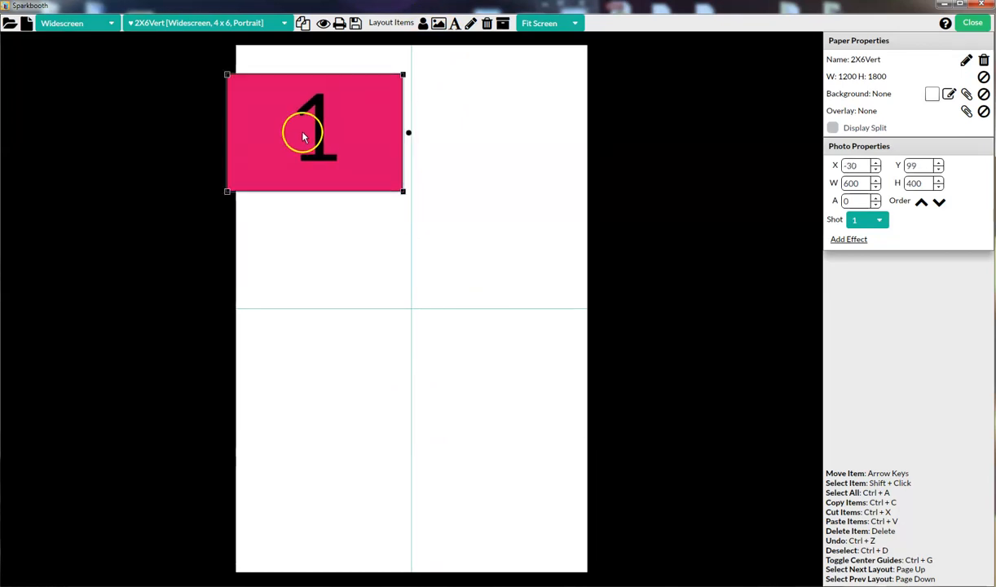
pyautogui.moveTo(303, 137); pyautogui.dragTo(313, 130)
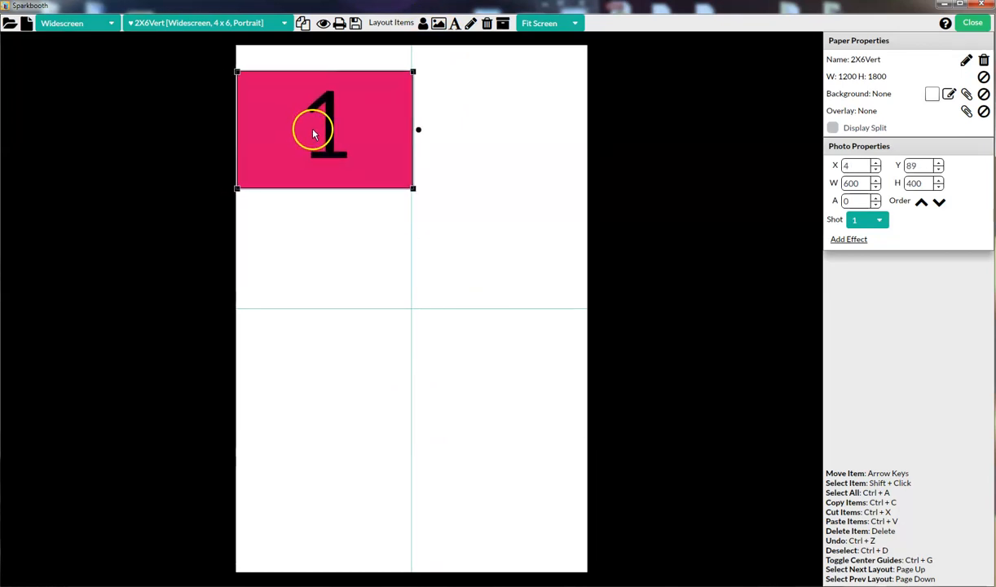
pyautogui.moveTo(323, 134); pyautogui.dragTo(318, 137)
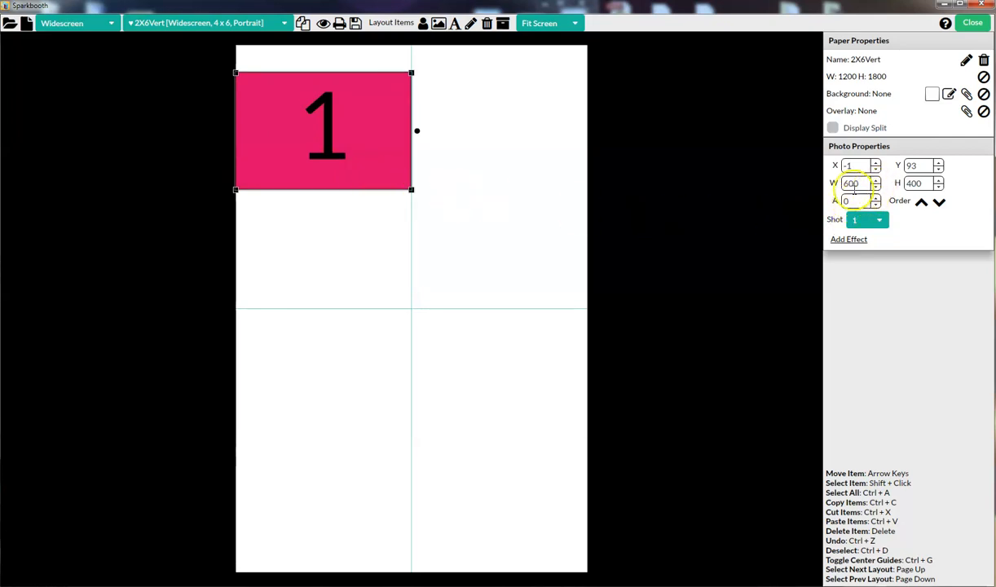
pyautogui.click(878, 186)
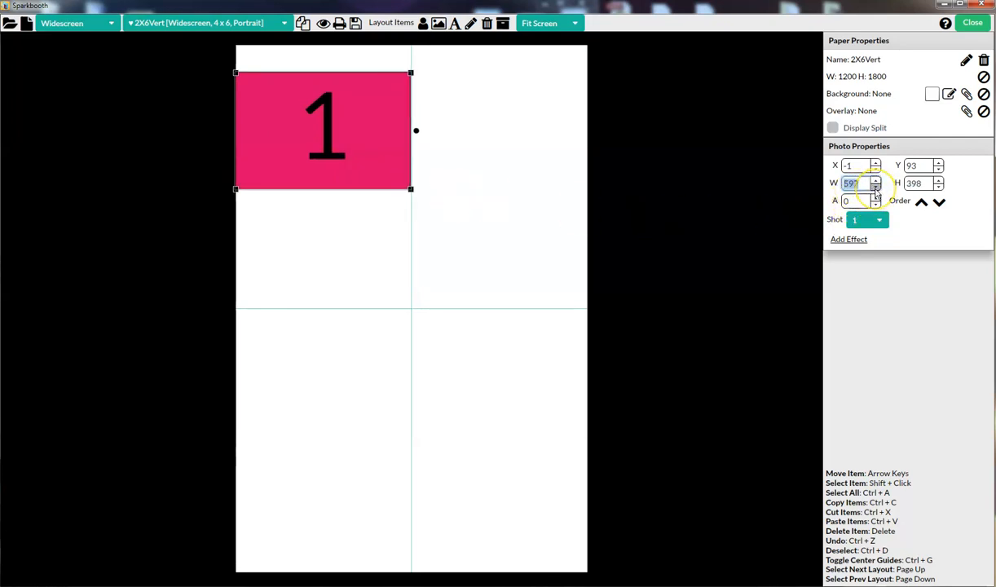
pyautogui.click(876, 186)
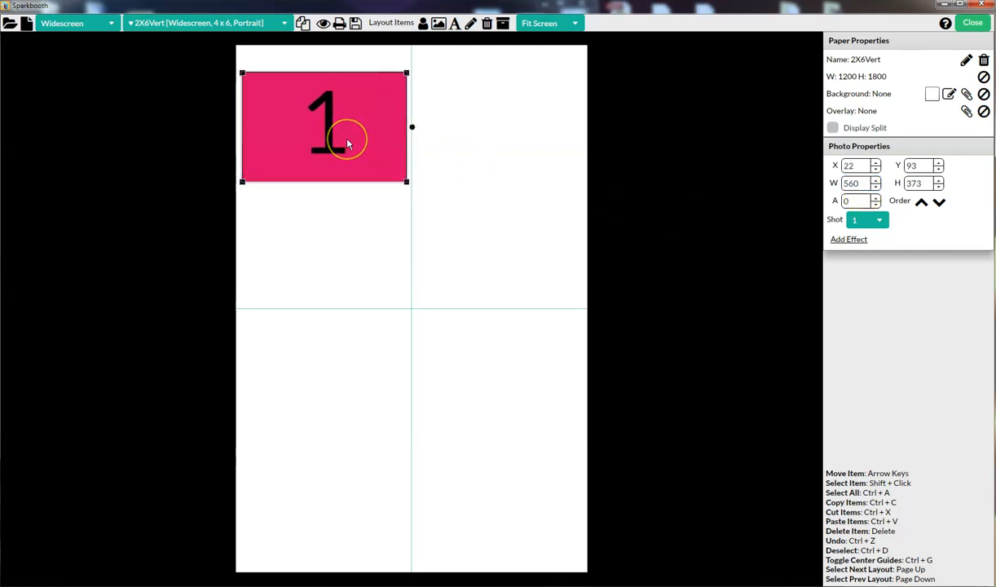
pyautogui.moveTo(890, 168)
pyautogui.write('20')
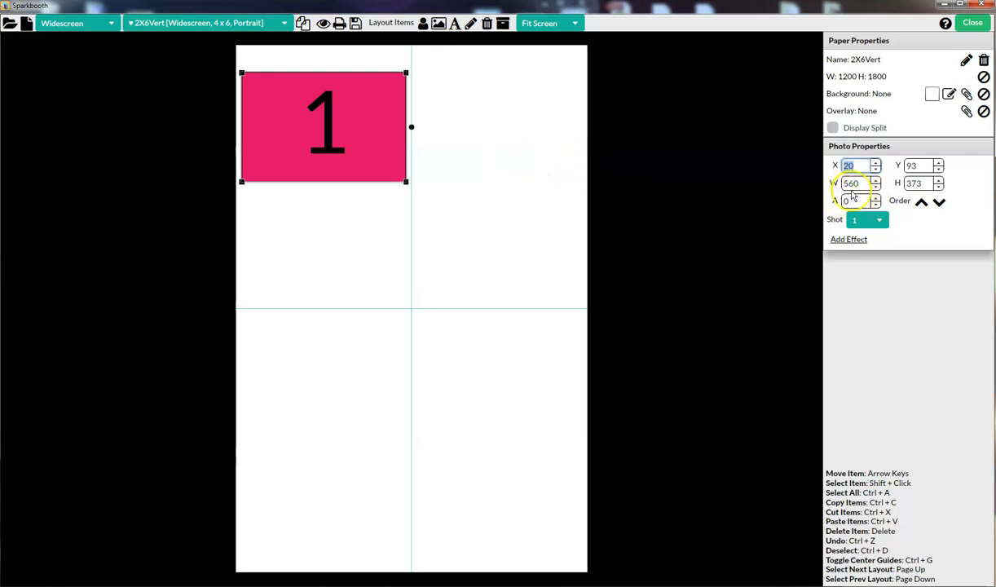
pyautogui.moveTo(437, 58)
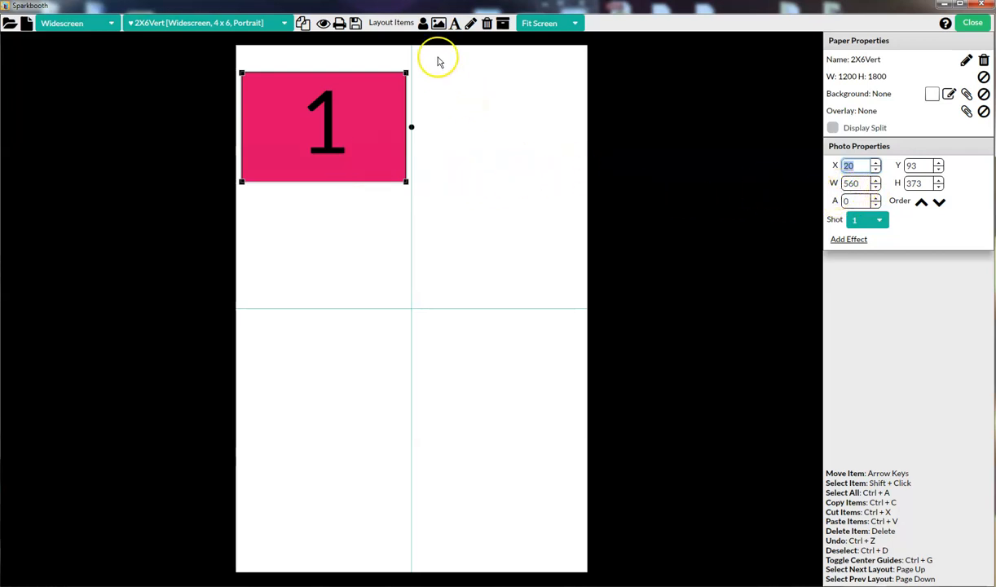
# Add photo slots 2 and 3 and stack them directly under slot 1 in the left column.
pyautogui.click(410, 310)
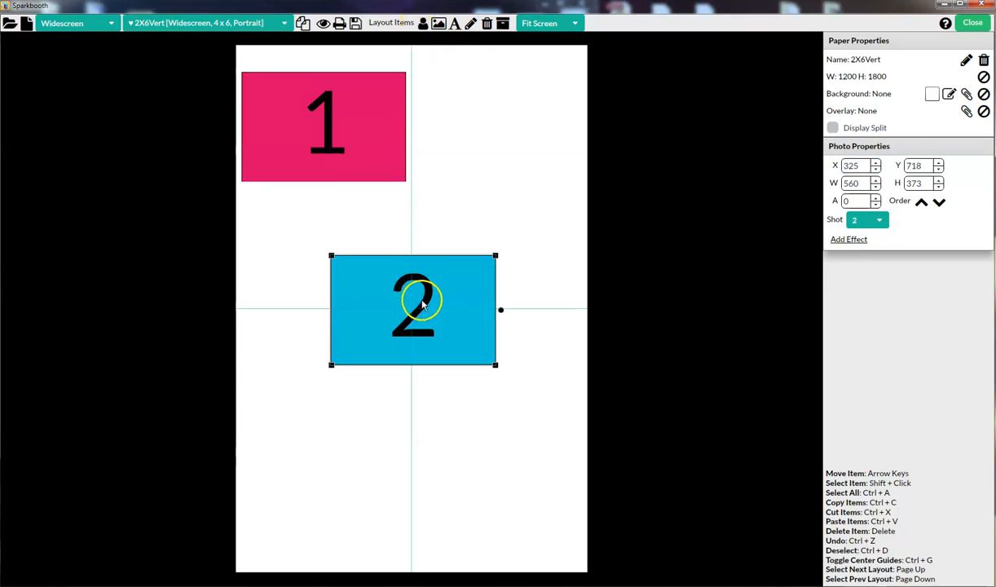
pyautogui.moveTo(411, 309); pyautogui.dragTo(323, 246)
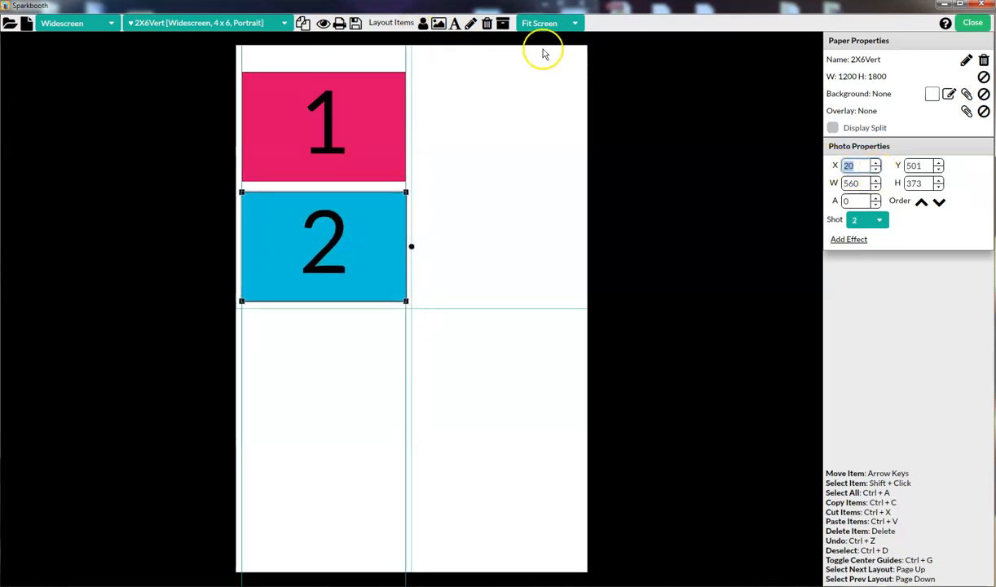
pyautogui.click(323, 389)
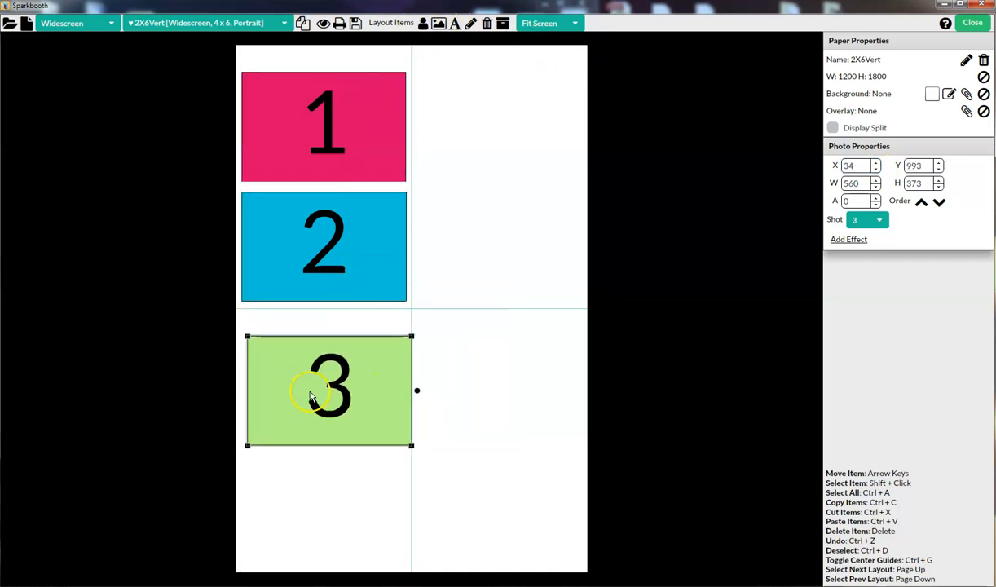
pyautogui.moveTo(308, 390); pyautogui.dragTo(308, 362)
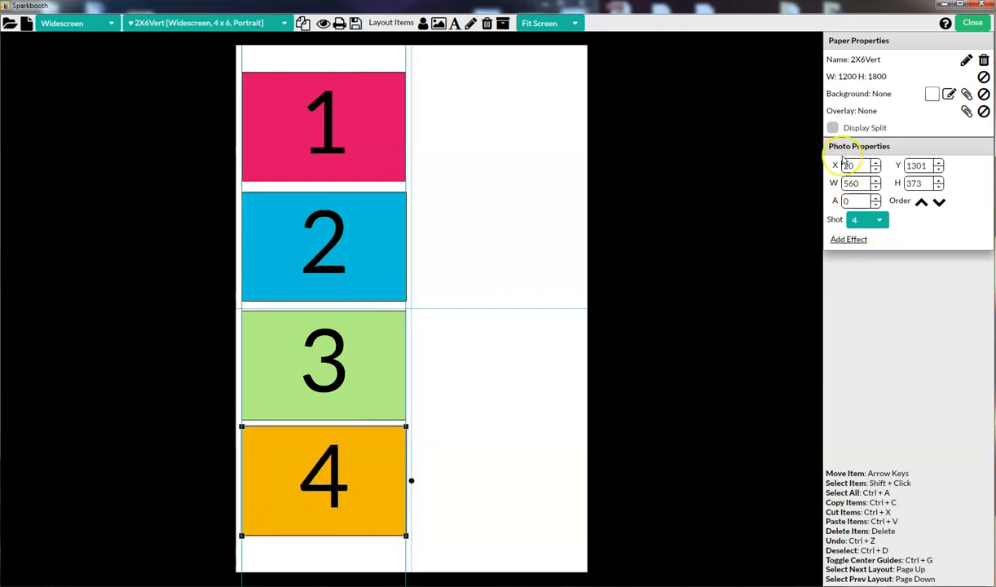
pyautogui.click(536, 378)
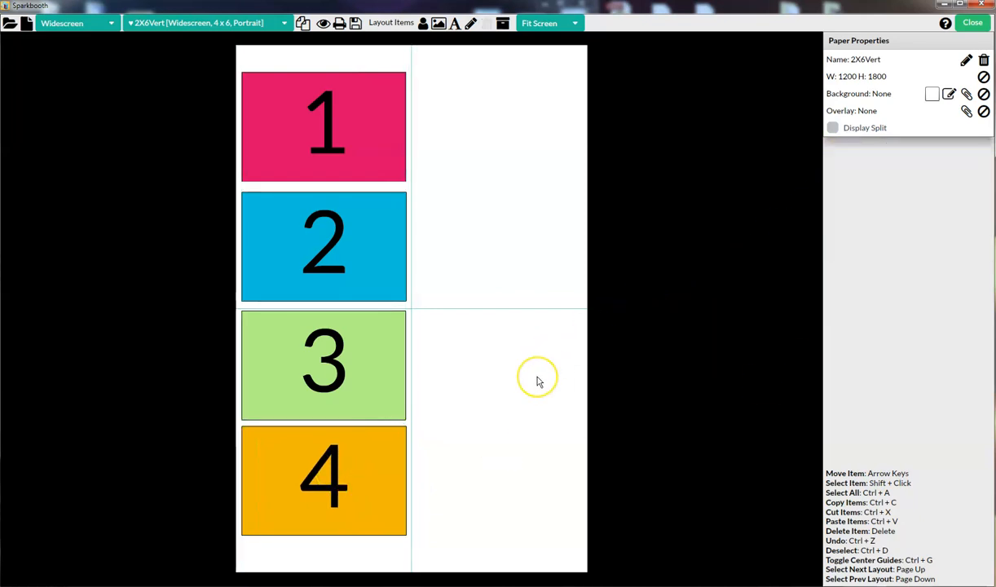
pyautogui.moveTo(545, 455)
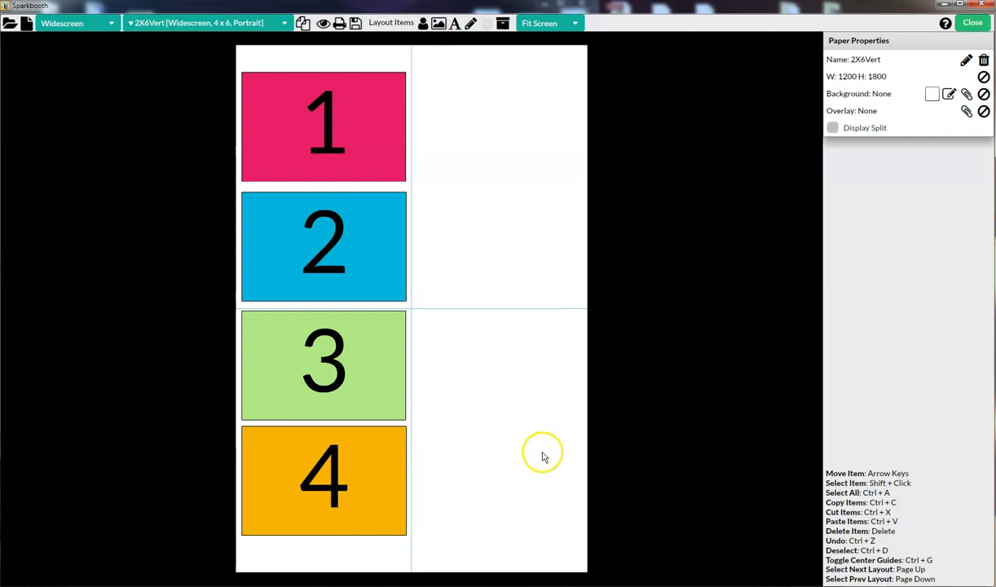
pyautogui.moveTo(447, 264)
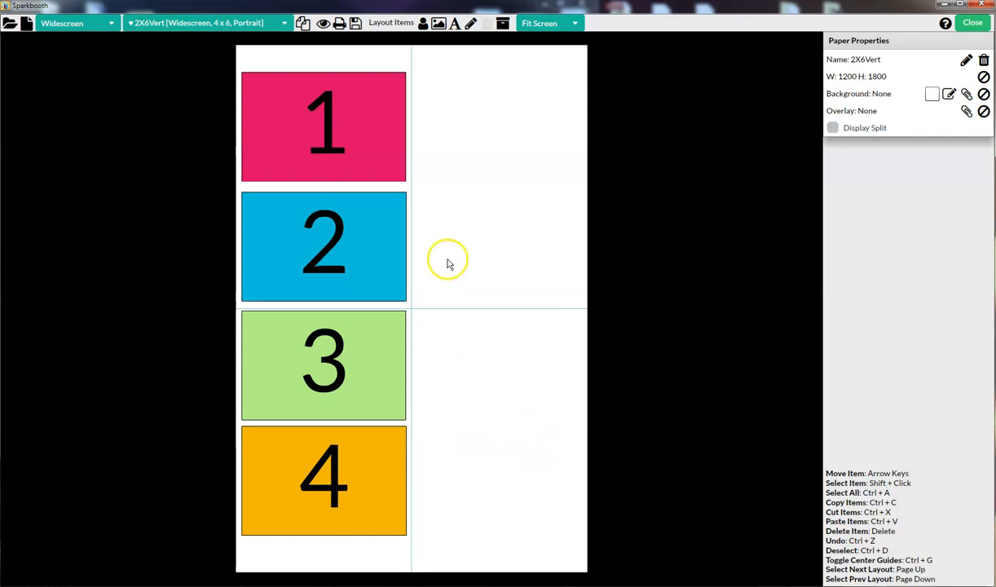
pyautogui.moveTo(541, 220)
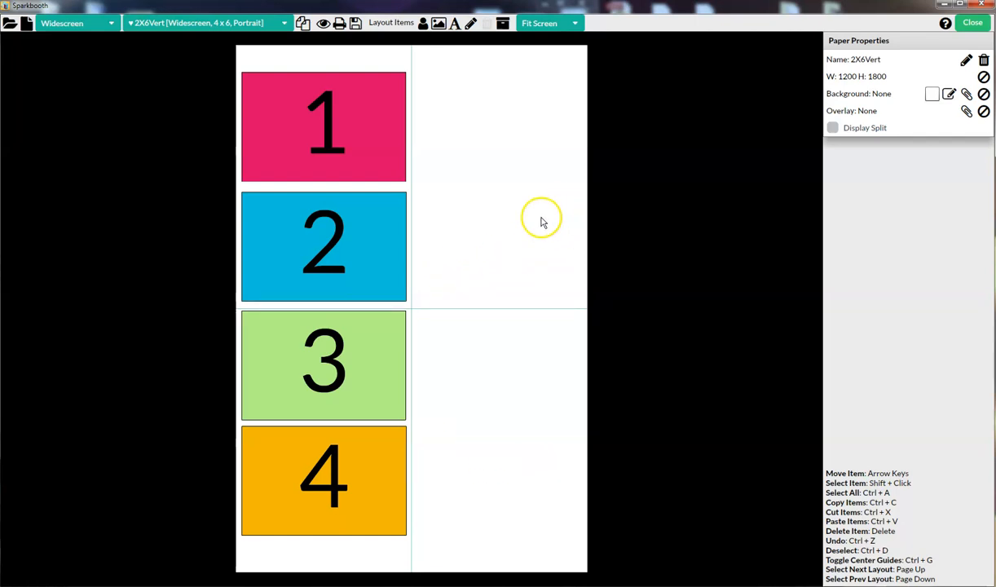
pyautogui.moveTo(952, 93)
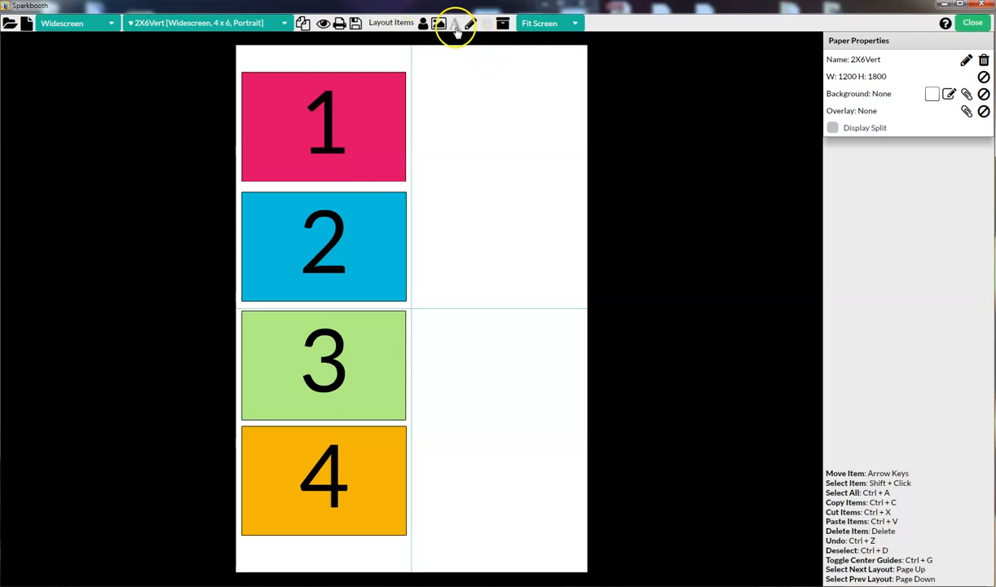
# Add a 'Your text here' caption at size 56 below slot 4 and turn on Display Split.
pyautogui.click(455, 22)
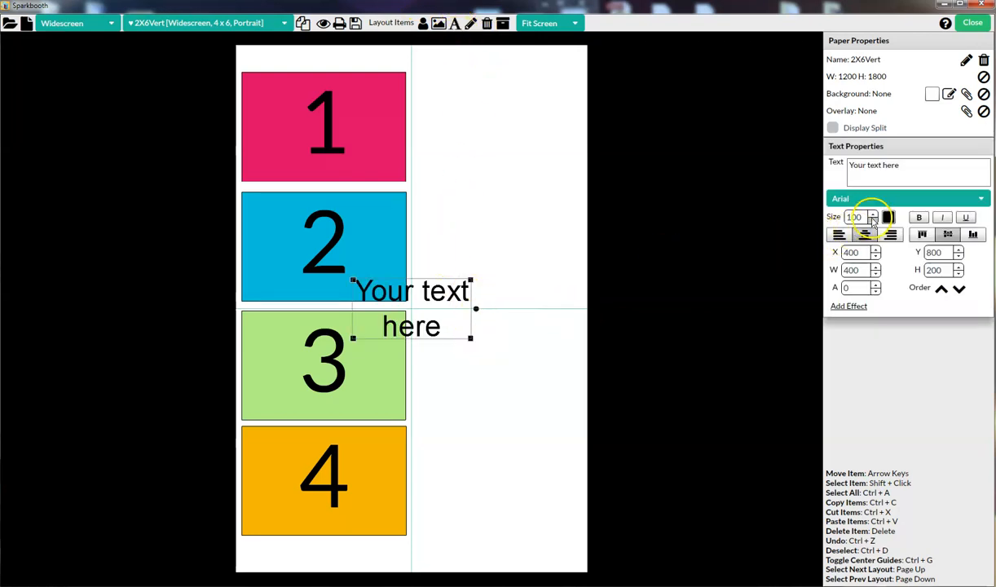
pyautogui.click(874, 220)
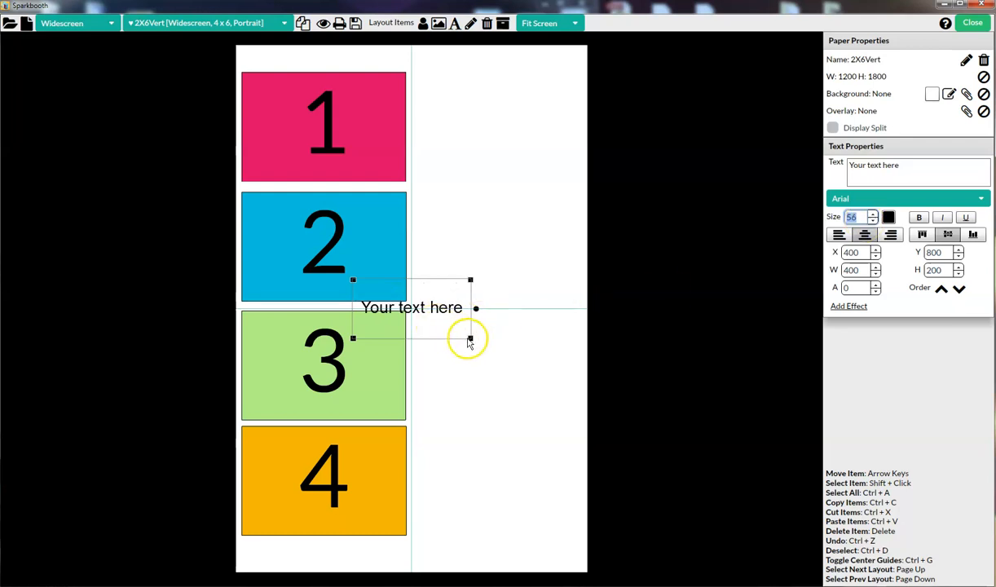
pyautogui.moveTo(469, 337); pyautogui.dragTo(383, 522)
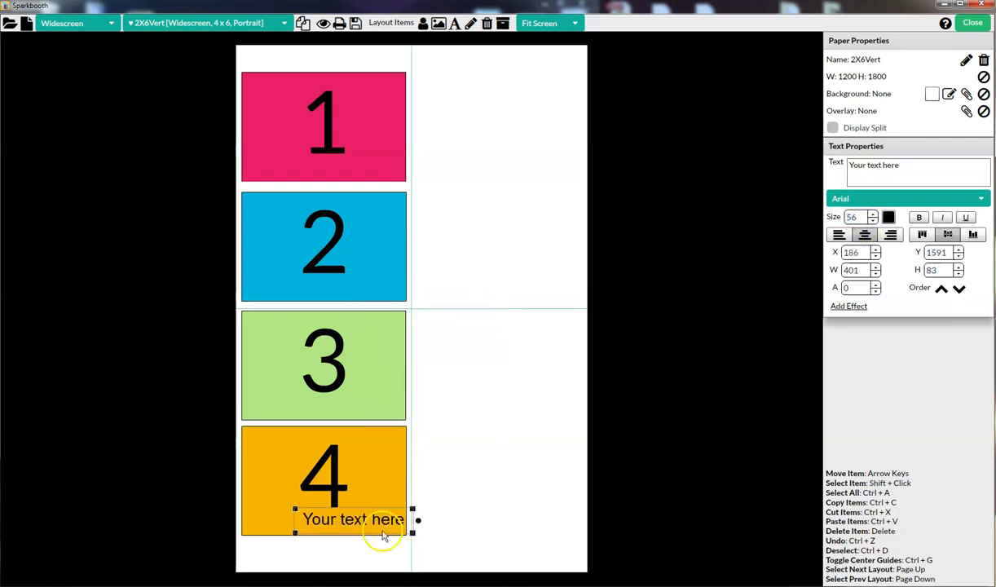
pyautogui.click(486, 497)
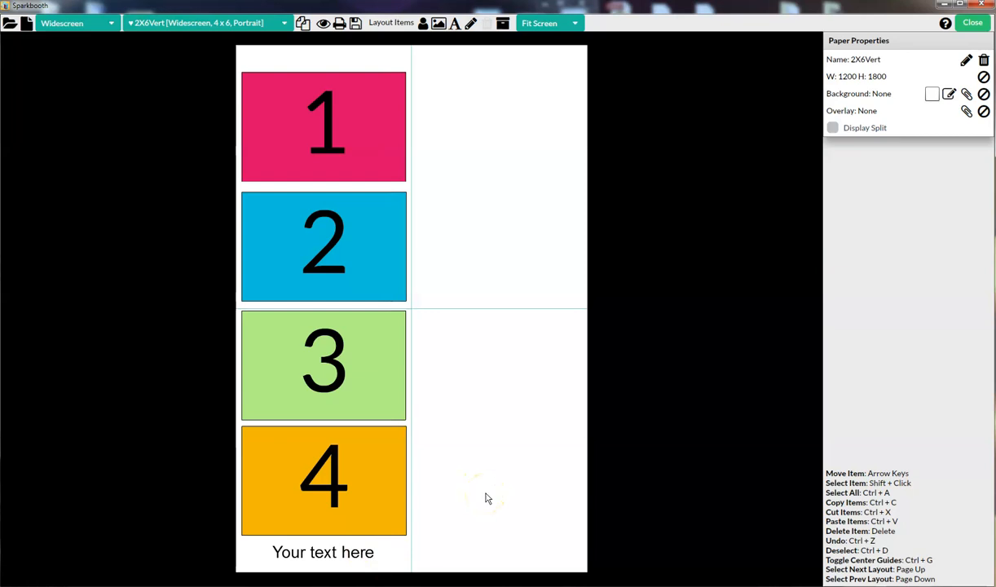
pyautogui.moveTo(551, 411)
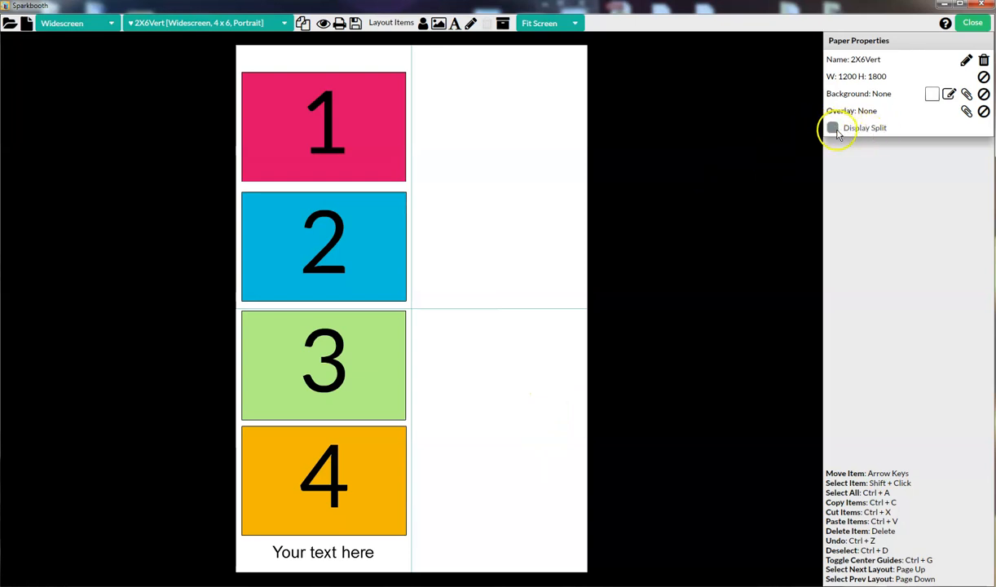
pyautogui.click(831, 127)
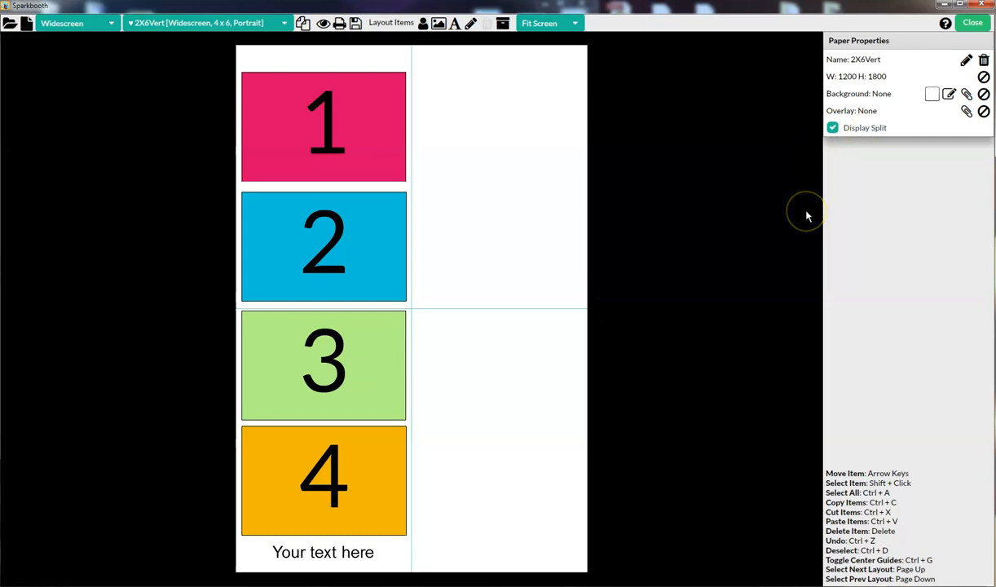
pyautogui.moveTo(770, 199)
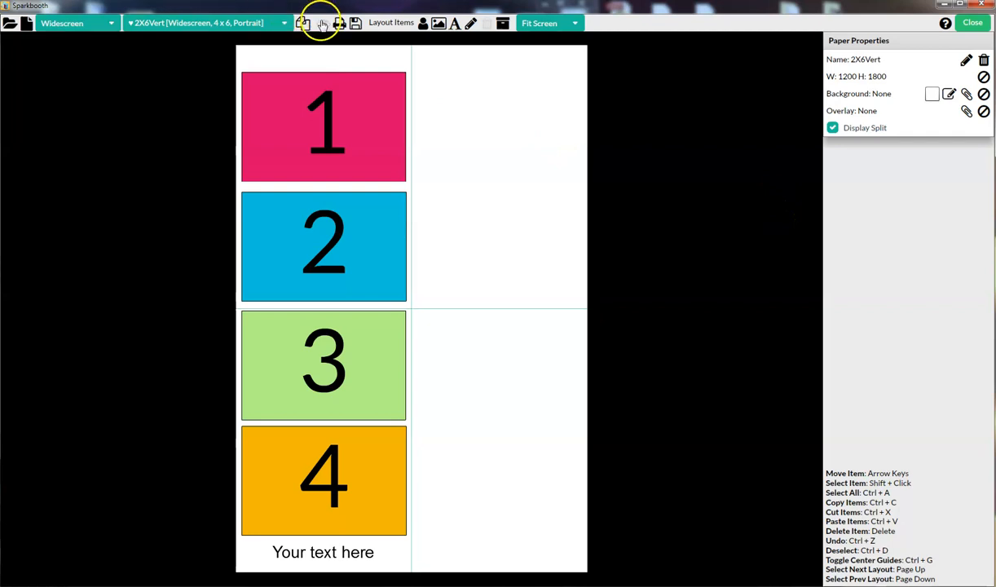
pyautogui.click(323, 23)
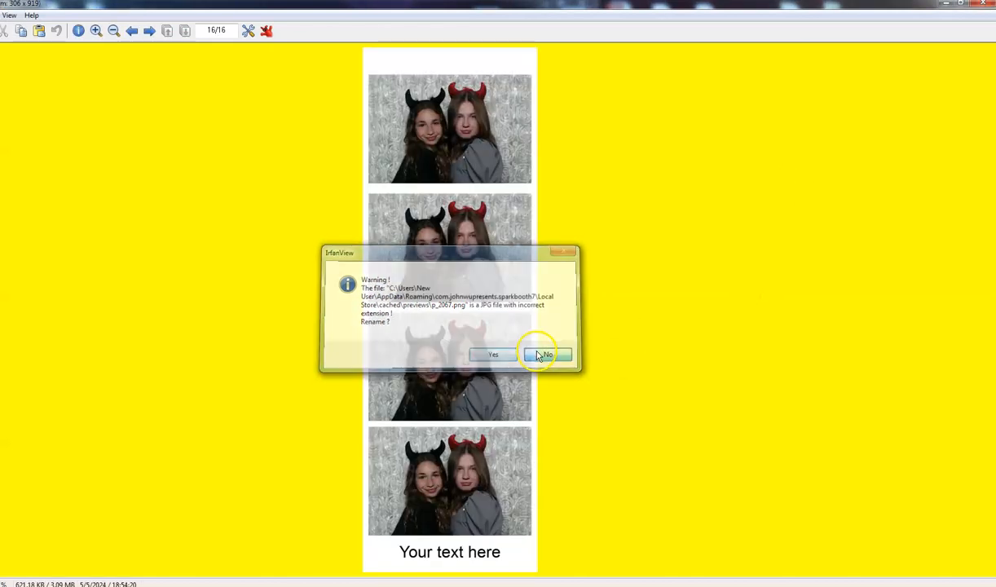
pyautogui.click(544, 355)
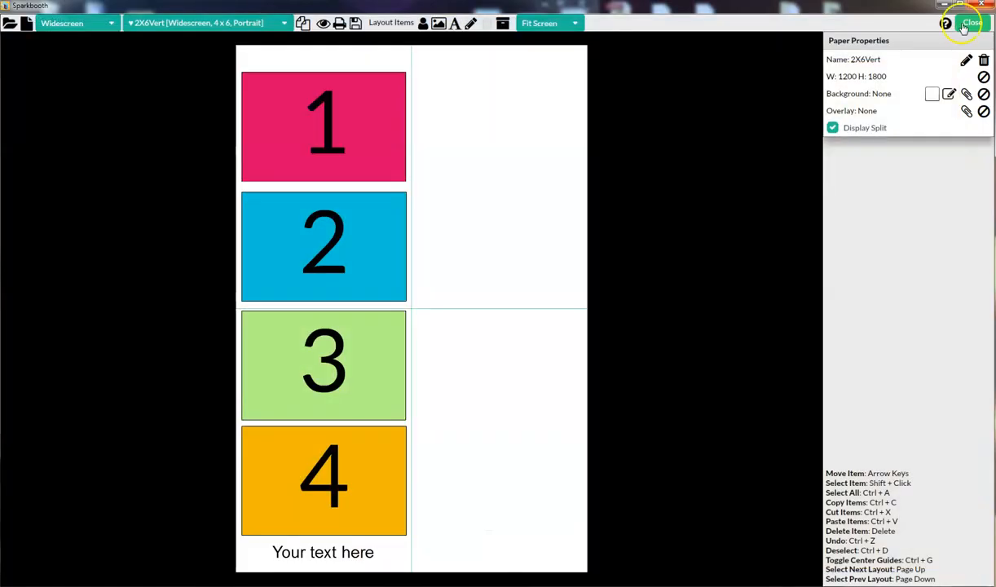
pyautogui.moveTo(590, 221)
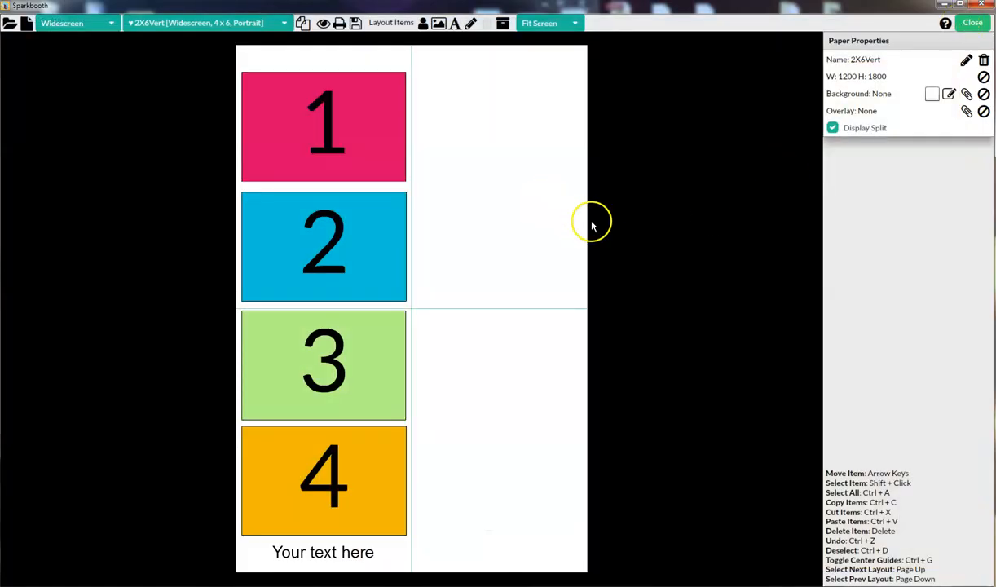
pyautogui.moveTo(580, 210)
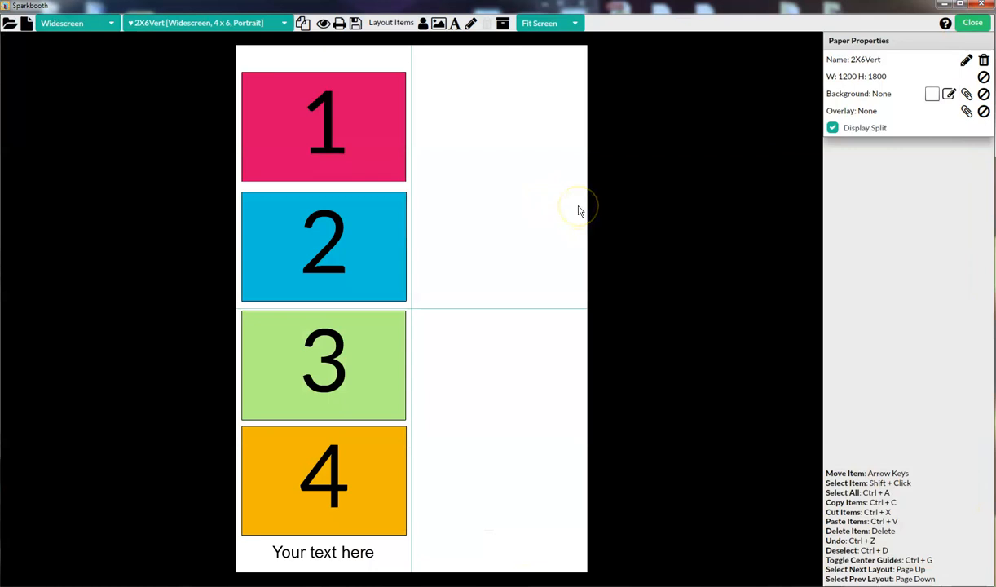
pyautogui.moveTo(339, 146)
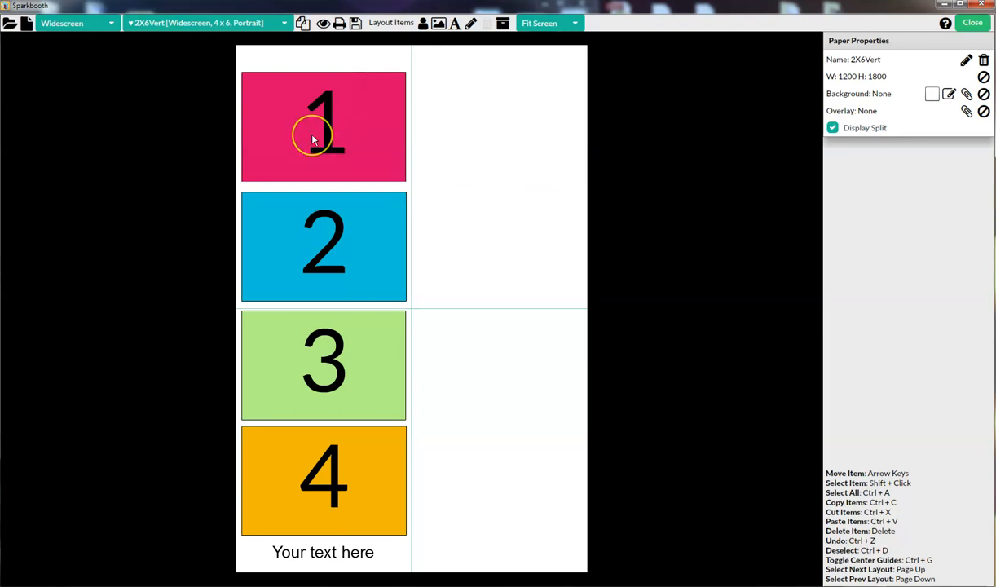
# Select the left-column photo slots together for duplication into the right half.
pyautogui.click(323, 127)
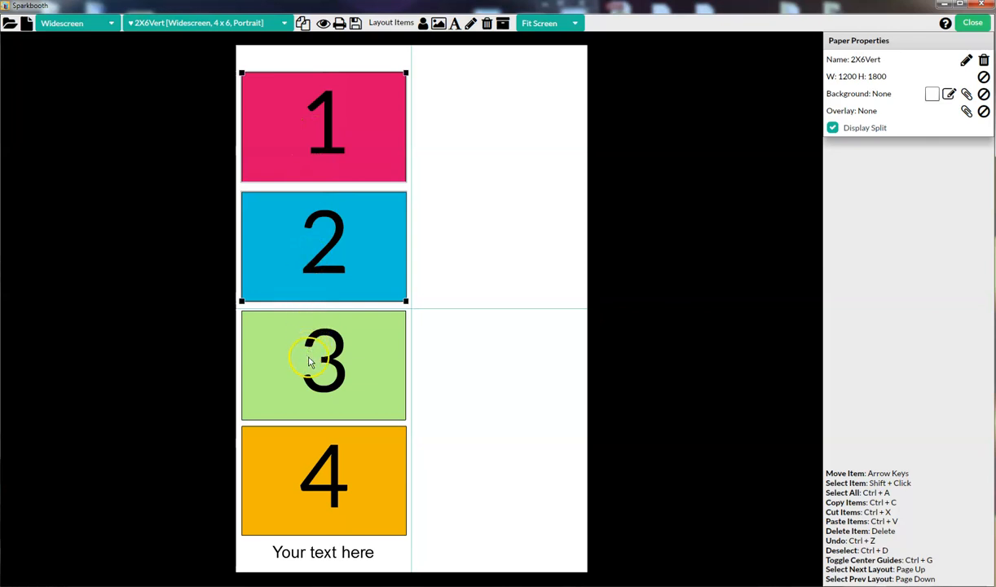
pyautogui.click(322, 481)
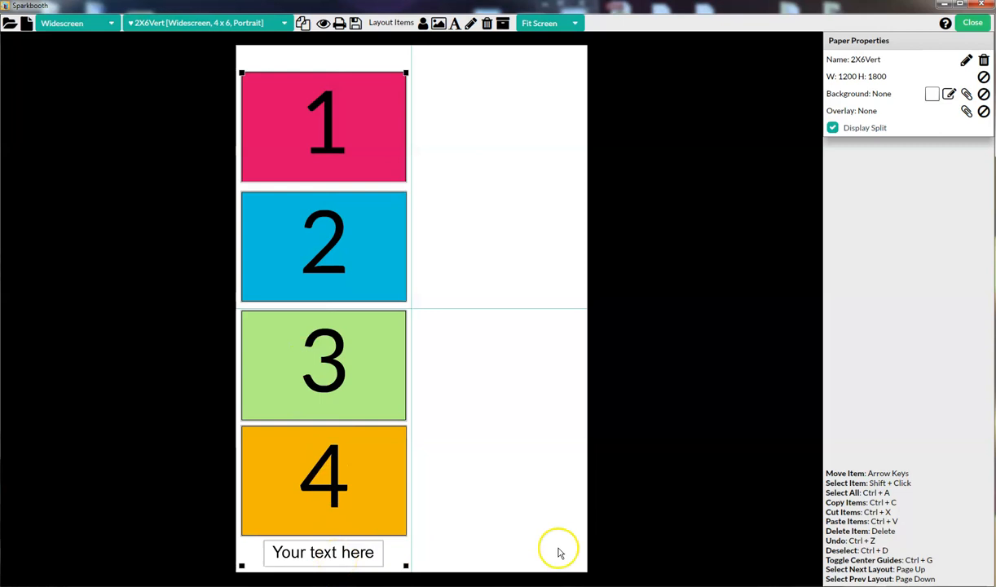
pyautogui.moveTo(561, 551)
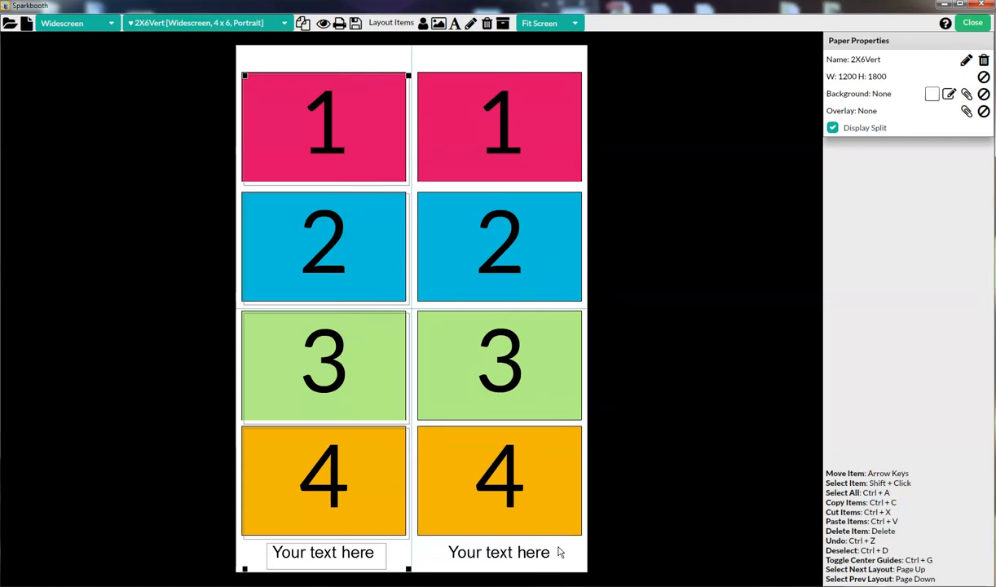
pyautogui.moveTo(634, 194)
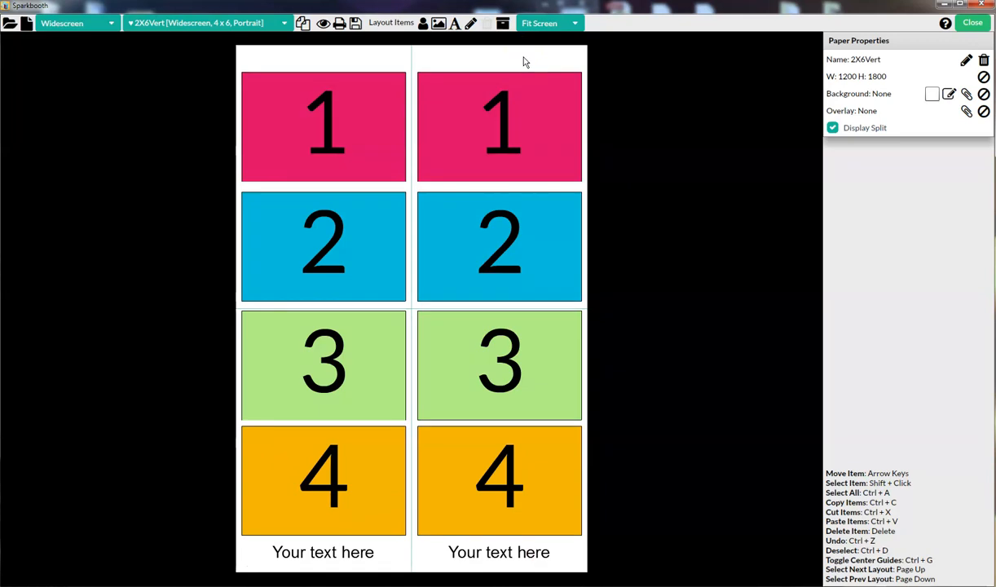
pyautogui.moveTo(914, 124)
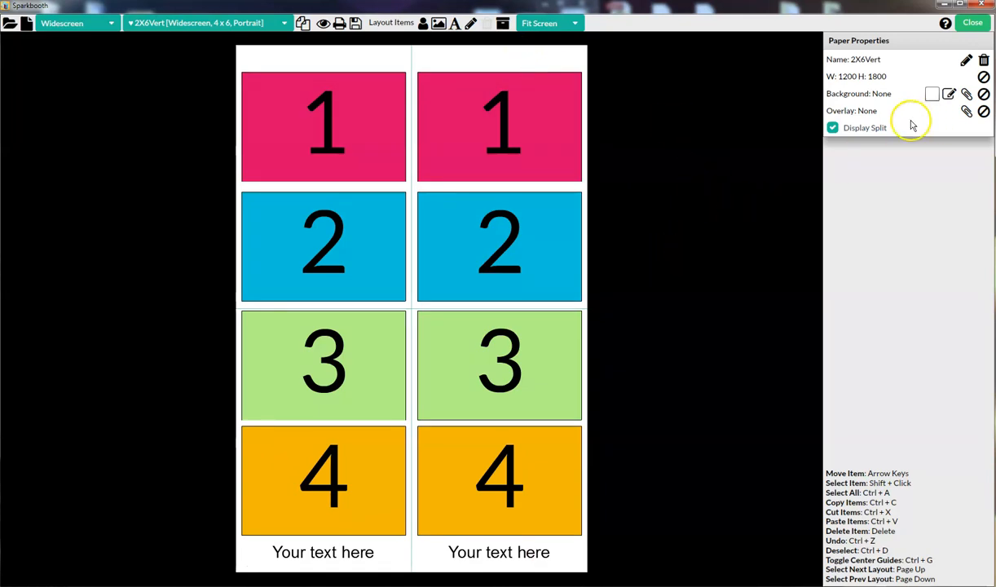
pyautogui.moveTo(857, 137)
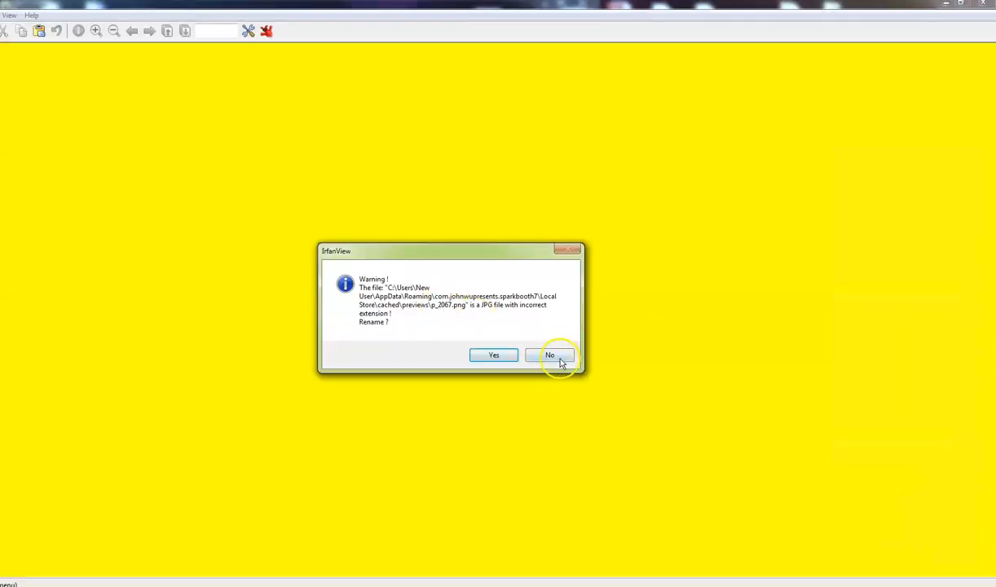
pyautogui.click(549, 356)
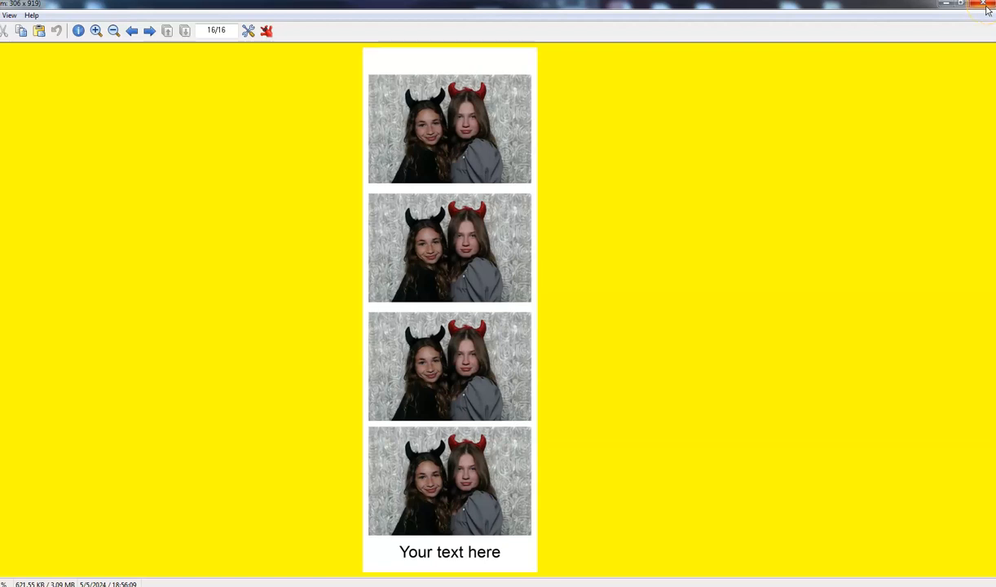
pyautogui.moveTo(987, 8)
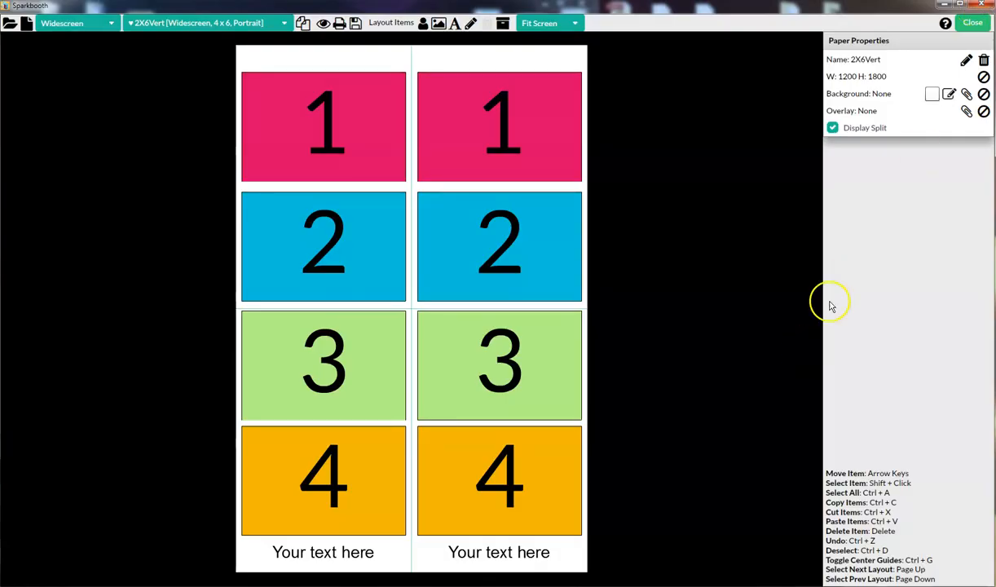
pyautogui.moveTo(986, 354)
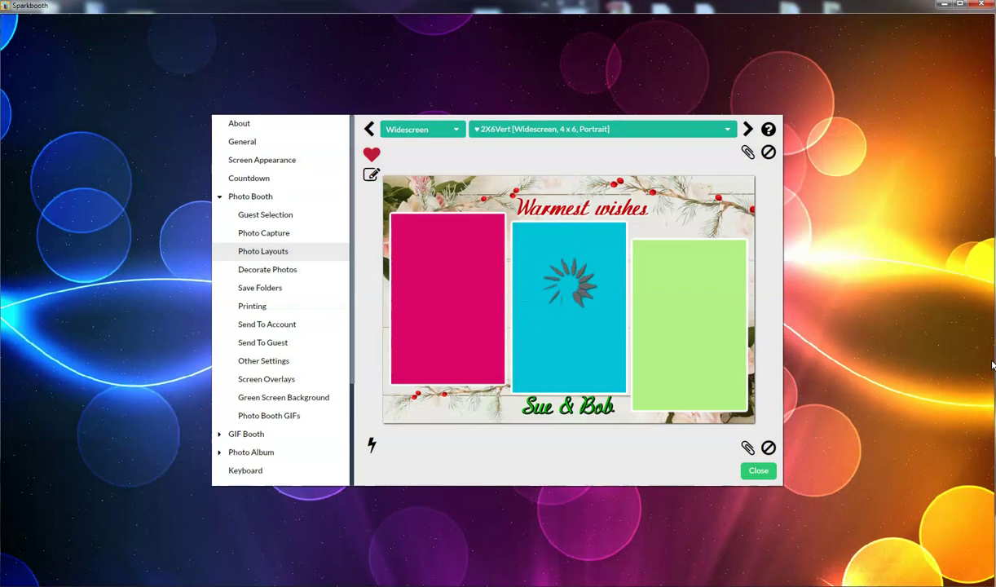
# Show the finished 2X6Vert double-strip preview on the Photo Layouts settings page.
pyautogui.click(747, 129)
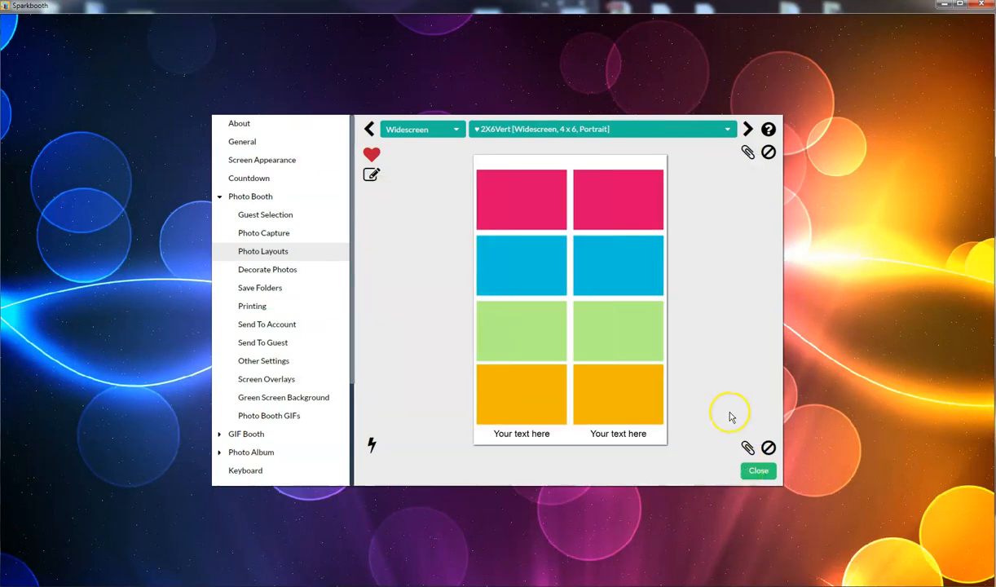
pyautogui.moveTo(685, 502)
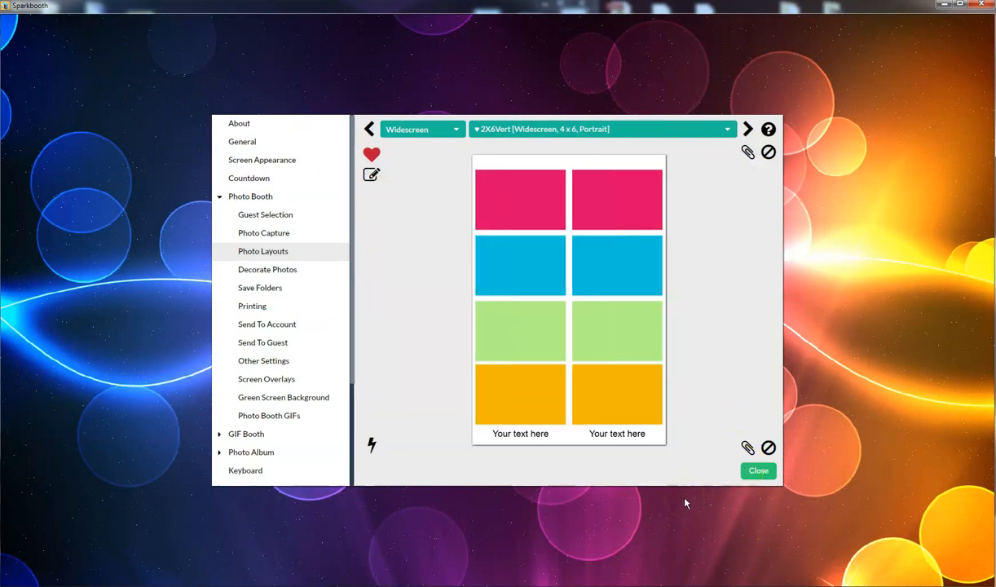
pyautogui.moveTo(469, 535)
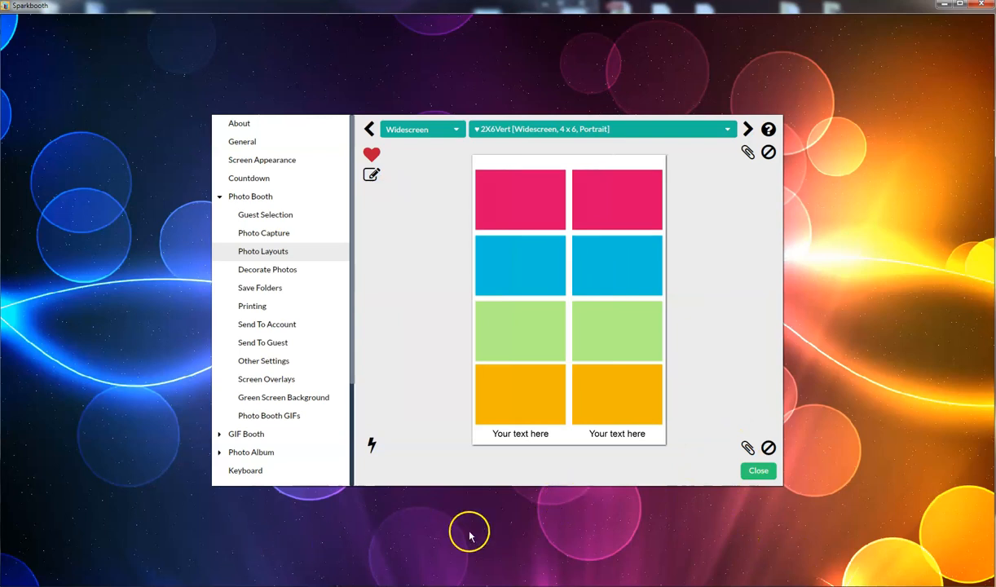
pyautogui.moveTo(157, 548)
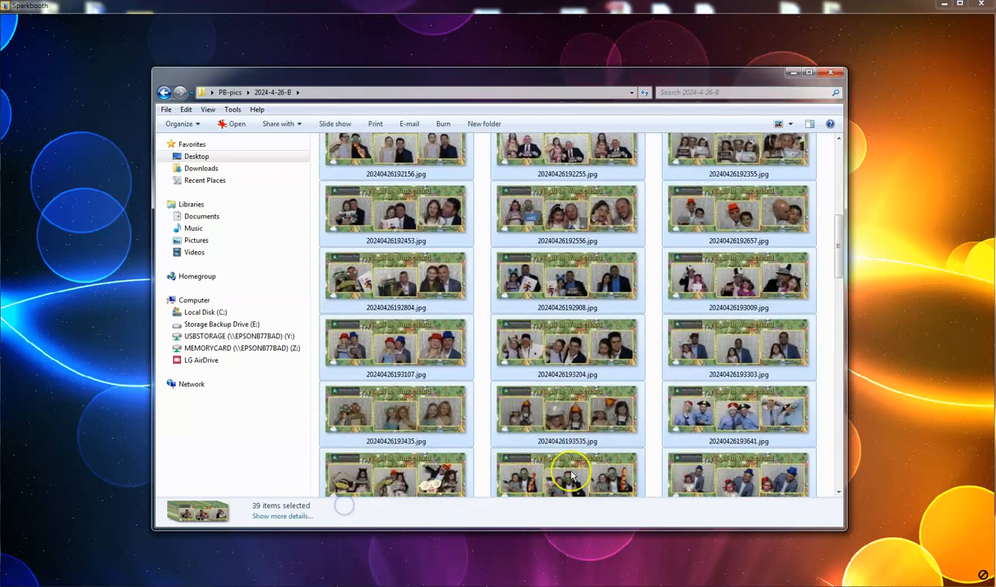
pyautogui.scroll(3)
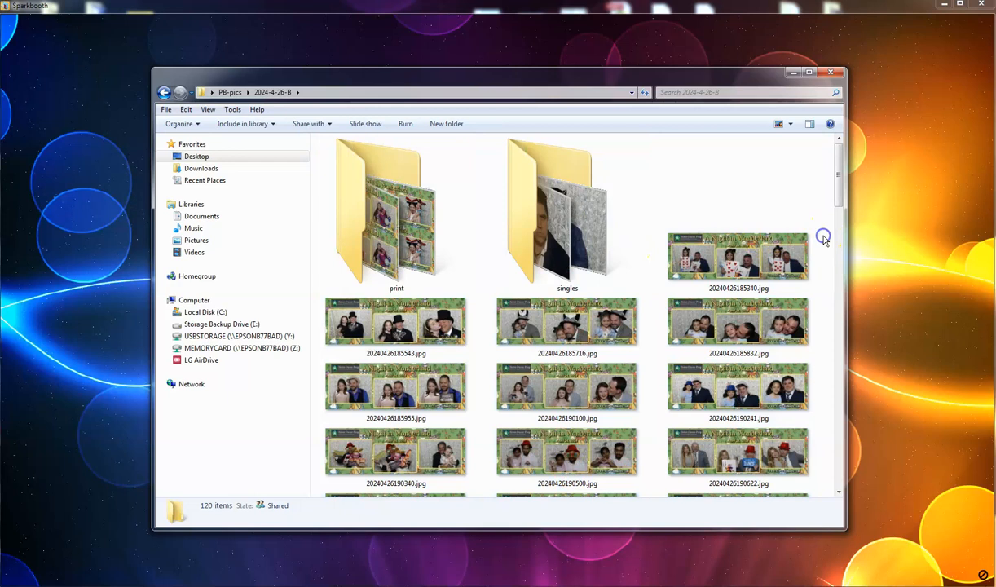
pyautogui.doubleClick(568, 211)
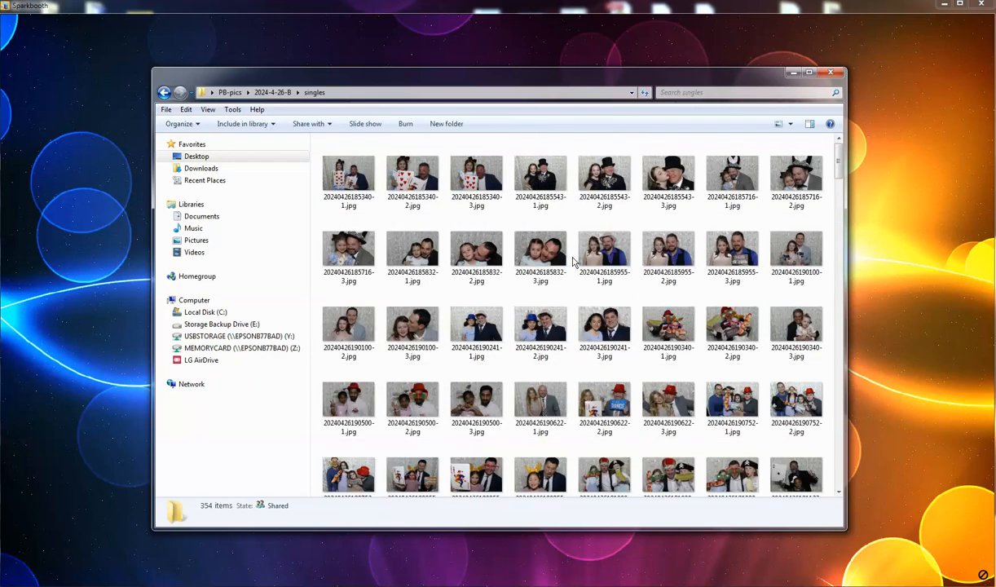
pyautogui.click(273, 91)
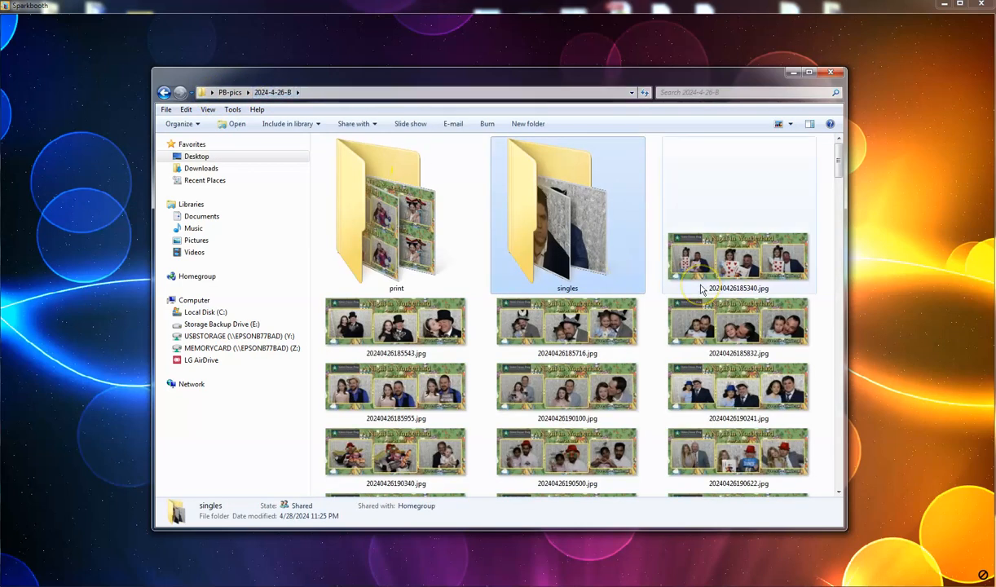
pyautogui.moveTo(388, 237)
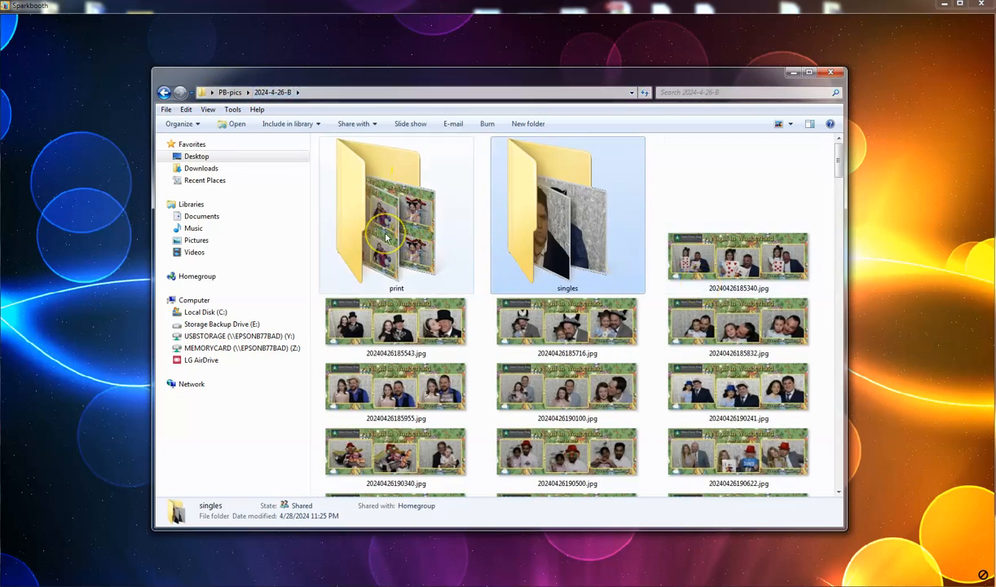
pyautogui.doubleClick(396, 209)
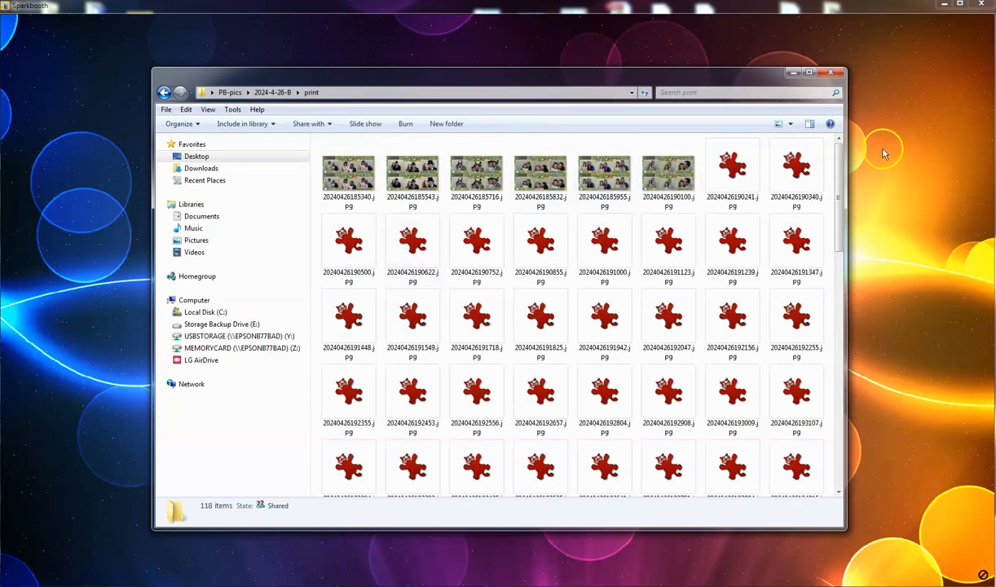
pyautogui.click(781, 123)
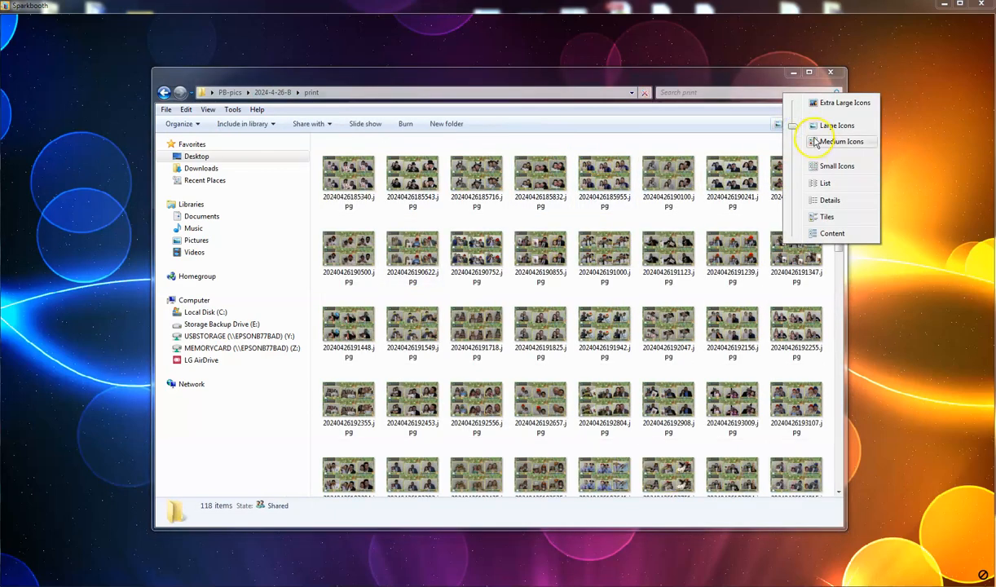
pyautogui.click(837, 124)
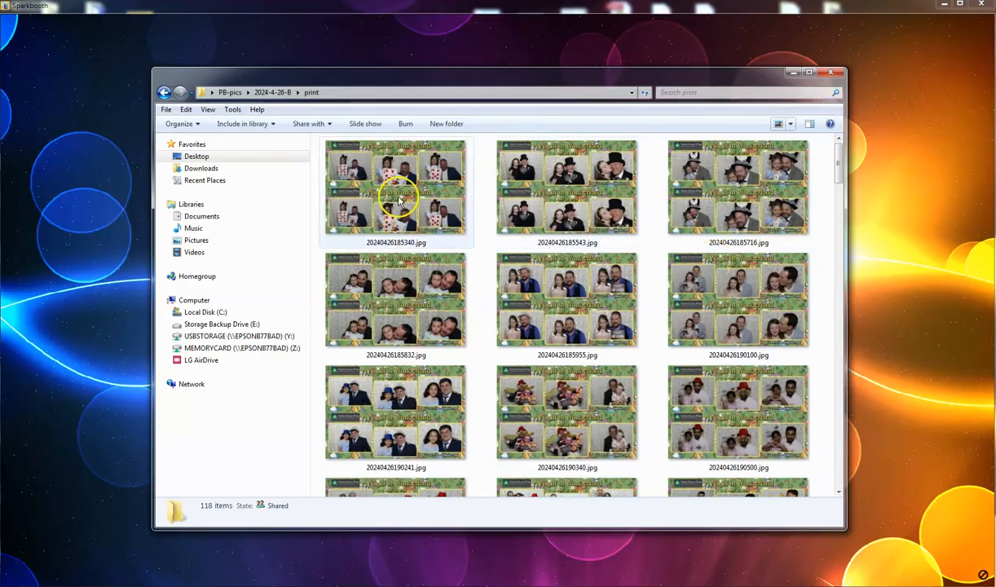
pyautogui.doubleClick(395, 188)
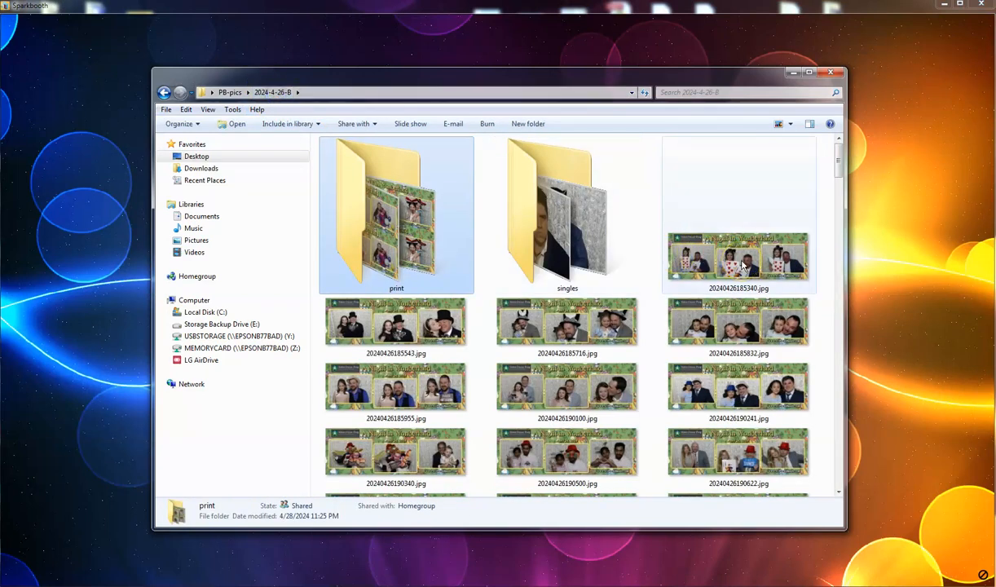
# View a finished 'A Night in Wonderland' strip jpg in IrfanView.
pyautogui.doubleClick(737, 258)
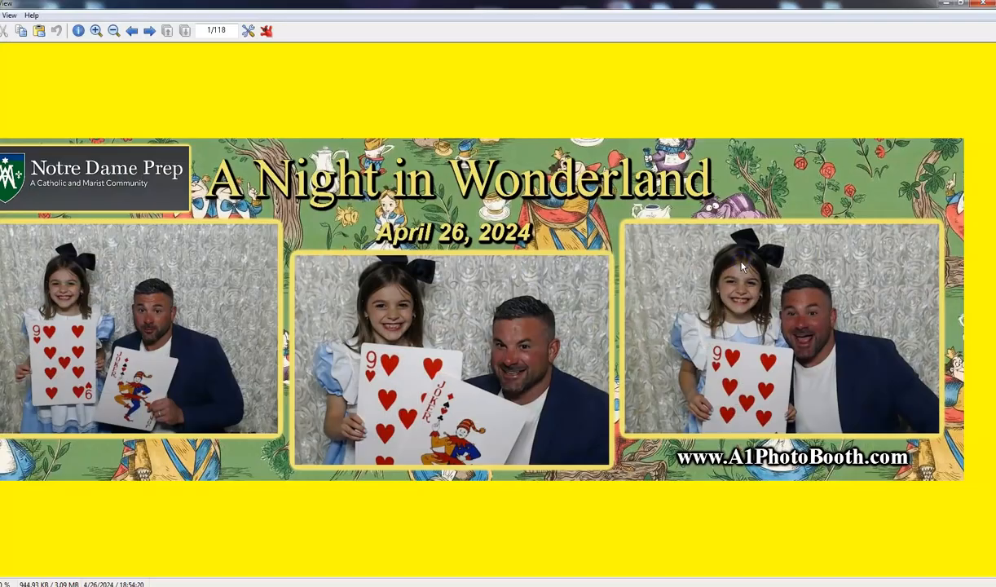
pyautogui.moveTo(883, 55)
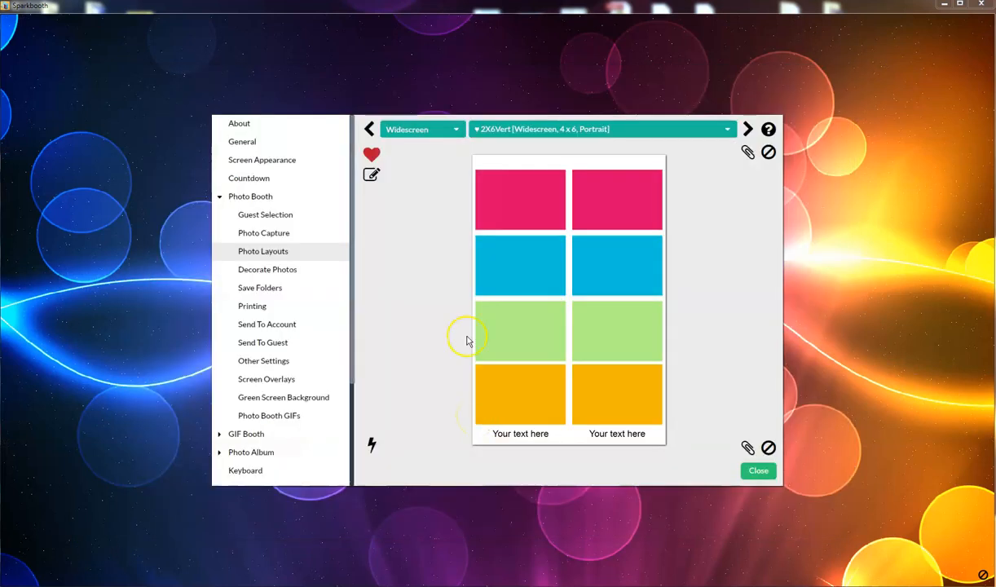
# Choose the NDP 4x6 Doubled Landscape Wonderland layout from the saved layouts list.
pyautogui.click(602, 129)
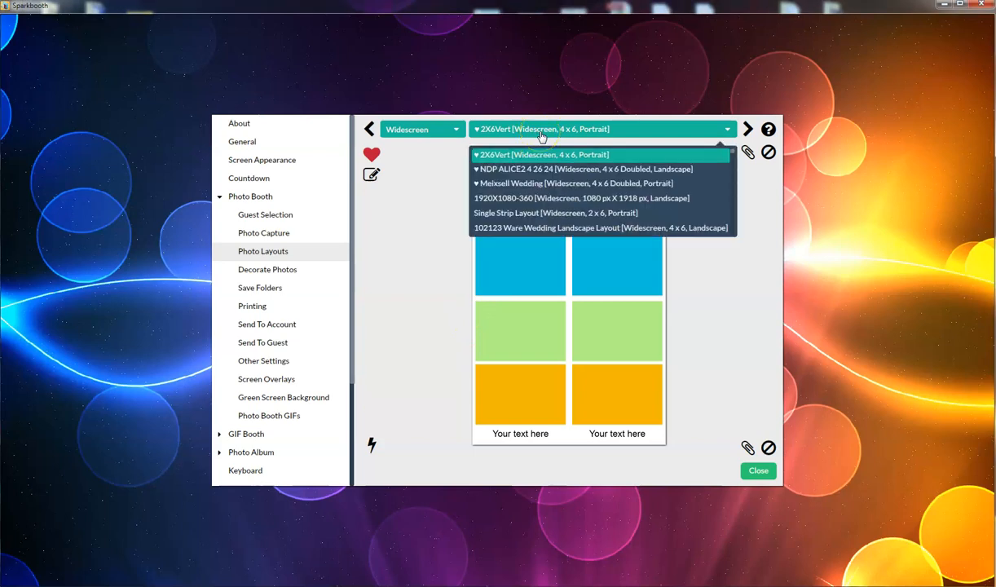
pyautogui.scroll(-3)
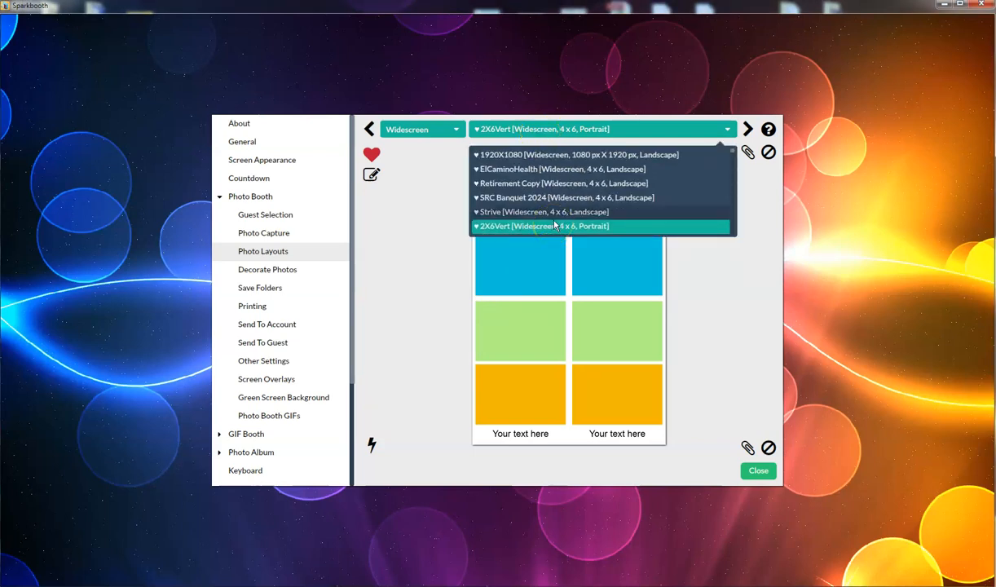
pyautogui.moveTo(555, 197)
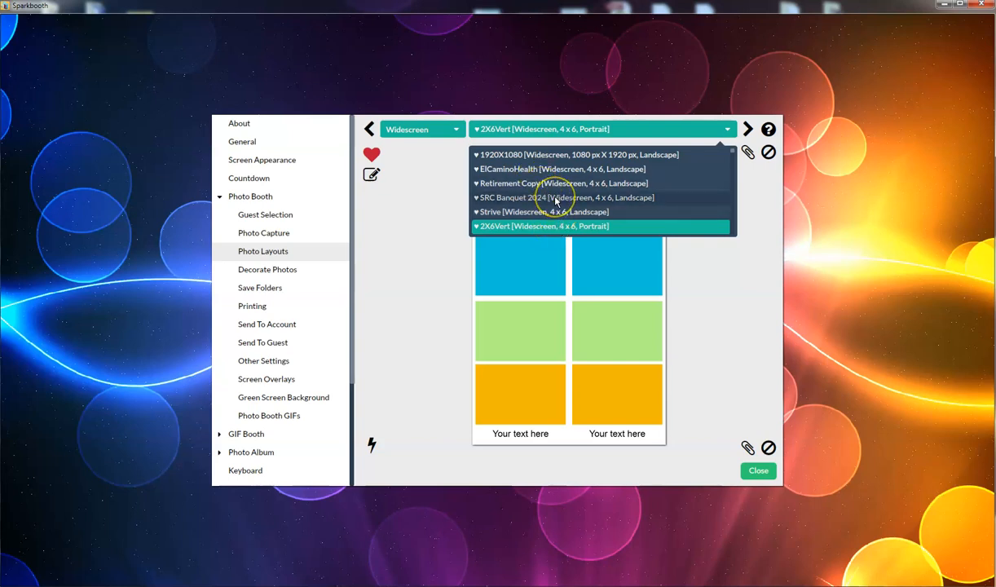
pyautogui.scroll(-3)
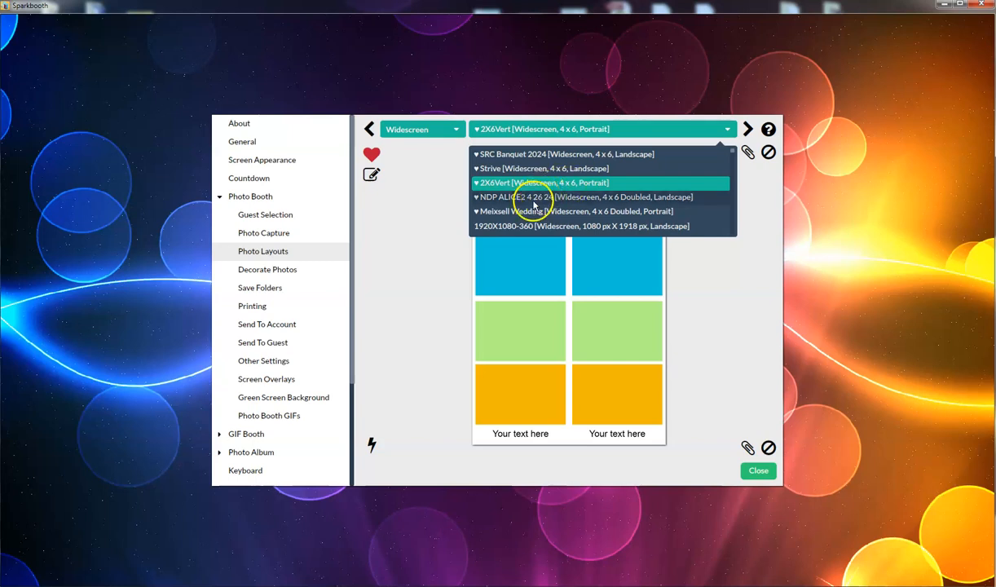
pyautogui.click(584, 196)
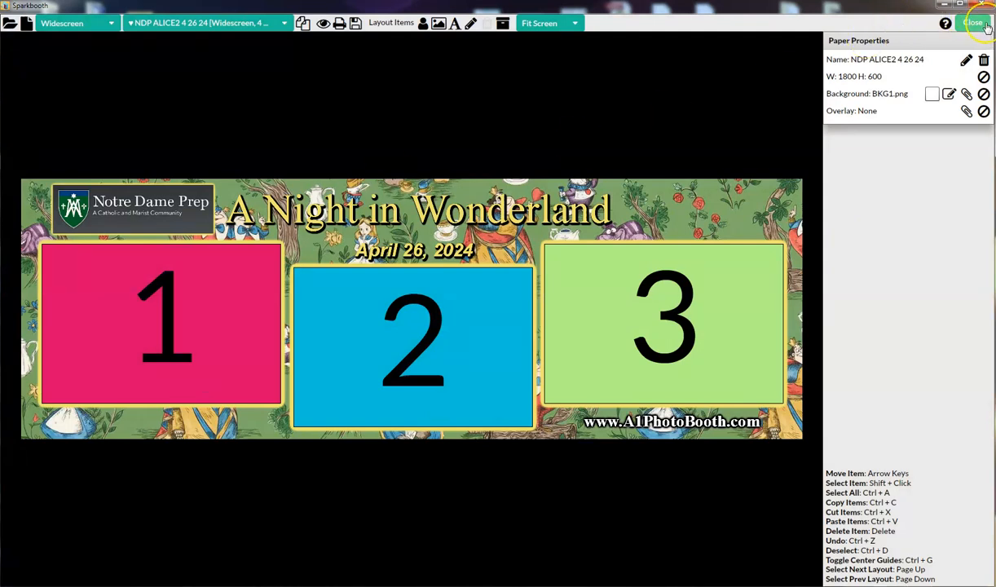
pyautogui.moveTo(123, 72)
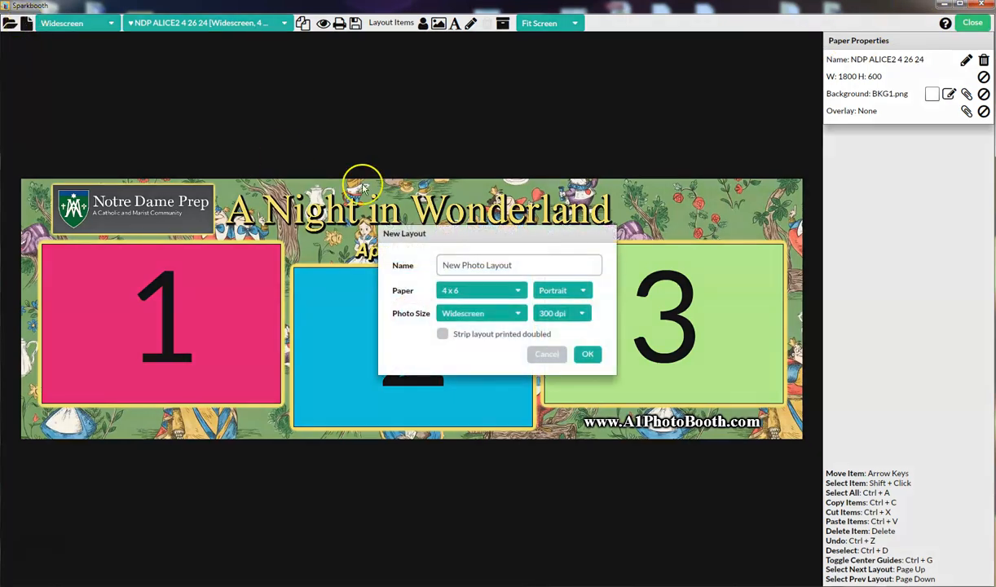
pyautogui.moveTo(583, 290)
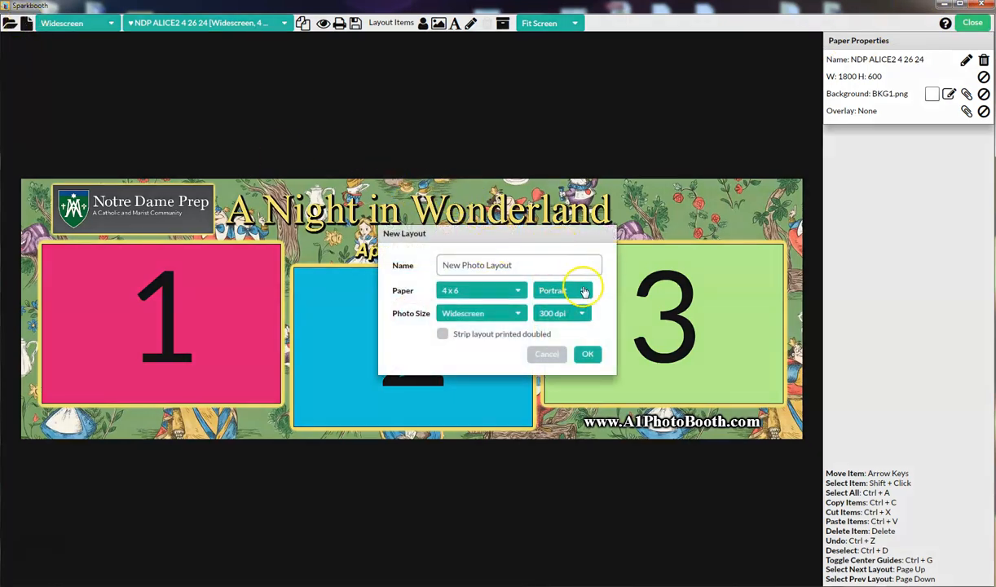
# Name the new layout 2X6Horz, correcting a mistyped letter.
pyautogui.click(567, 290)
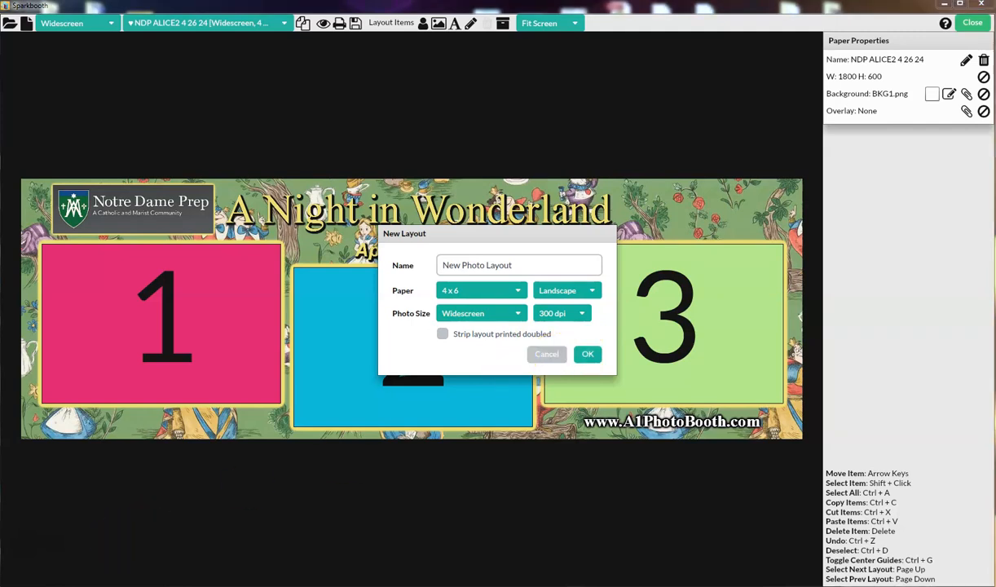
pyautogui.click(567, 290)
pyautogui.write('2')
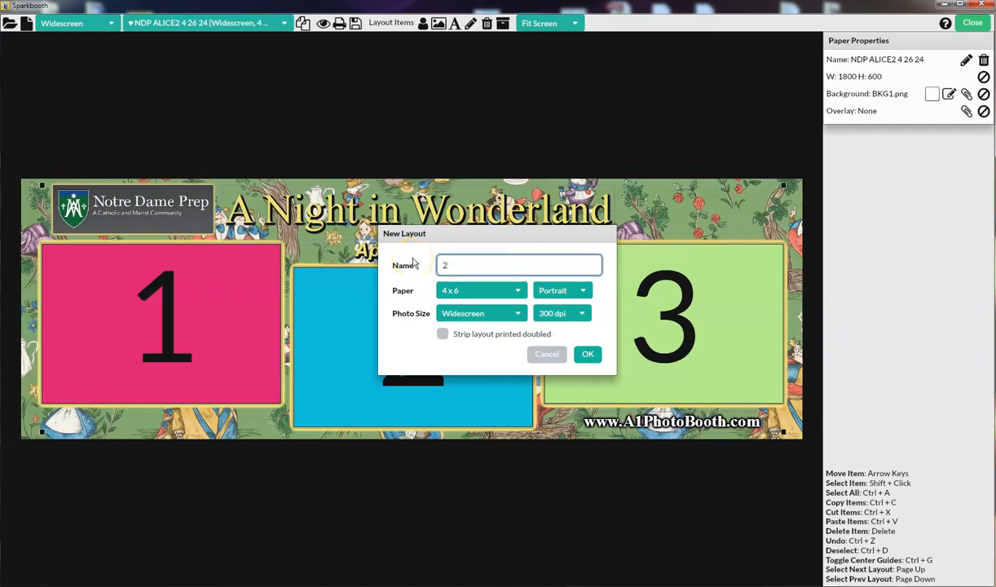
pyautogui.write('XC6')
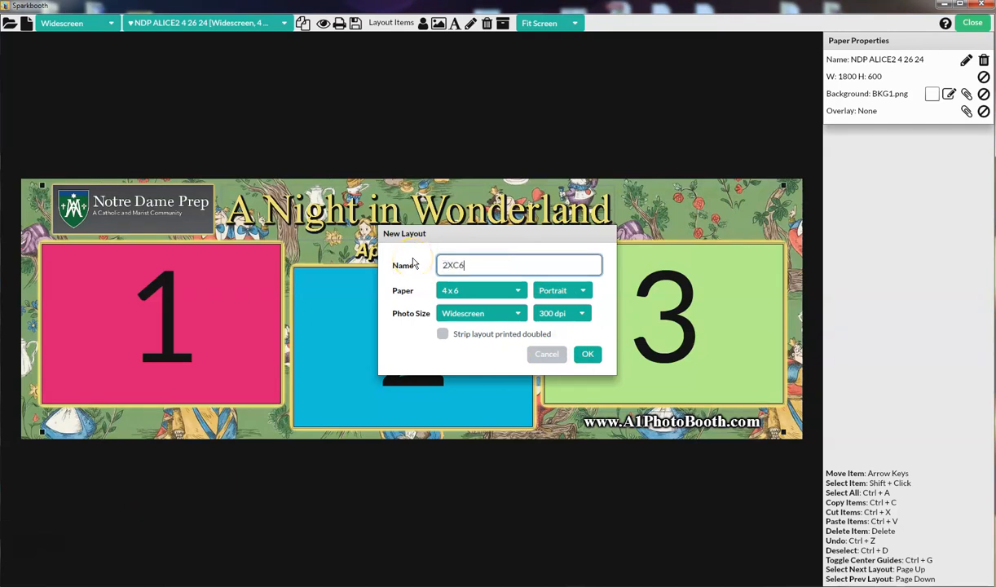
pyautogui.press('Backspace')
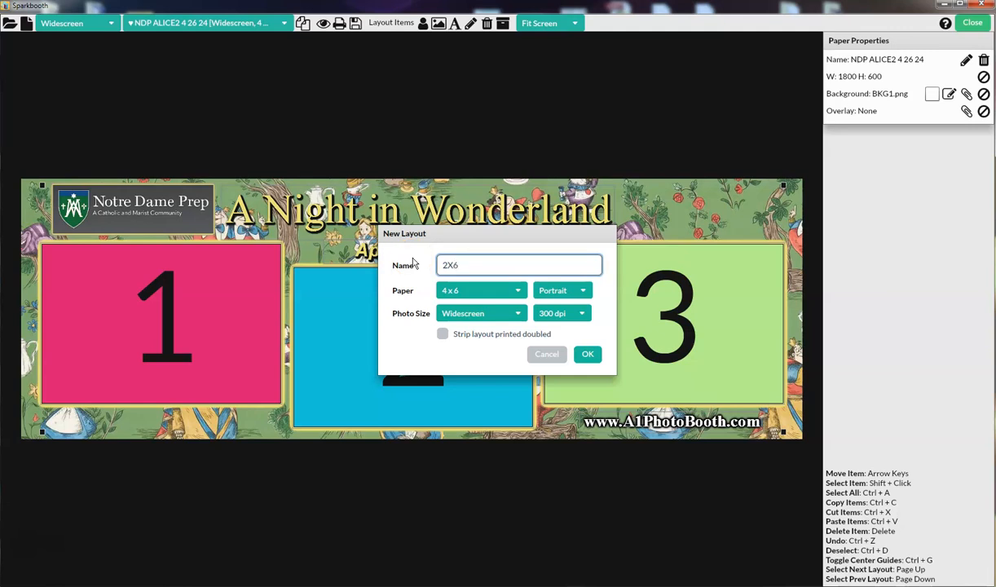
pyautogui.write('Horz')
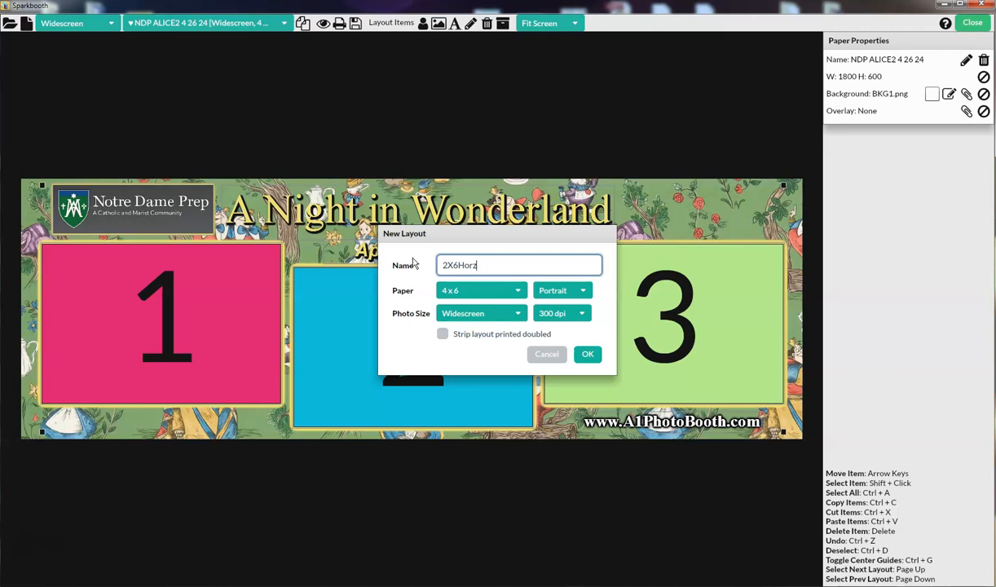
# Set the paper to 4x6 landscape, tick Strip layout printed doubled, and create the layout.
pyautogui.click(563, 290)
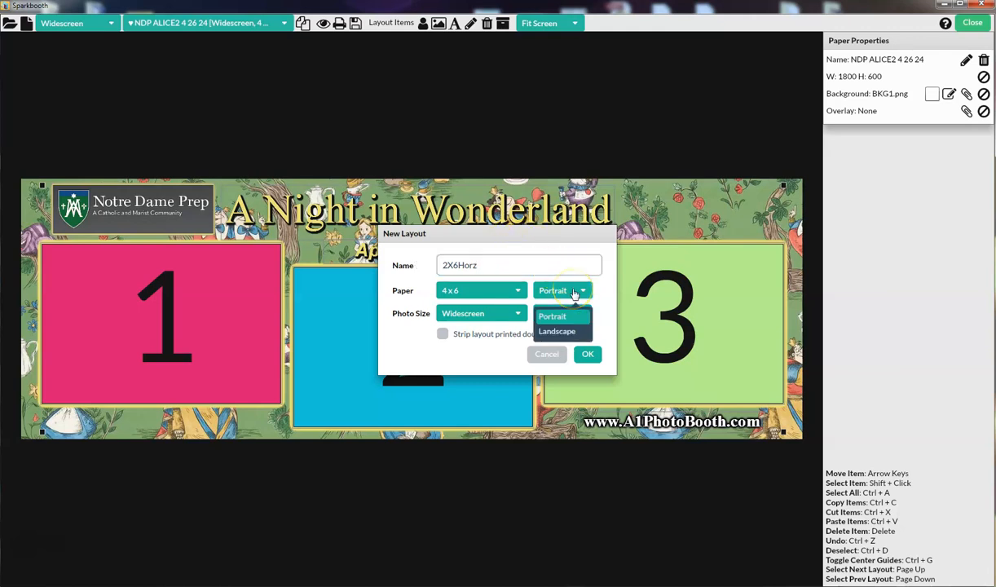
pyautogui.click(557, 331)
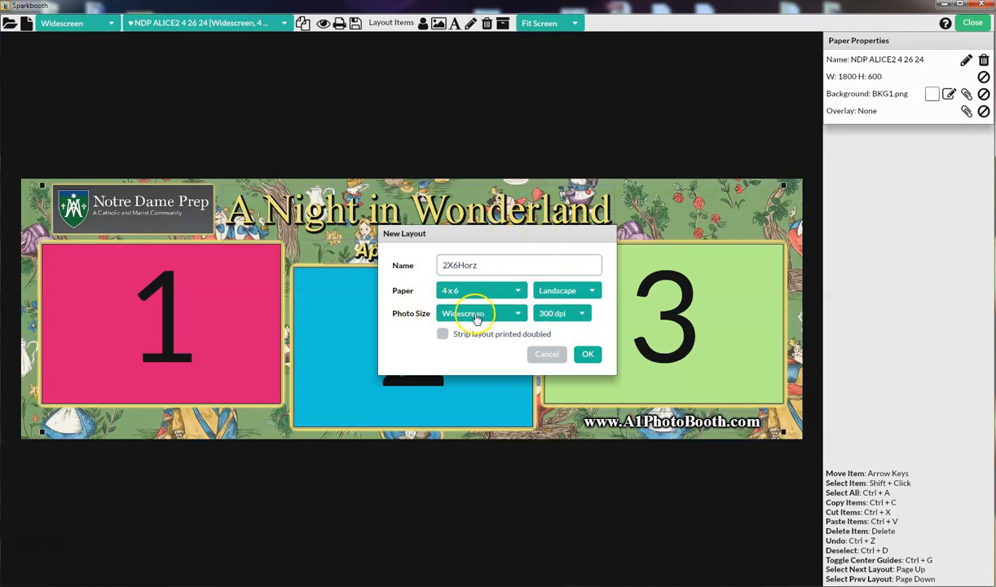
pyautogui.moveTo(440, 341)
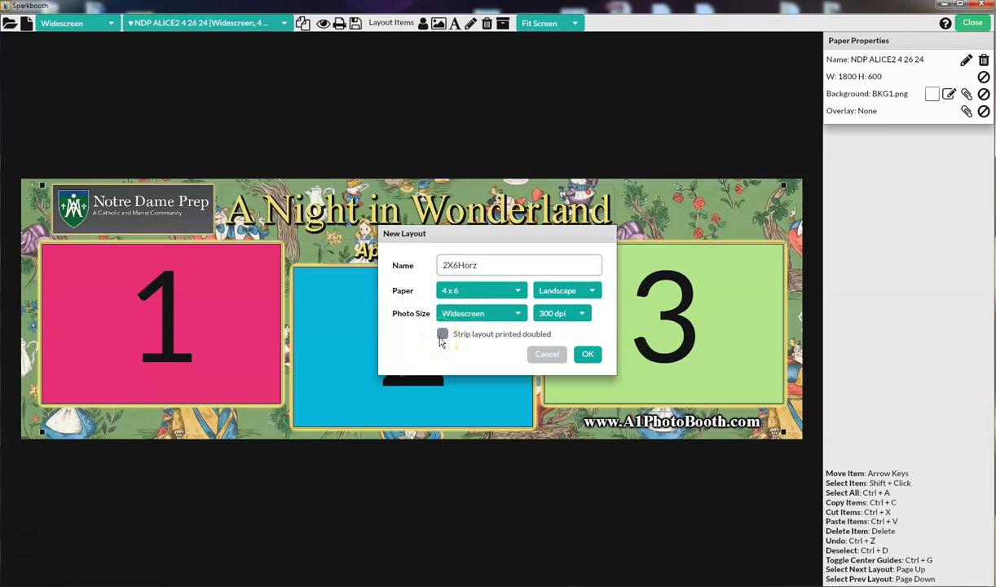
pyautogui.click(444, 333)
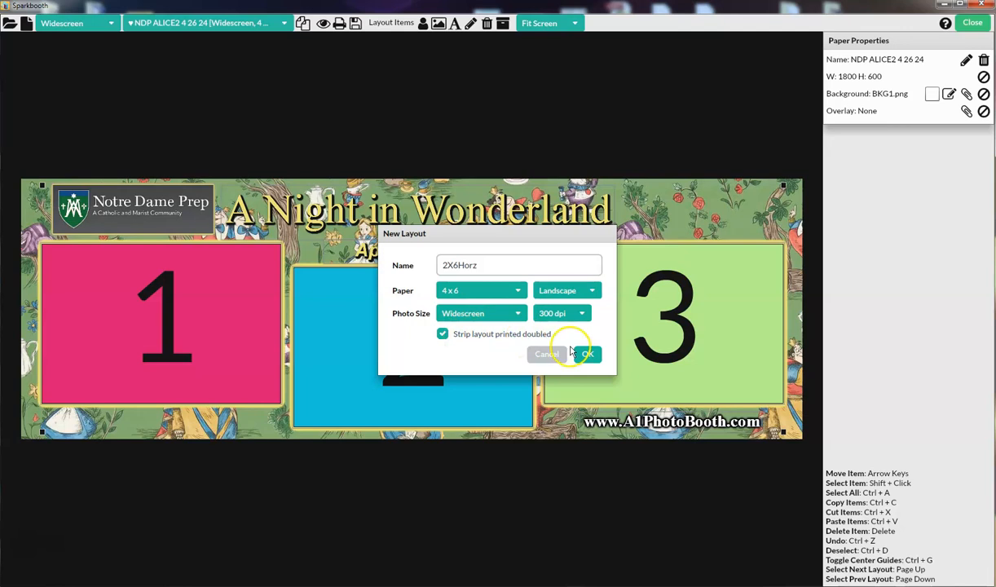
pyautogui.click(585, 354)
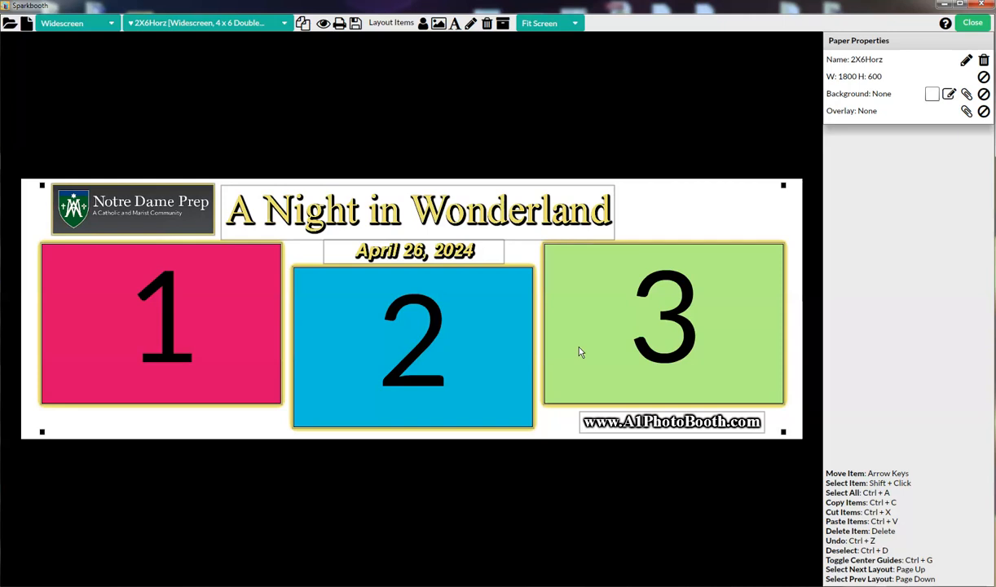
pyautogui.moveTo(716, 316)
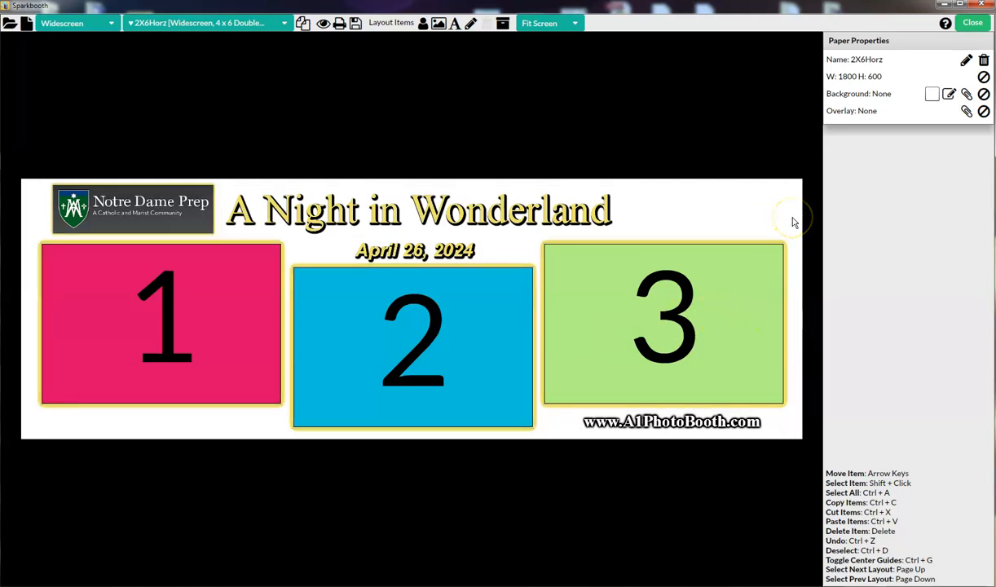
pyautogui.moveTo(790, 225)
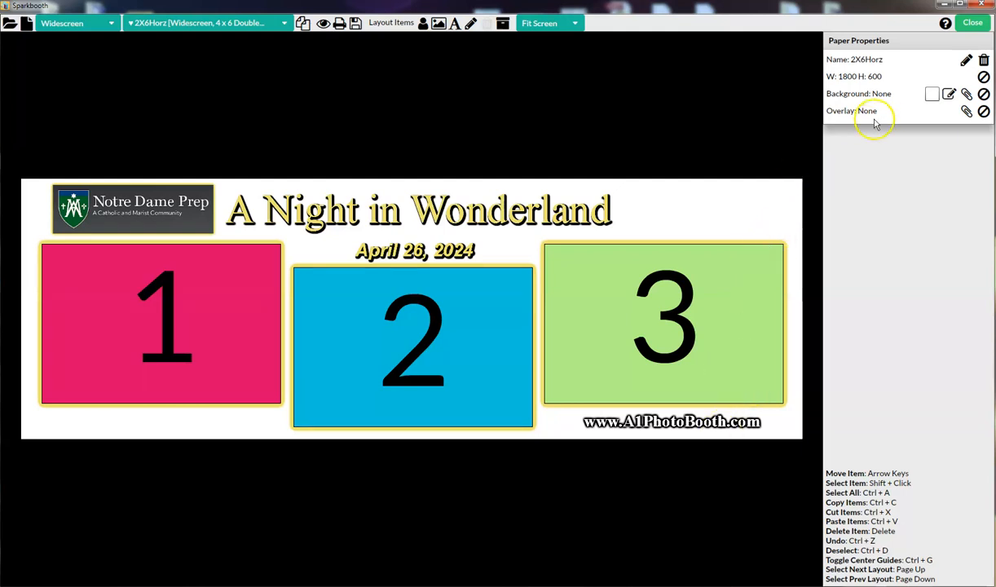
pyautogui.moveTo(949, 95)
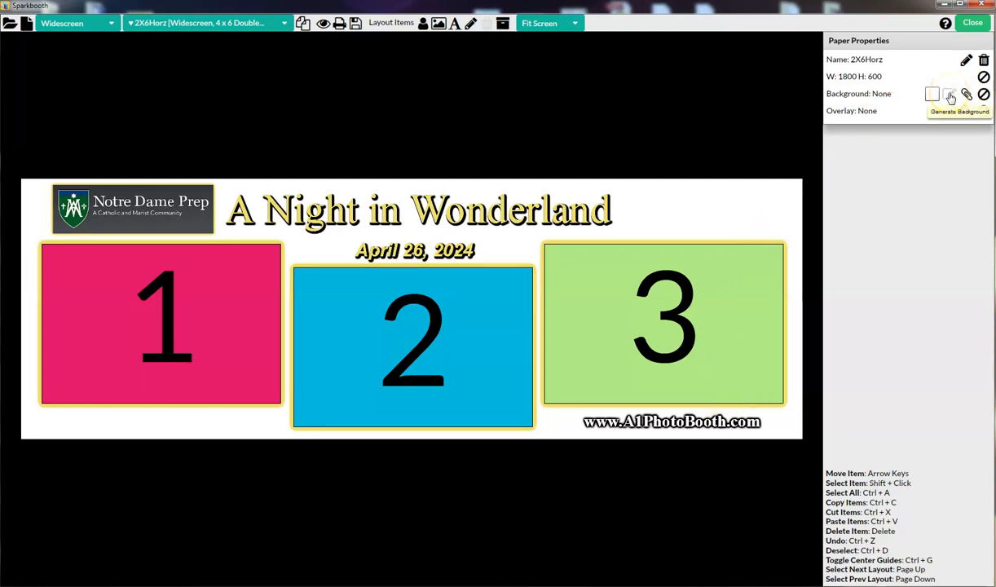
# Apply the gold light-streak image from the 2X6 Horizontal Backgrounds folder as the strip background.
pyautogui.click(951, 96)
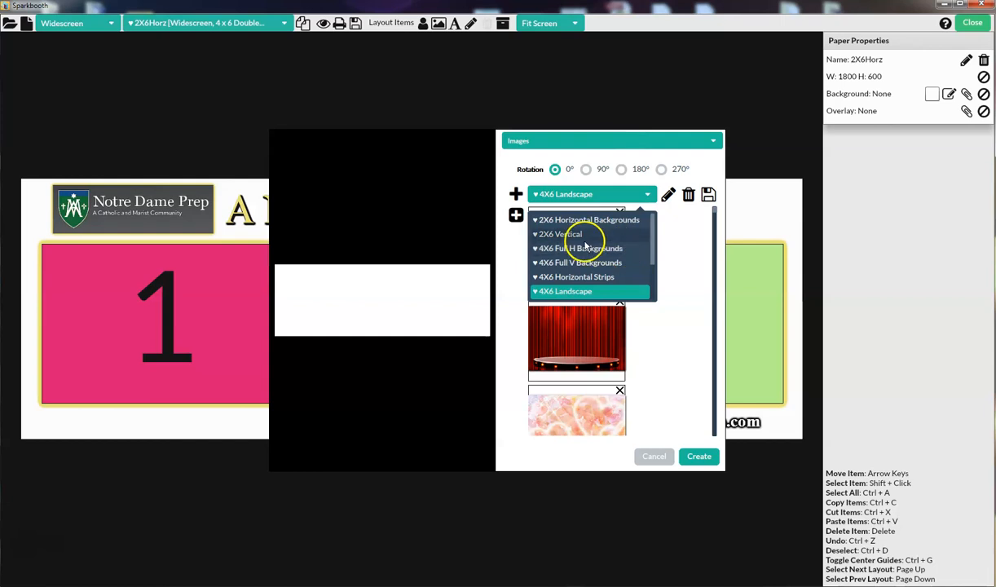
pyautogui.click(590, 219)
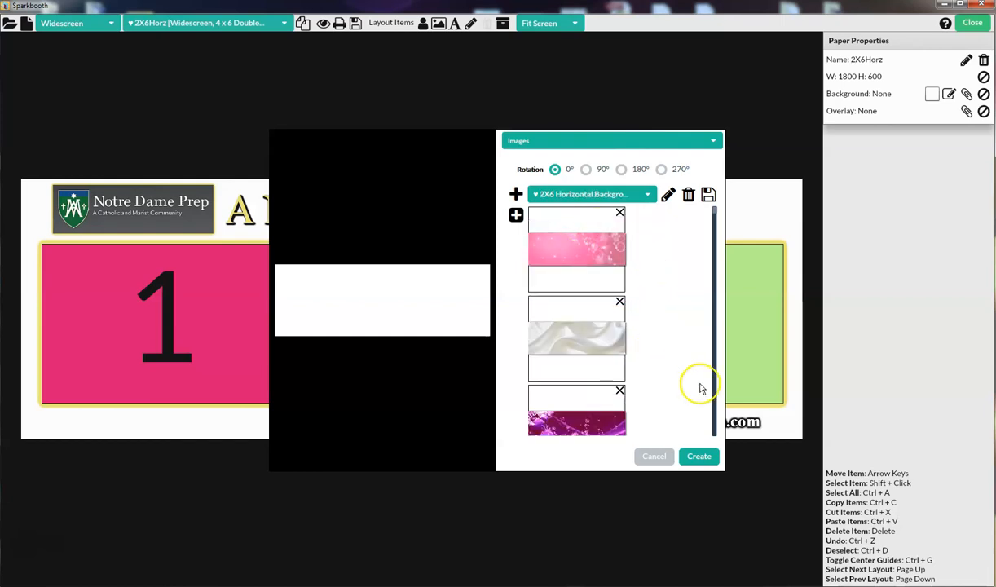
pyautogui.scroll(-3)
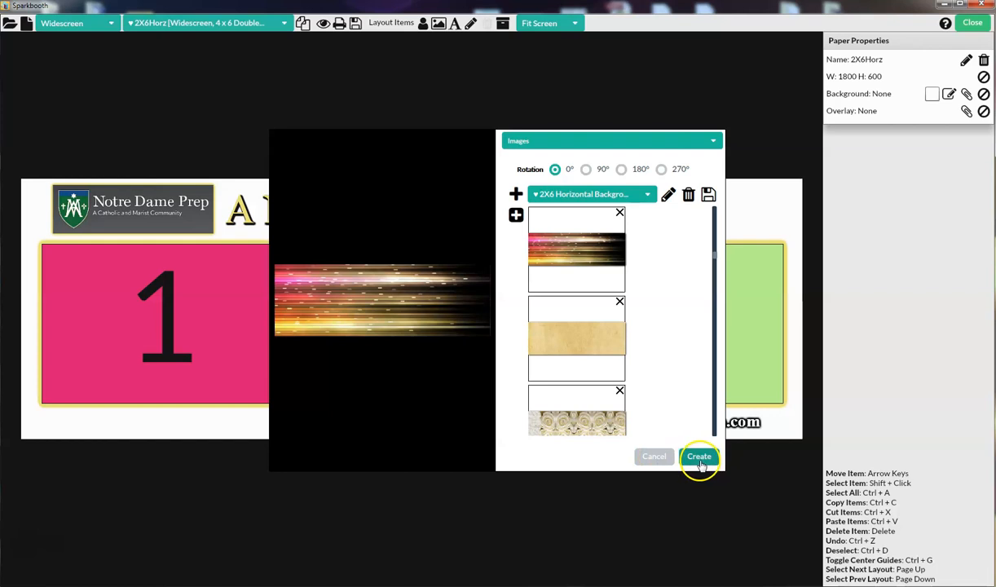
pyautogui.click(698, 456)
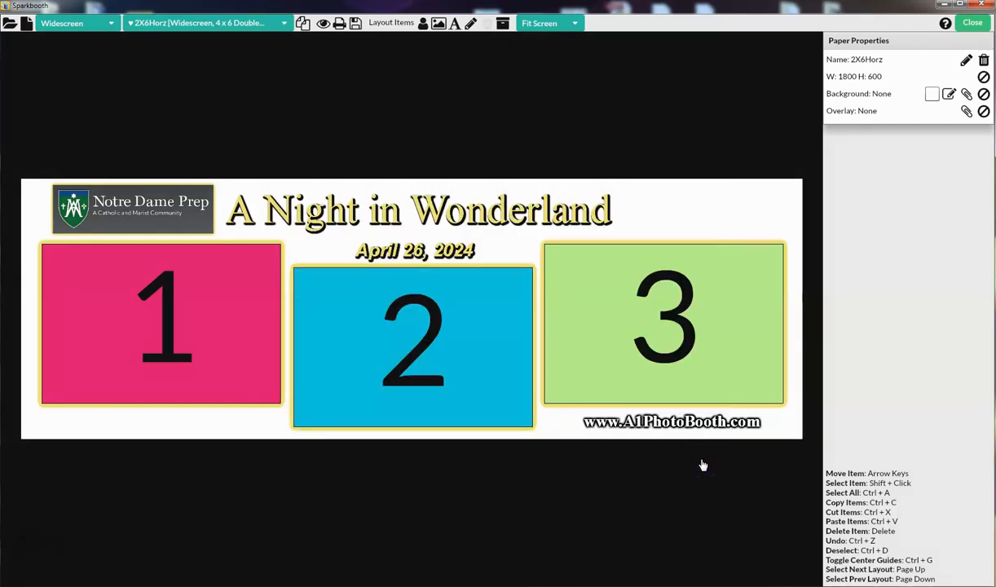
pyautogui.click(965, 94)
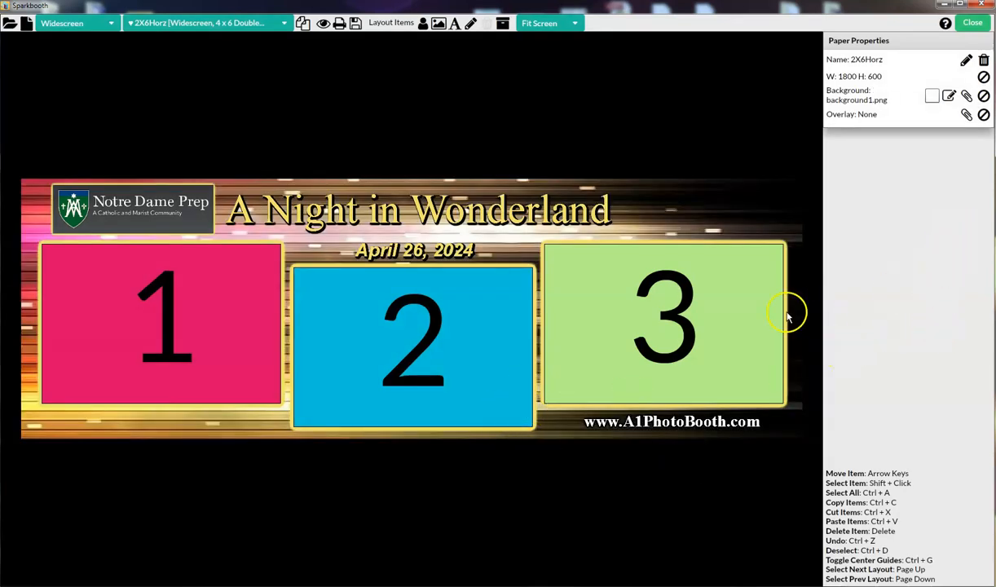
pyautogui.moveTo(416, 260)
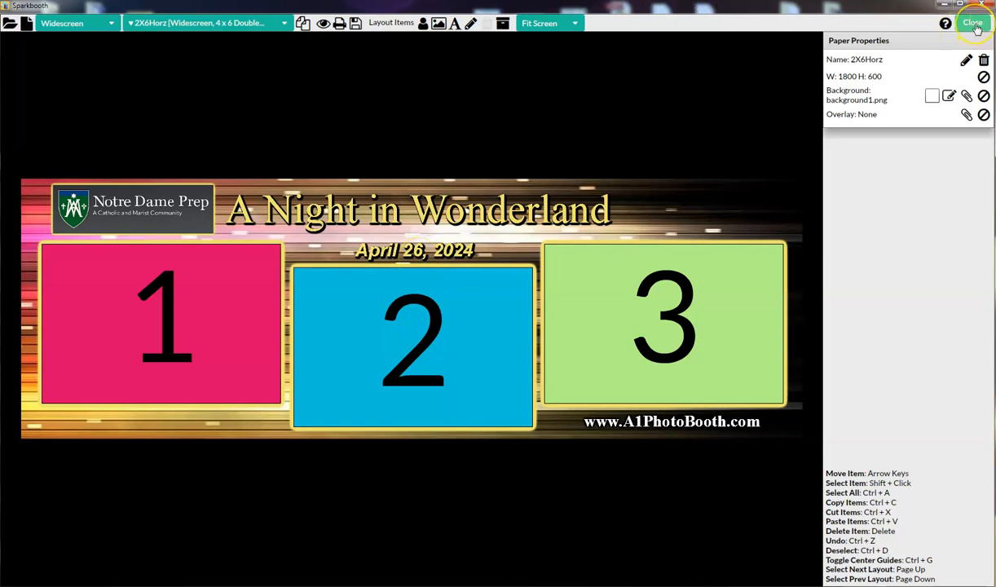
pyautogui.click(972, 23)
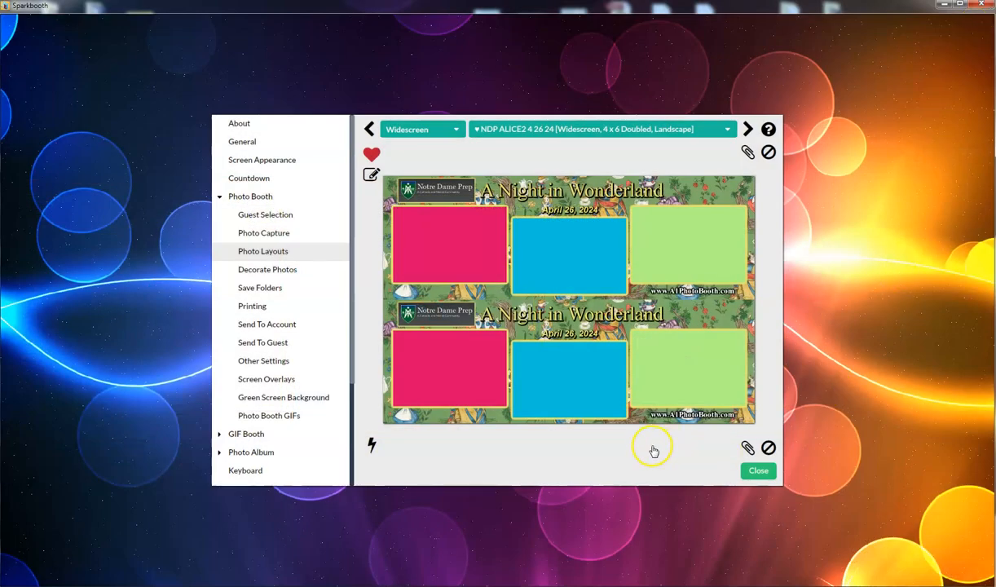
pyautogui.click(747, 129)
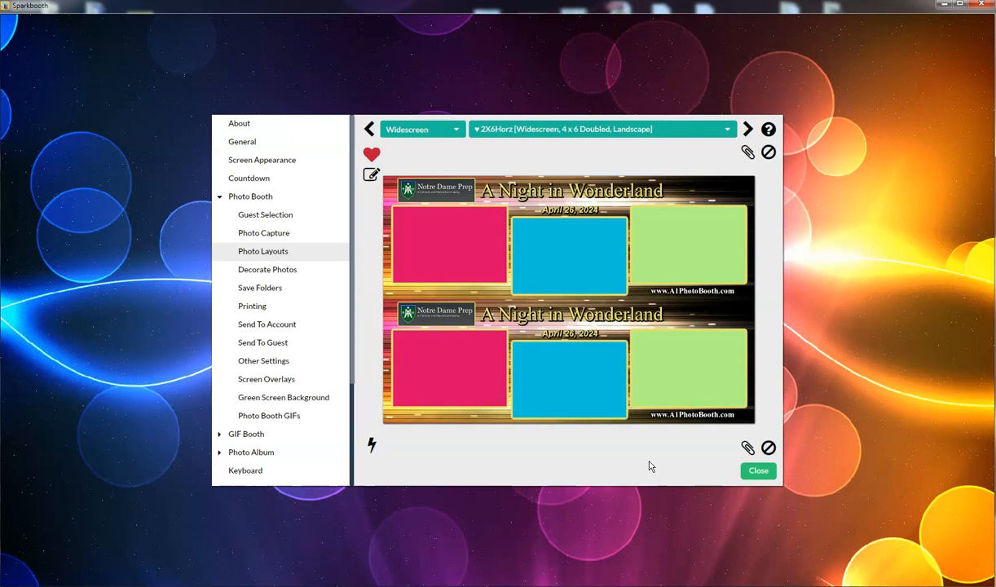
pyautogui.moveTo(372, 176)
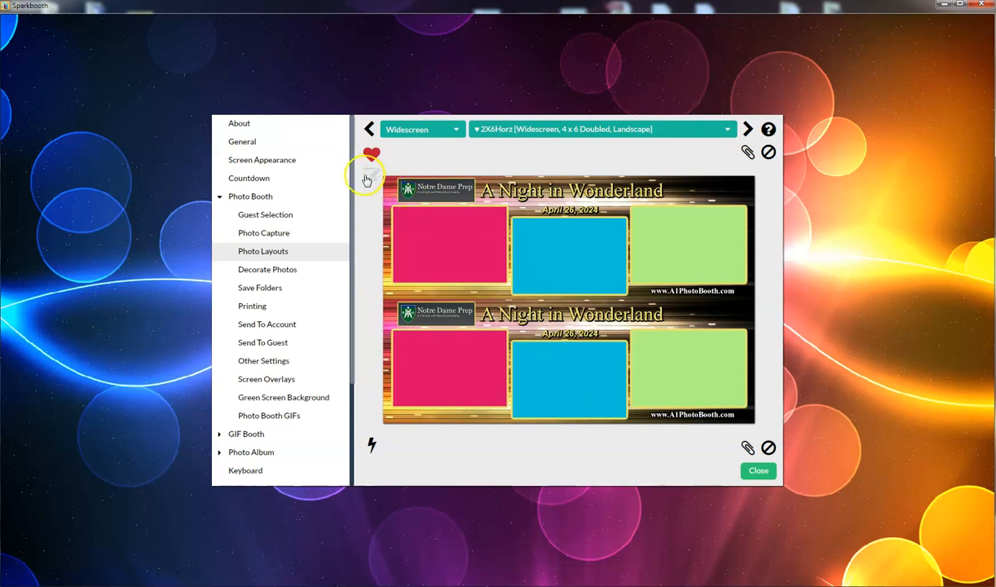
pyautogui.click(372, 445)
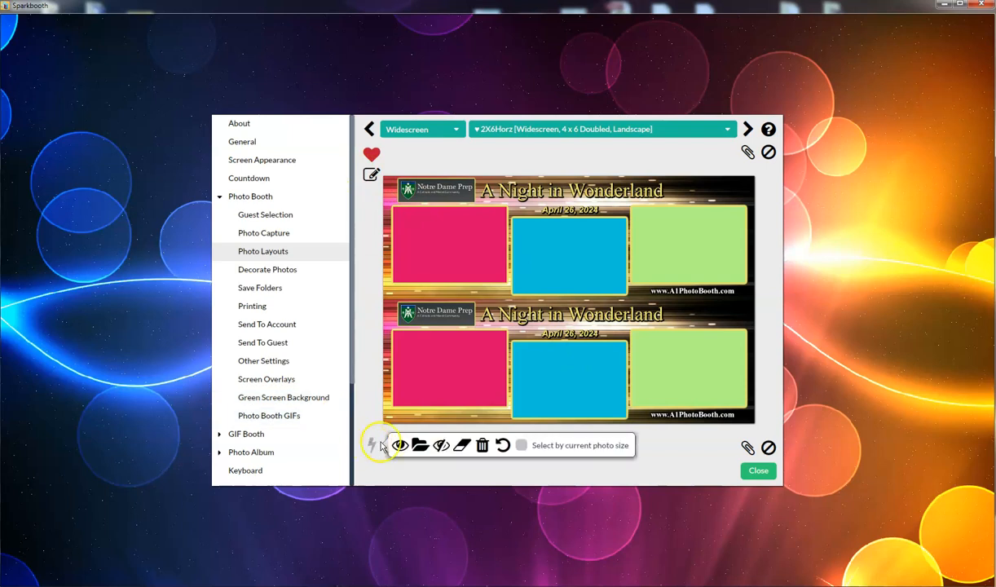
pyautogui.click(371, 445)
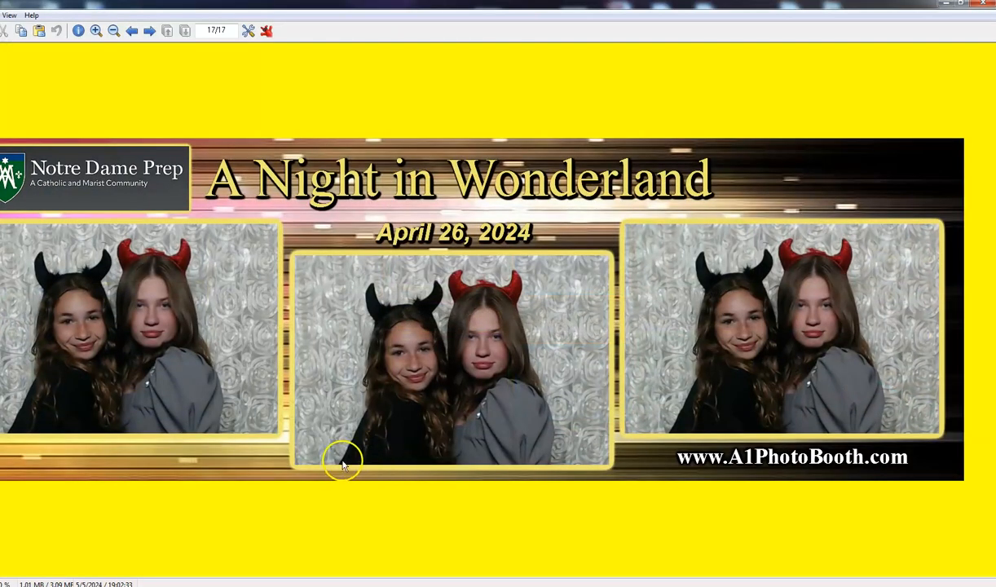
pyautogui.moveTo(483, 372)
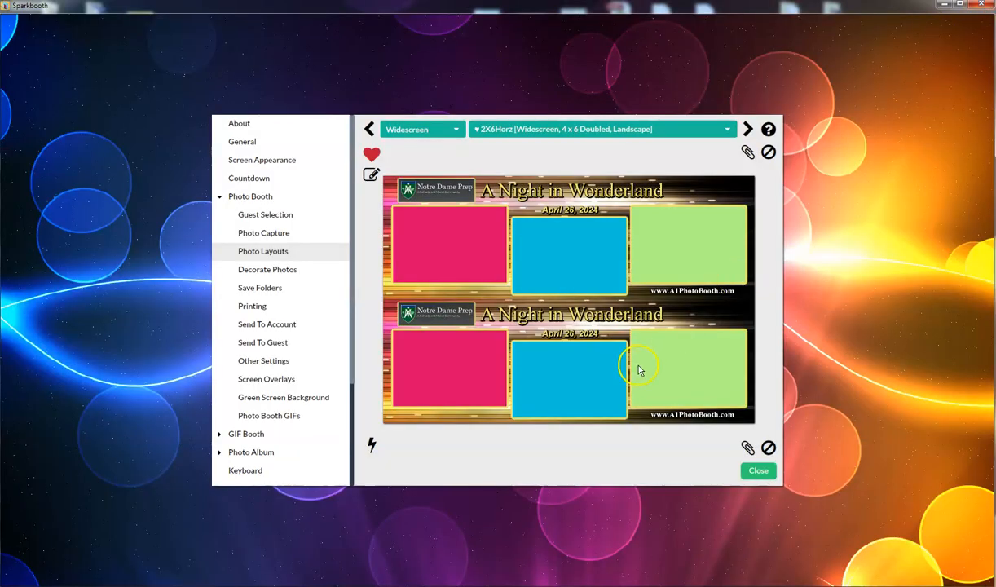
pyautogui.moveTo(548, 417)
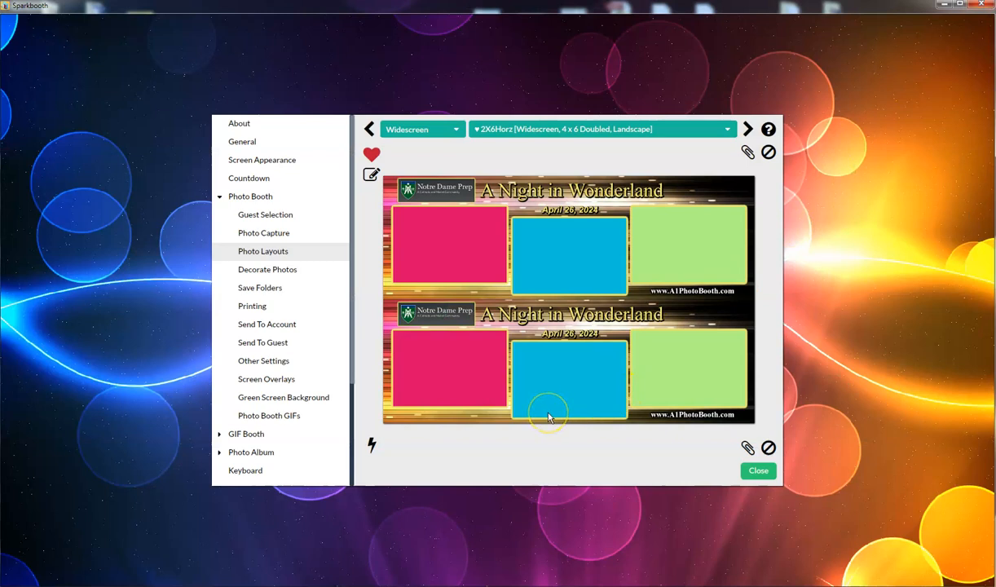
pyautogui.moveTo(547, 418)
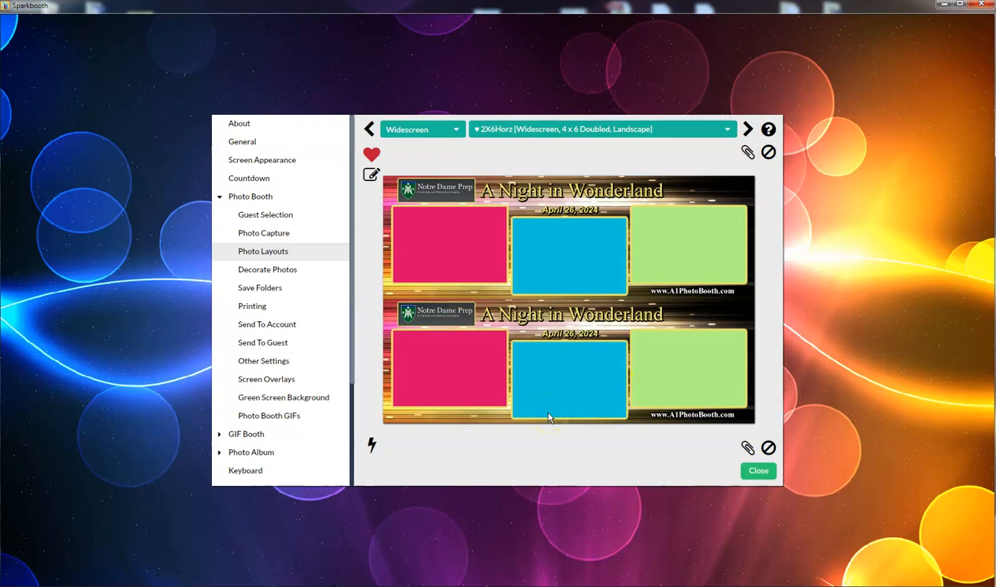
pyautogui.moveTo(492, 451)
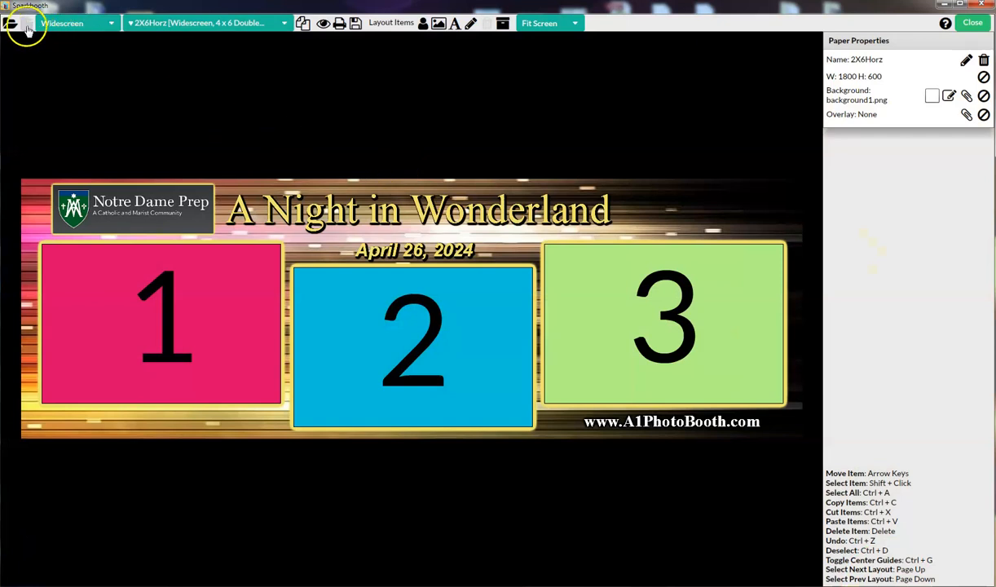
# Start a new layout named '2X6NO NONO'.
pyautogui.click(10, 23)
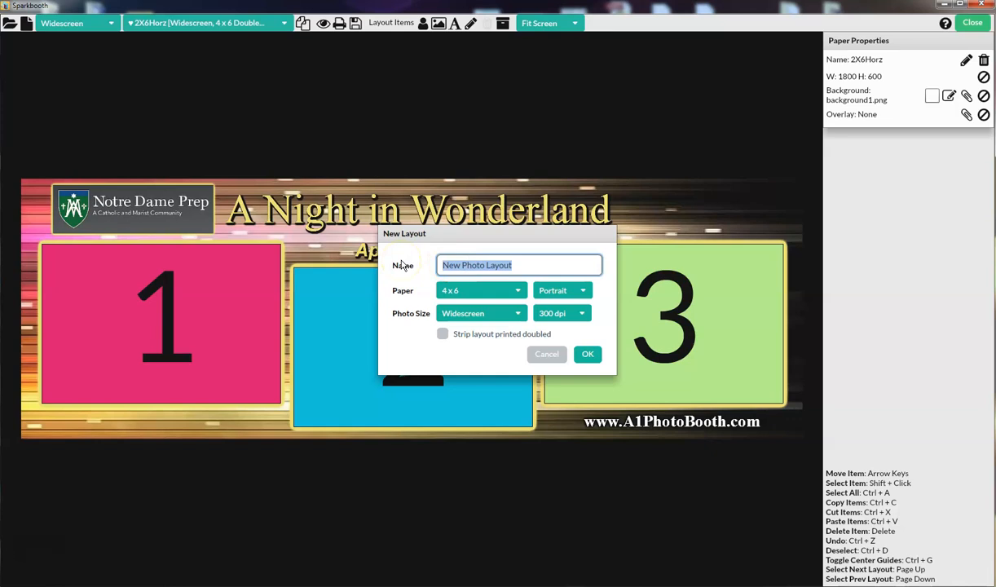
pyautogui.write('2X6N')
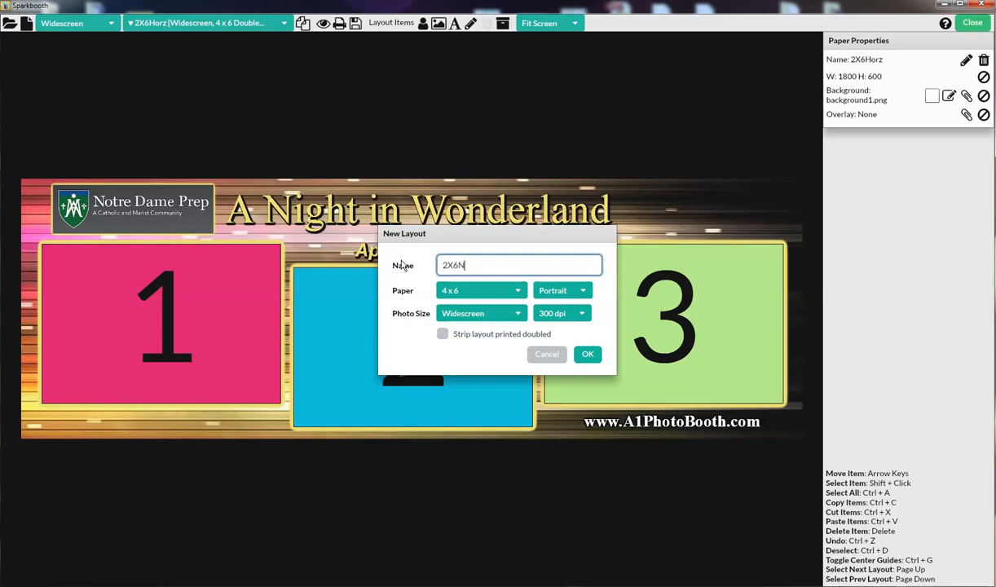
pyautogui.write('O NO')
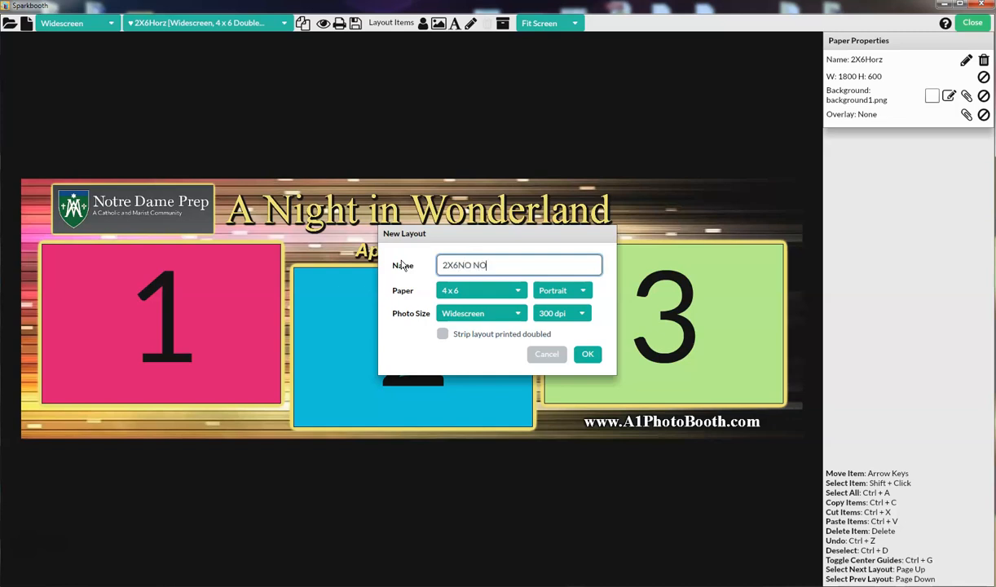
pyautogui.write('NO')
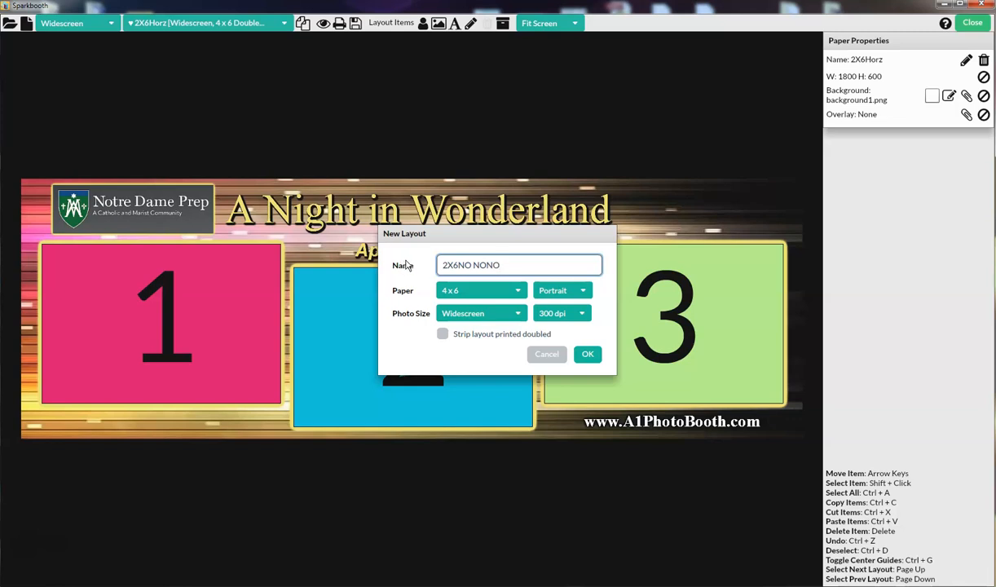
# Try landscape then portrait orientation and choose 2x6 paper for the new layout.
pyautogui.click(580, 290)
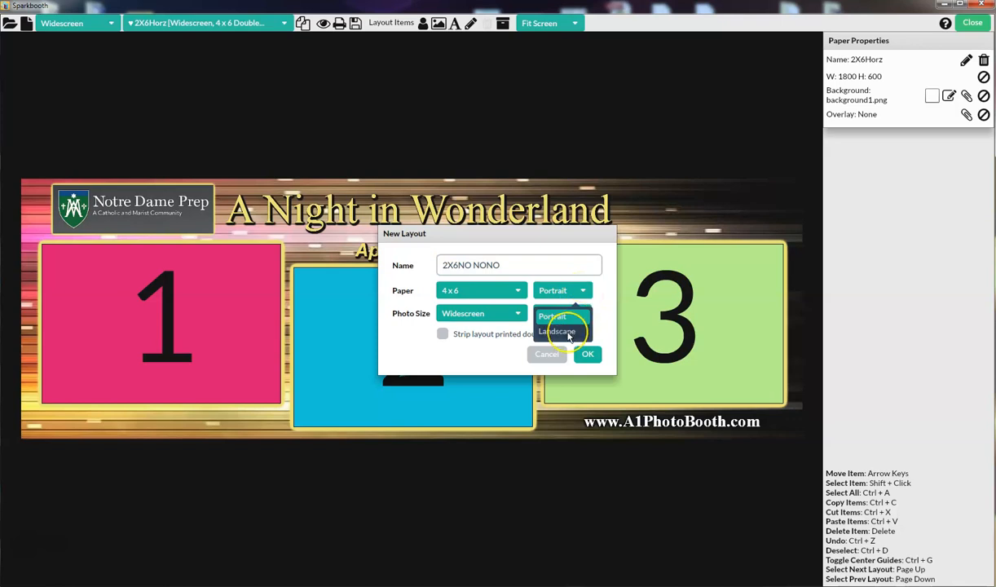
pyautogui.click(557, 333)
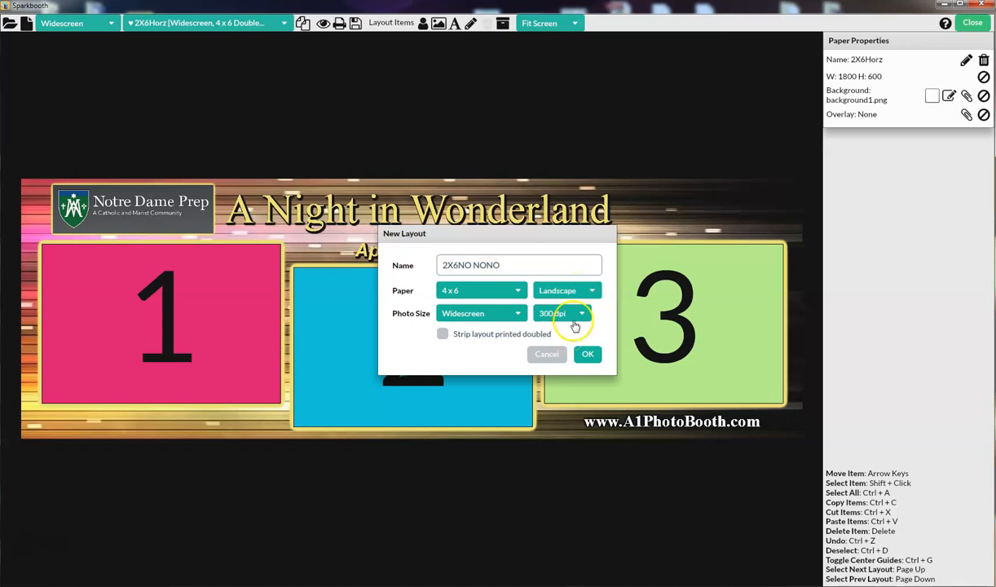
pyautogui.click(567, 291)
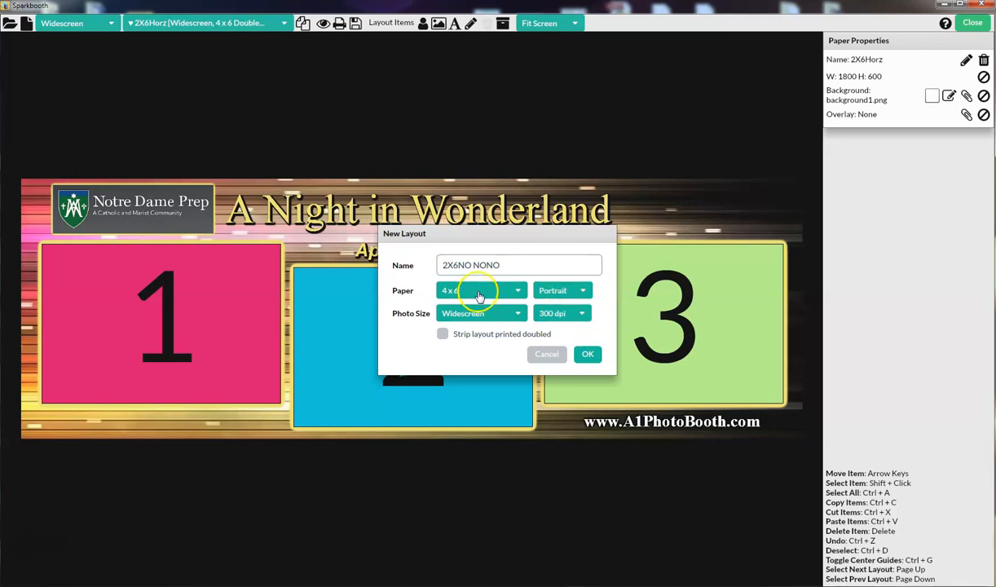
pyautogui.click(481, 290)
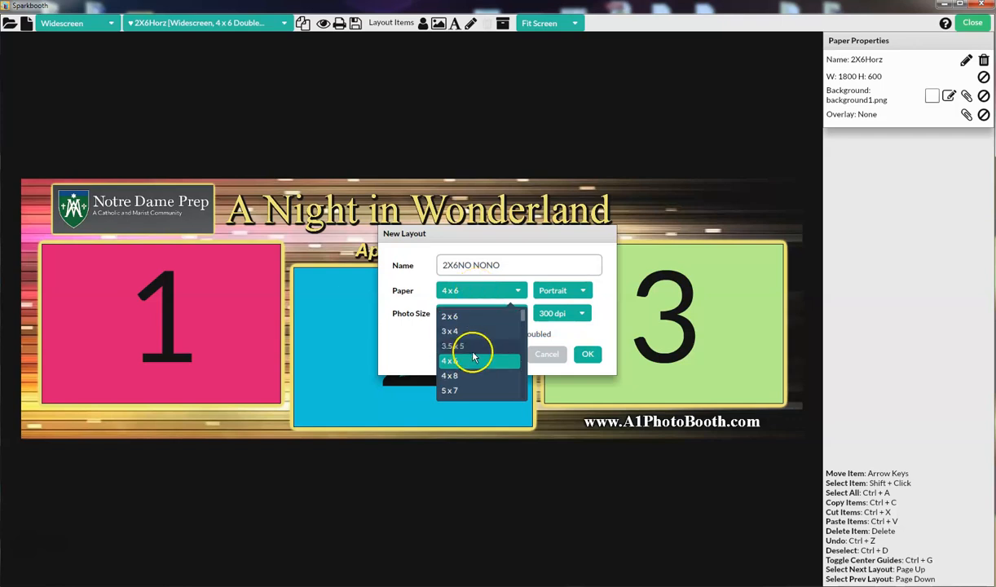
pyautogui.click(450, 316)
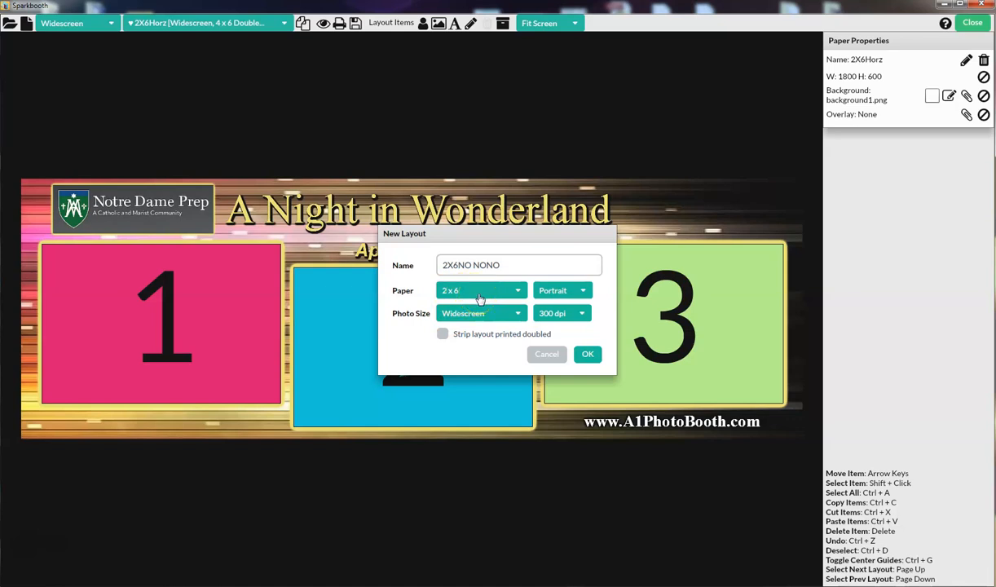
pyautogui.moveTo(480, 290)
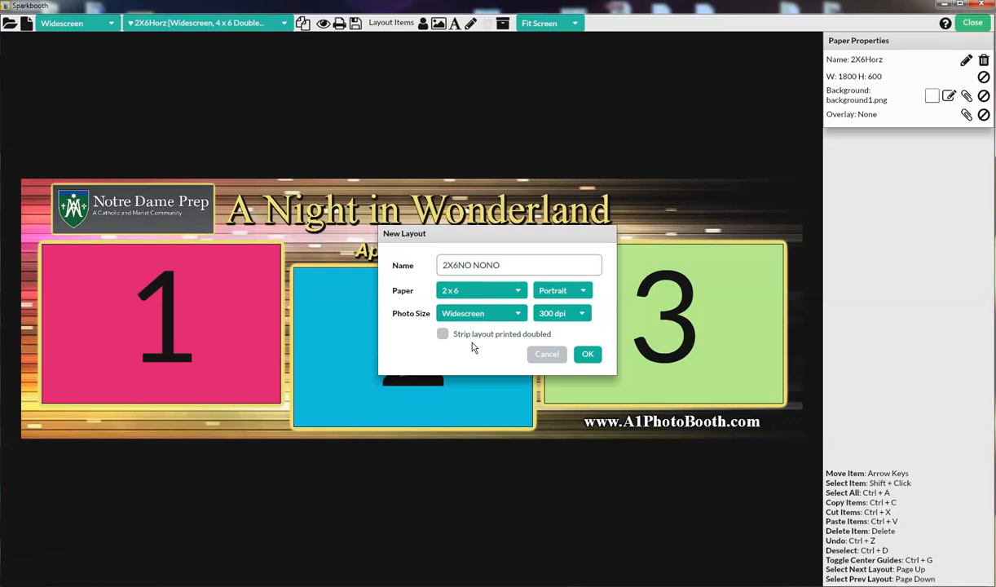
pyautogui.moveTo(418, 334)
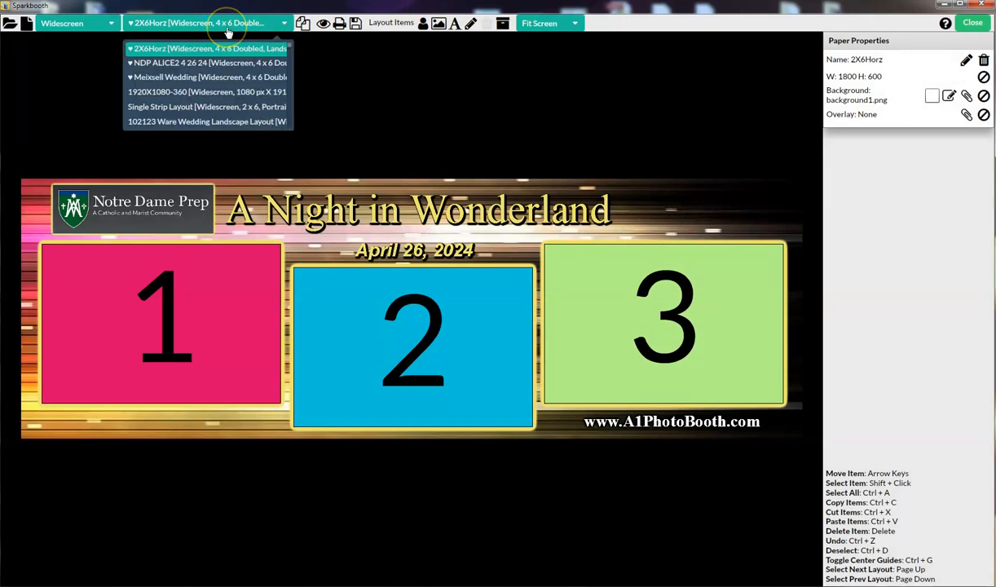
# Switch the editor to the NDP ALICE2 4 26 24 layout with its Wonderland background.
pyautogui.click(208, 62)
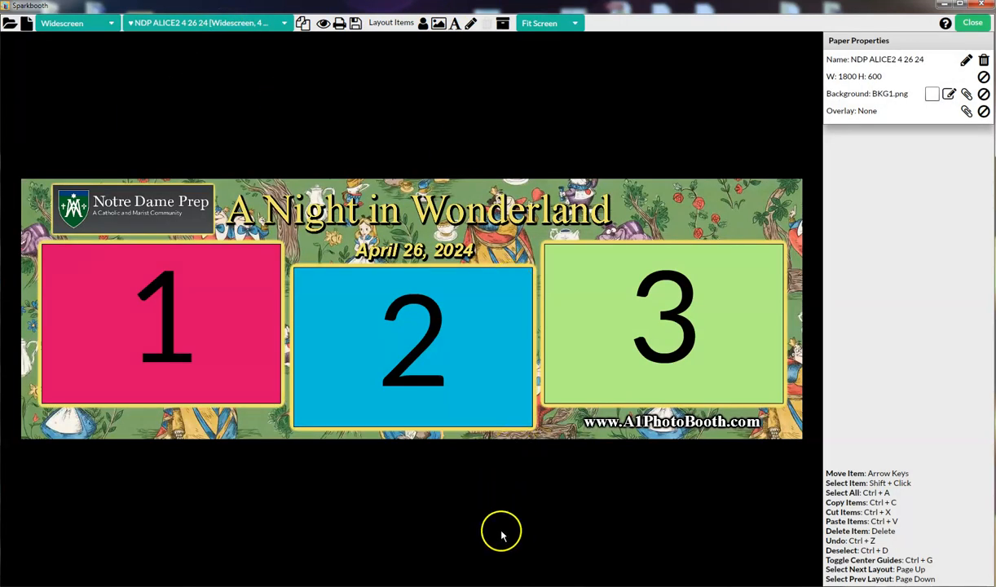
pyautogui.moveTo(489, 542)
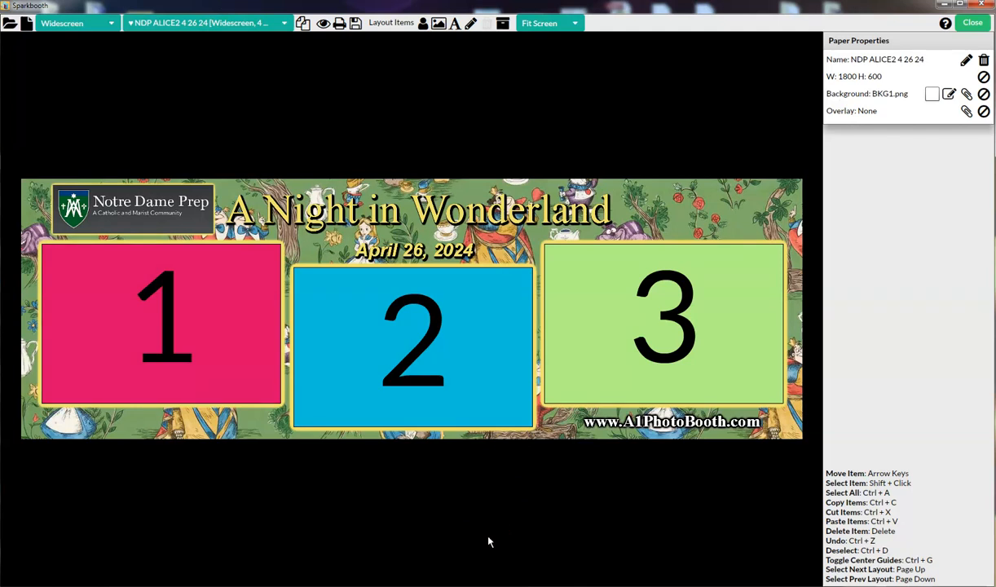
pyautogui.moveTo(414, 537)
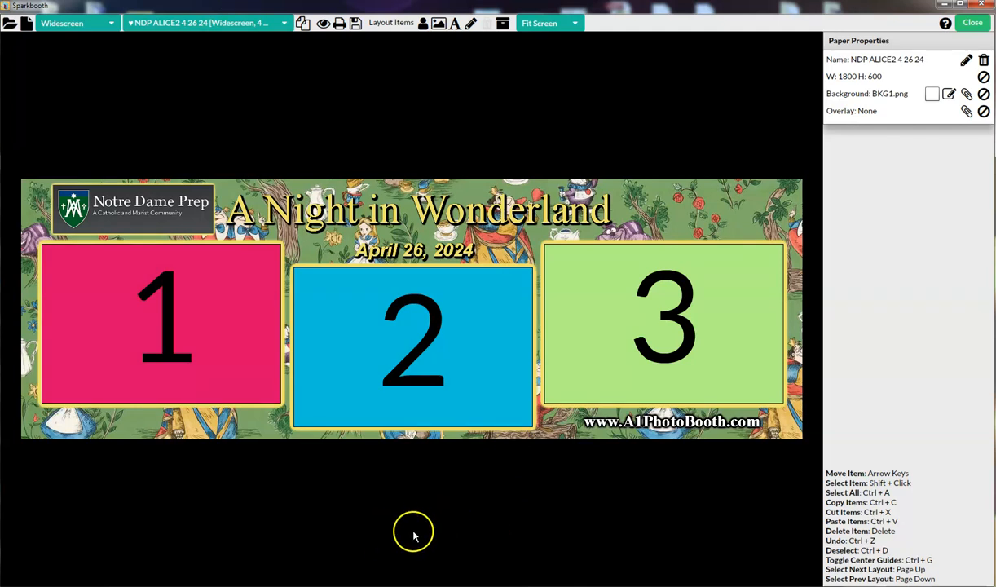
pyautogui.moveTo(166, 554)
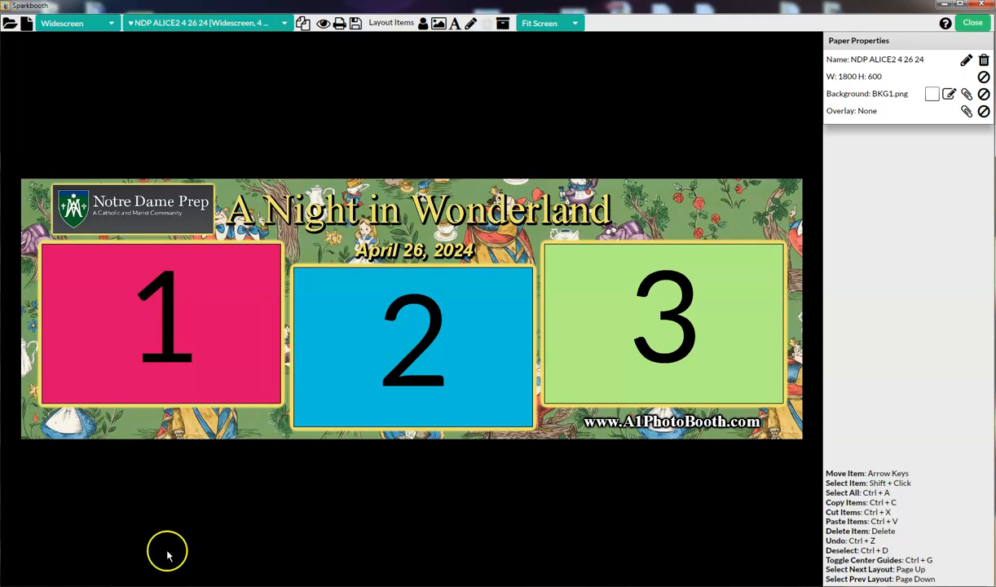